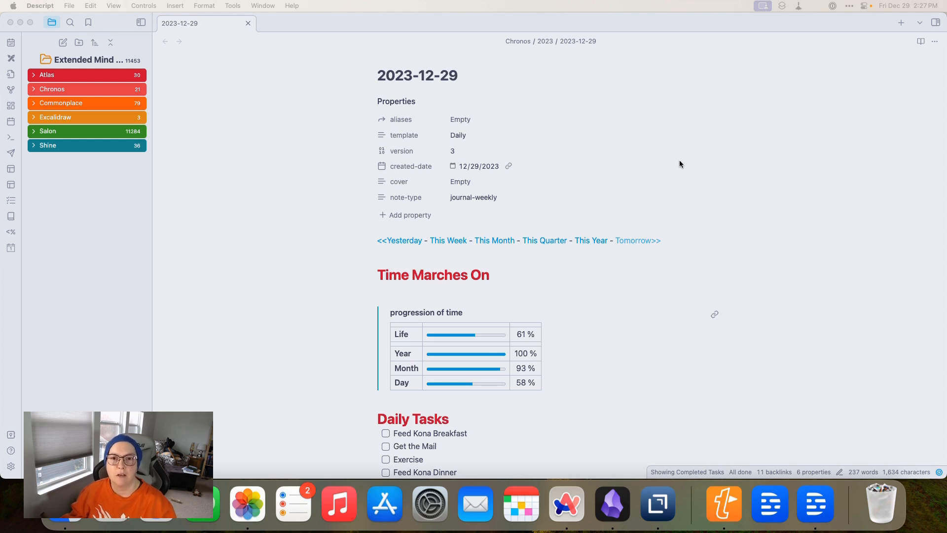
pyautogui.moveTo(674, 165)
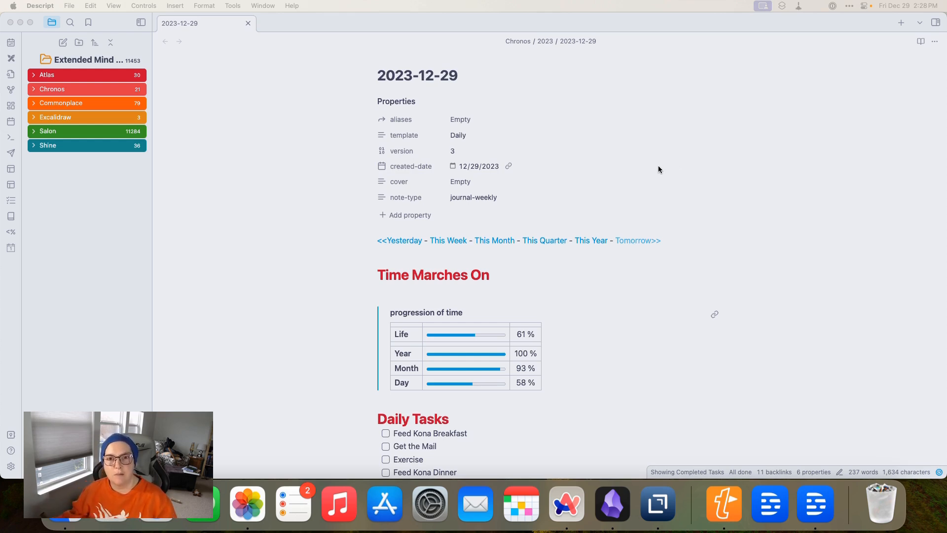
# Reveal the Atlas Templates folder in the file explorer and load the 'yearly' template note
pyautogui.click(463, 275)
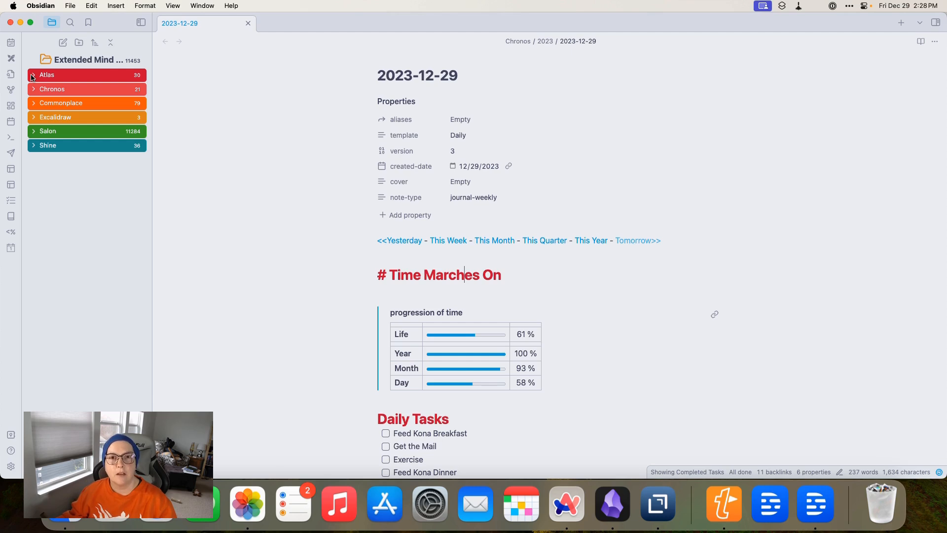
pyautogui.click(34, 74)
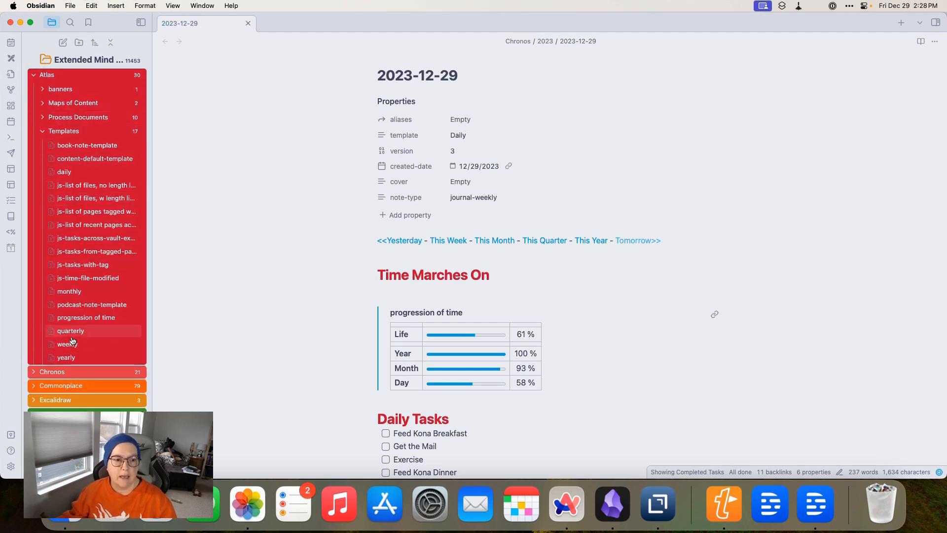
pyautogui.moveTo(65, 357)
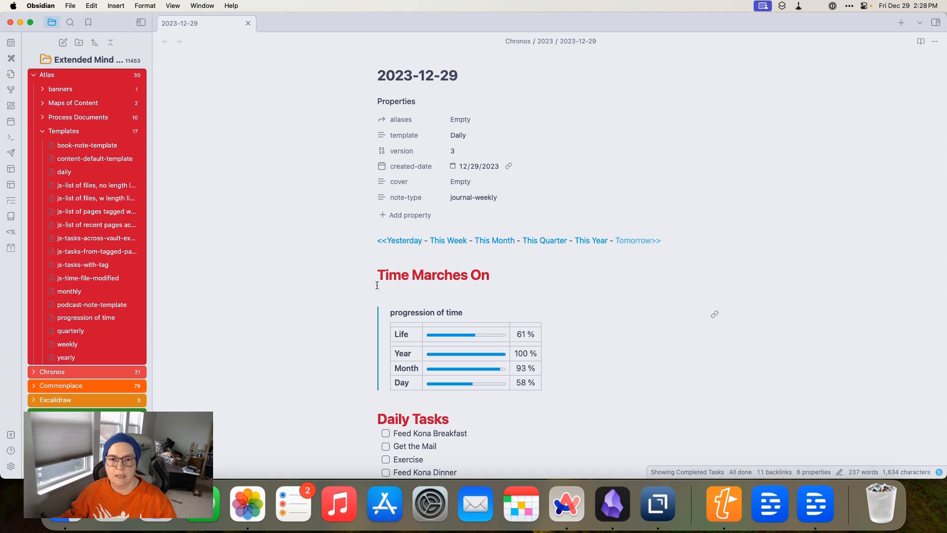
pyautogui.moveTo(65, 357)
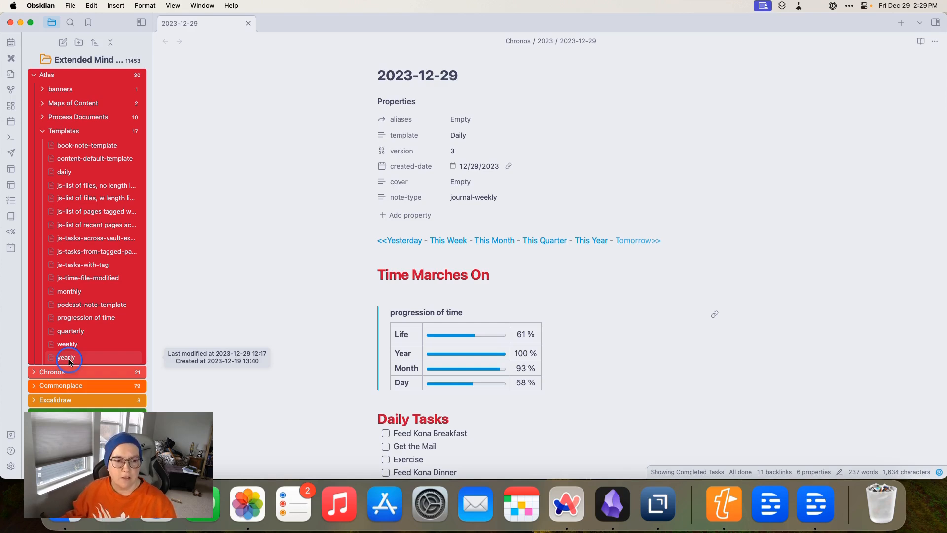
pyautogui.click(65, 357)
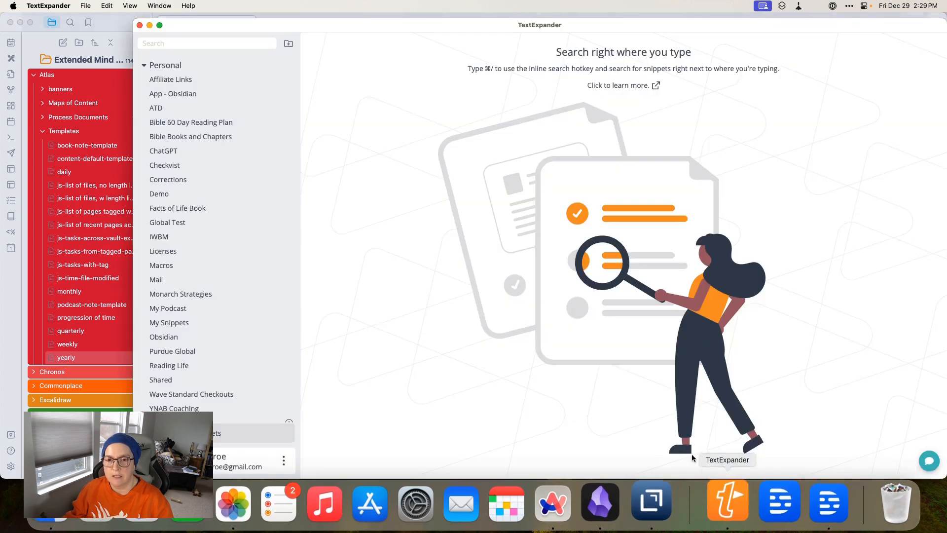
# View the Yearly Intentions snippet in the App - Obsidian group, then return to the yearly template
pyautogui.click(172, 93)
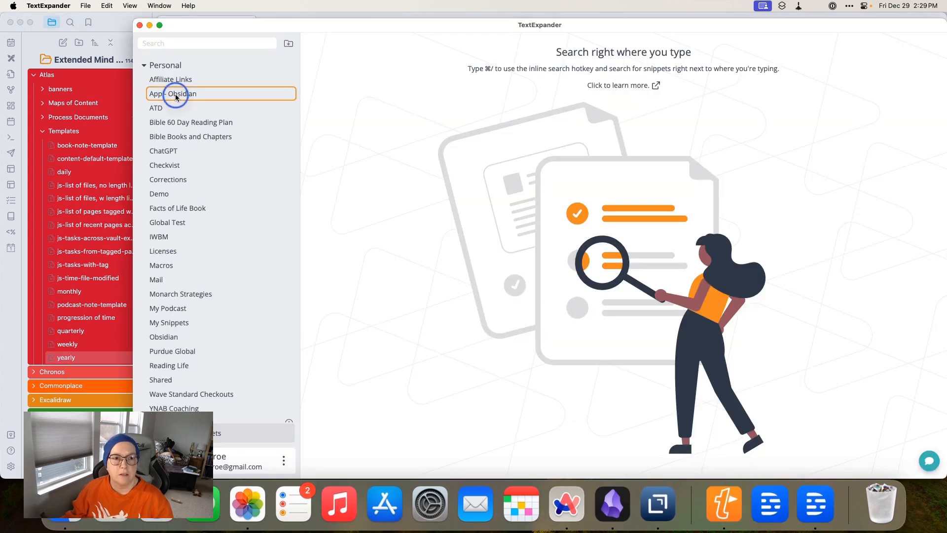
pyautogui.click(172, 93)
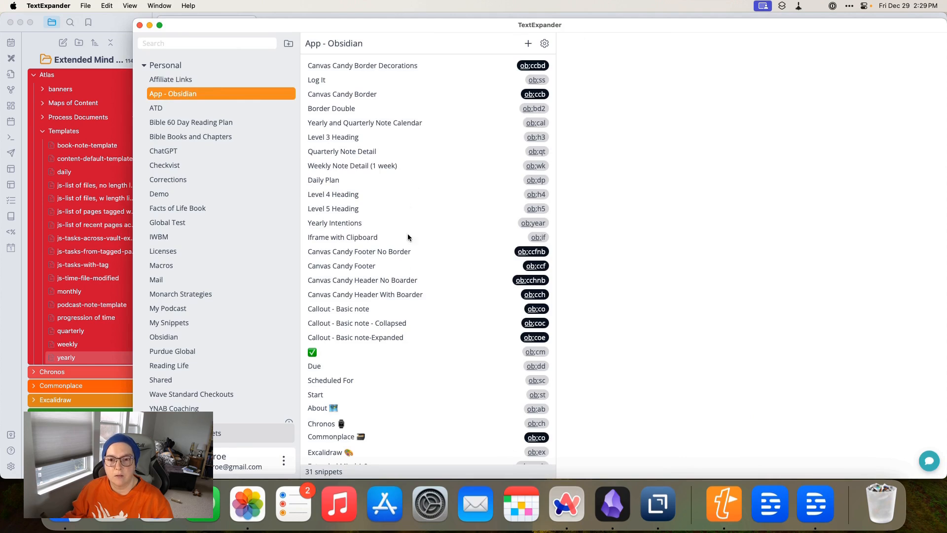
pyautogui.scroll(-3)
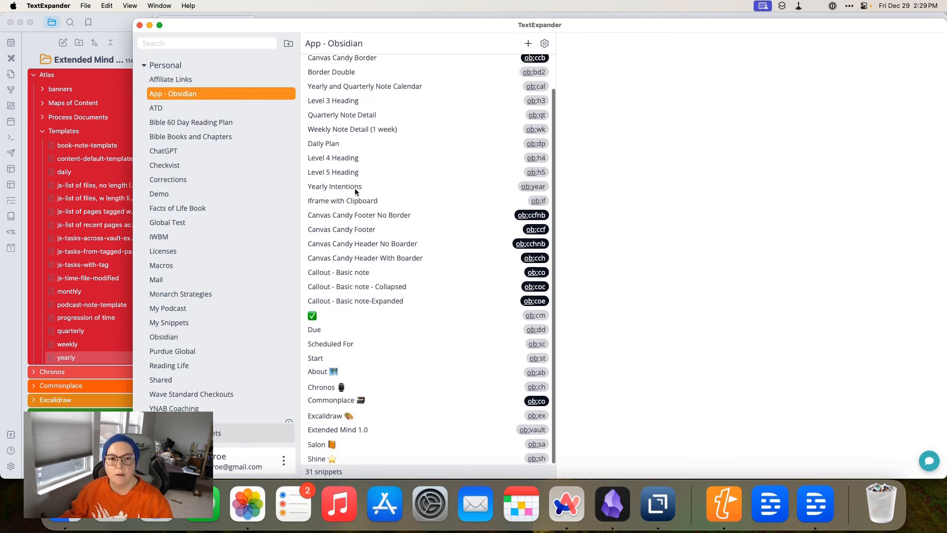
pyautogui.click(335, 187)
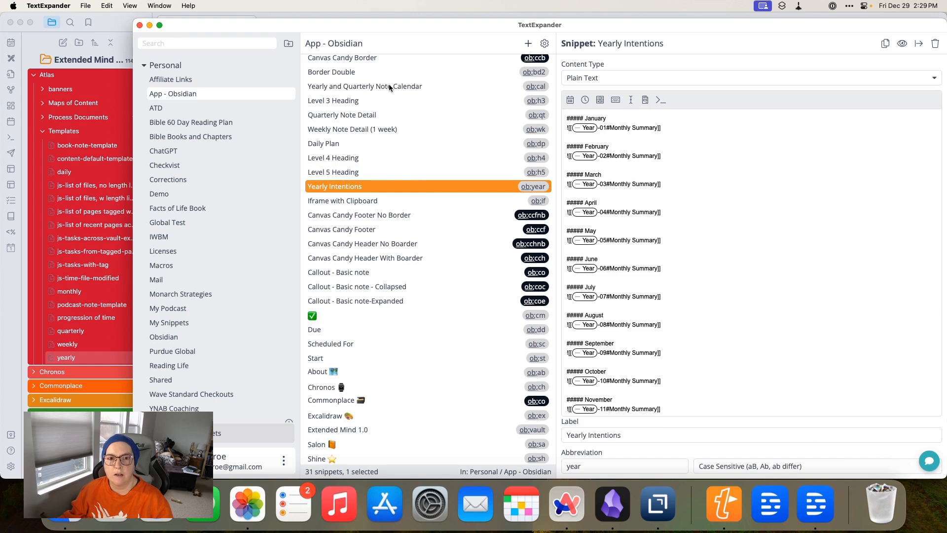
pyautogui.click(365, 86)
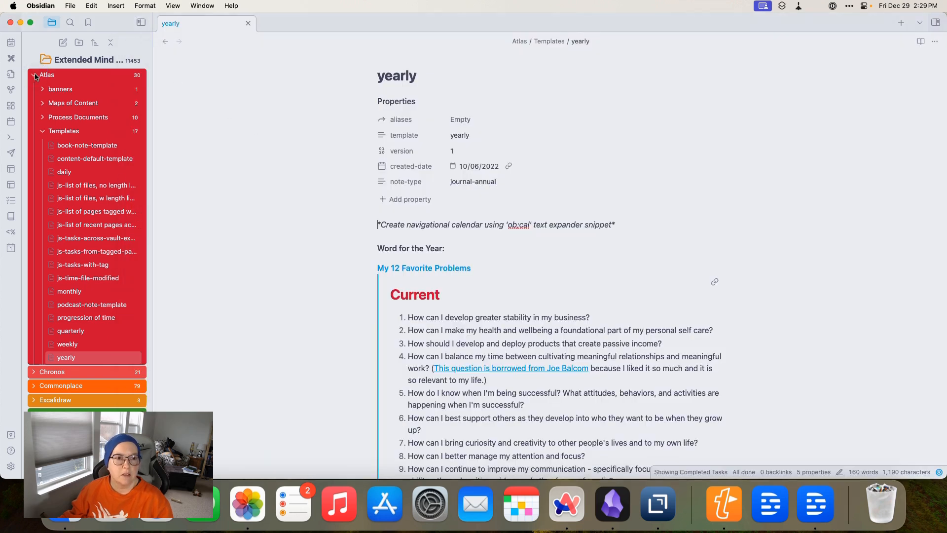
# Show the Chronos year folders, load the 2024 yearly note, and collapse the 2024 folder
pyautogui.click(46, 74)
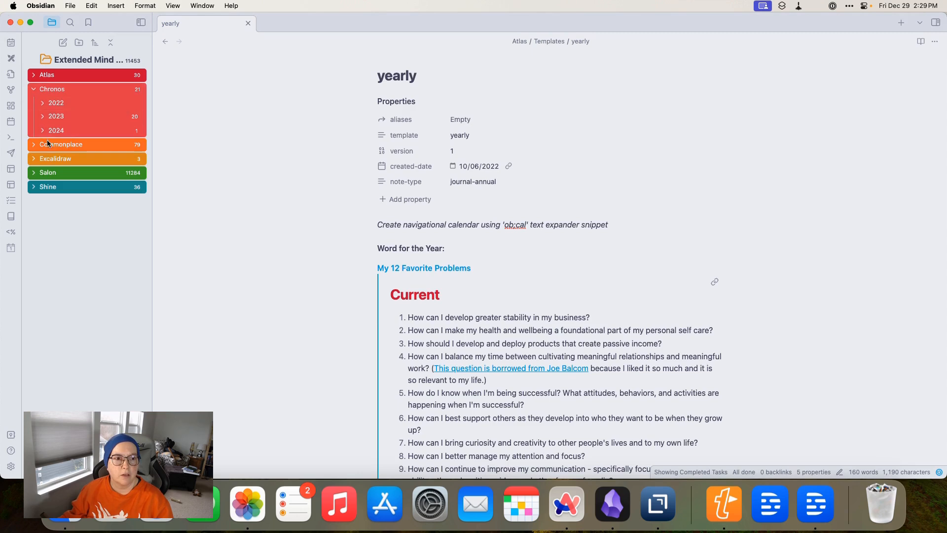
pyautogui.click(55, 130)
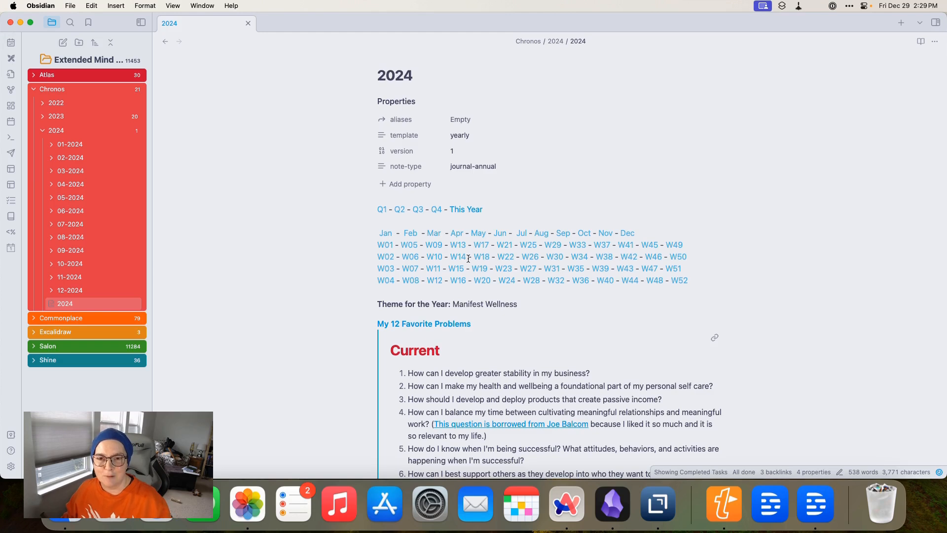
pyautogui.moveTo(361, 222)
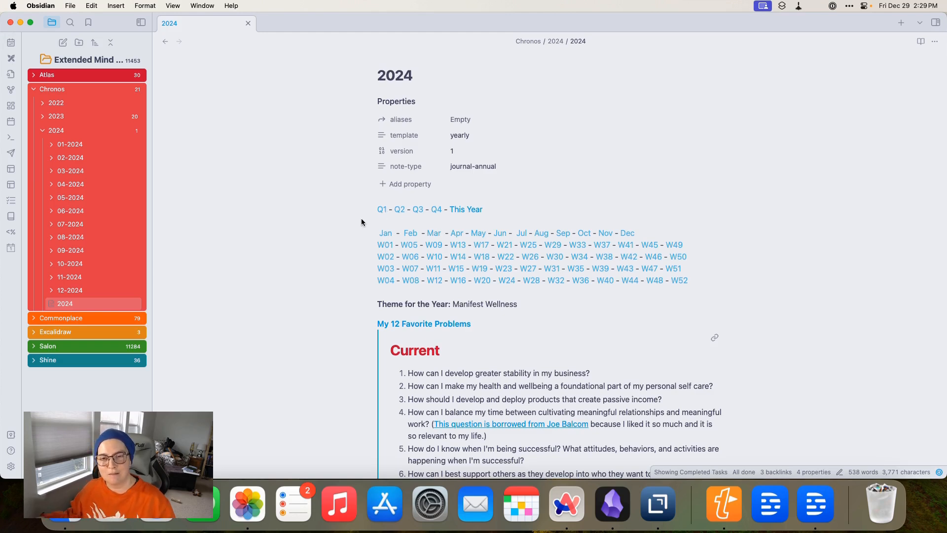
pyautogui.moveTo(70, 171)
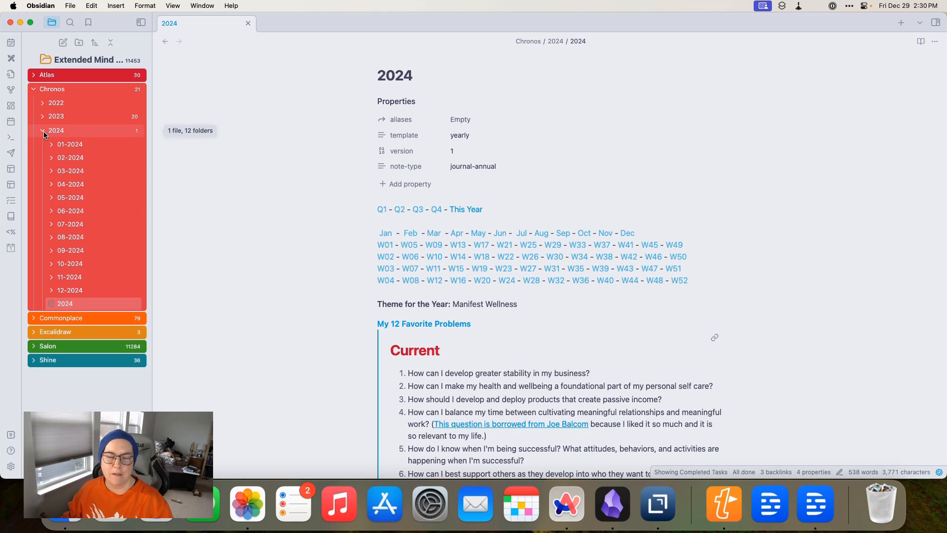
pyautogui.click(43, 131)
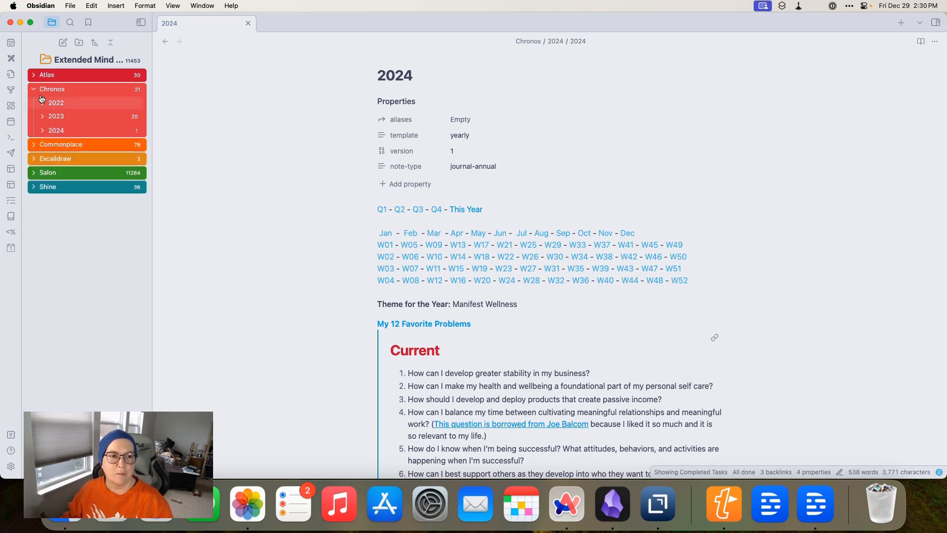
# Load the 'yearly' template again and scroll to its Vision Board and Prepare for The Year tasks
pyautogui.click(46, 74)
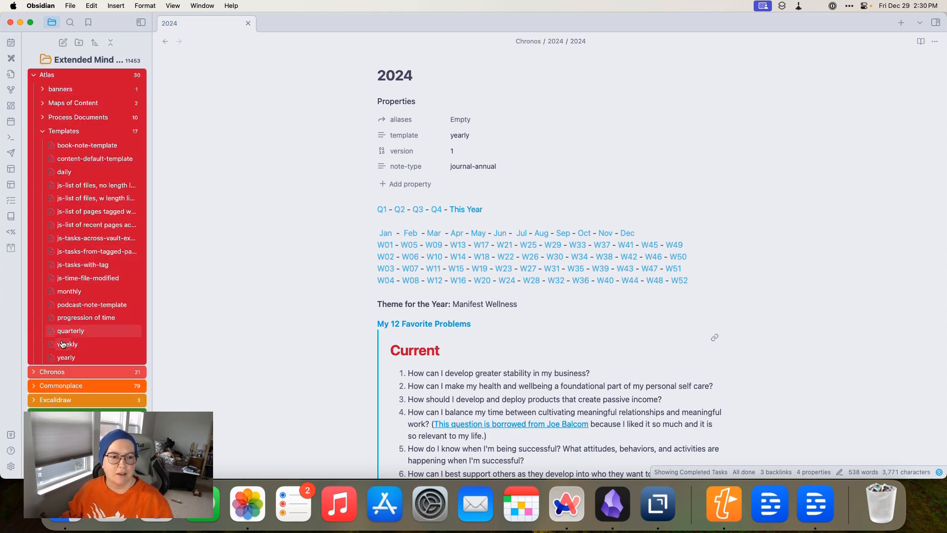
pyautogui.click(65, 357)
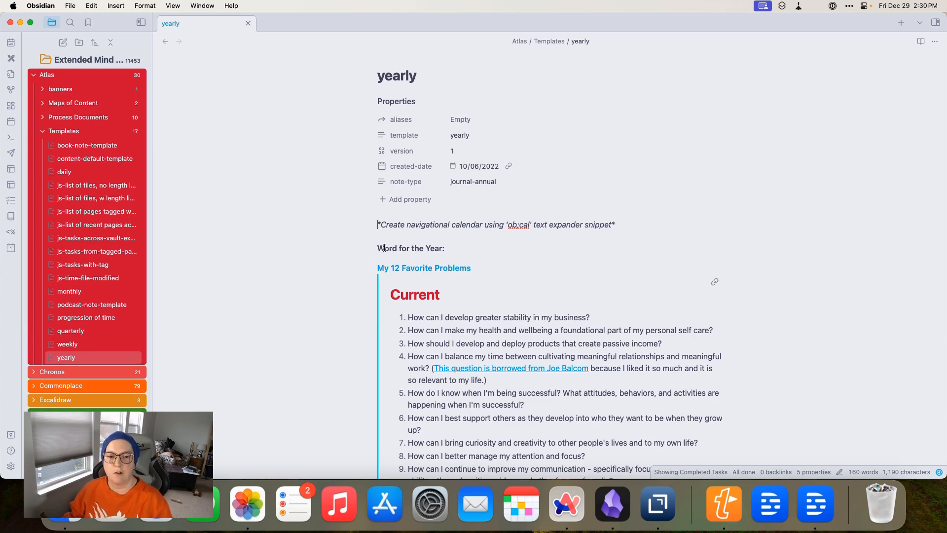
pyautogui.scroll(-3)
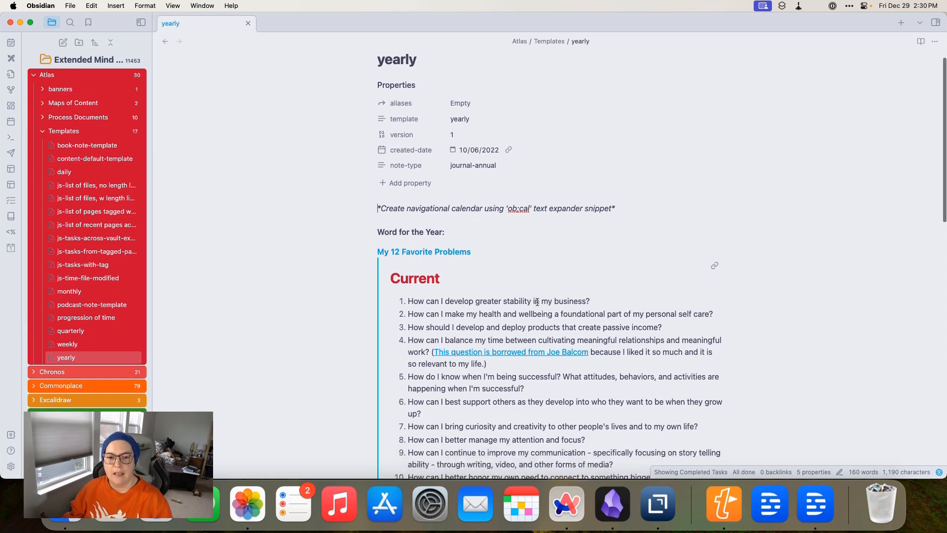
pyautogui.scroll(-3)
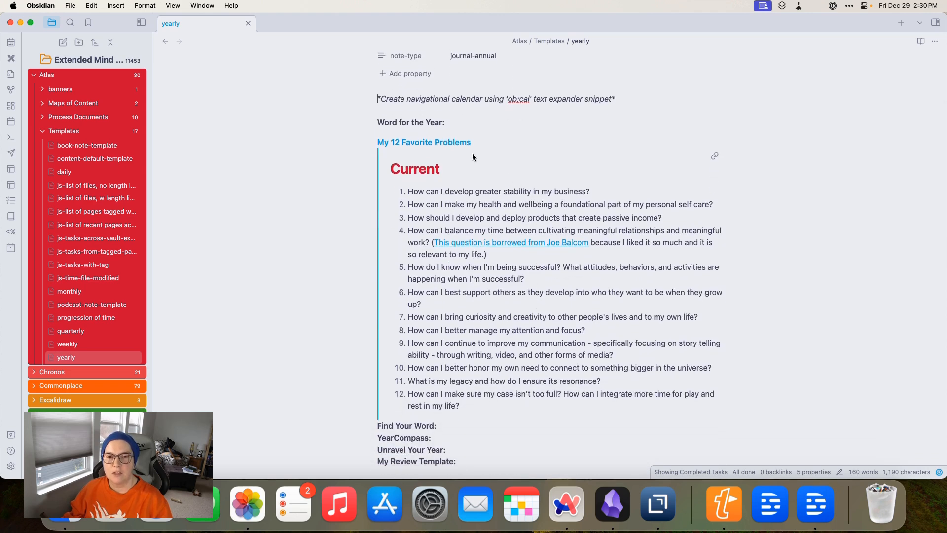
pyautogui.moveTo(452, 173)
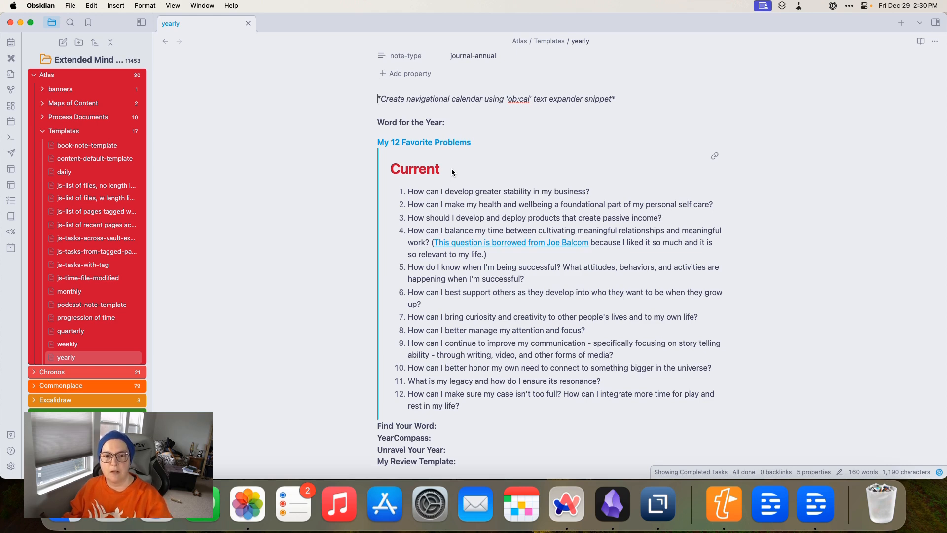
pyautogui.moveTo(531, 284)
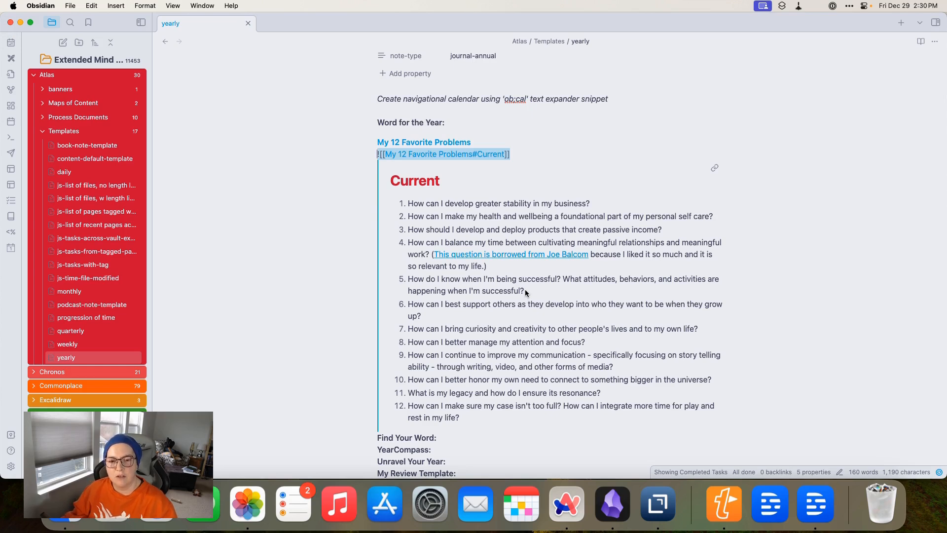
pyautogui.scroll(-3)
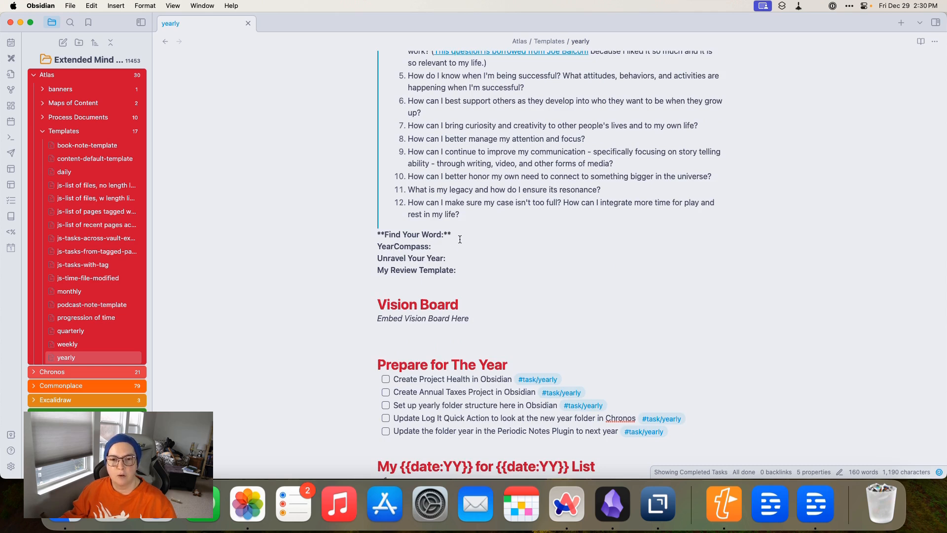
pyautogui.moveTo(452, 267)
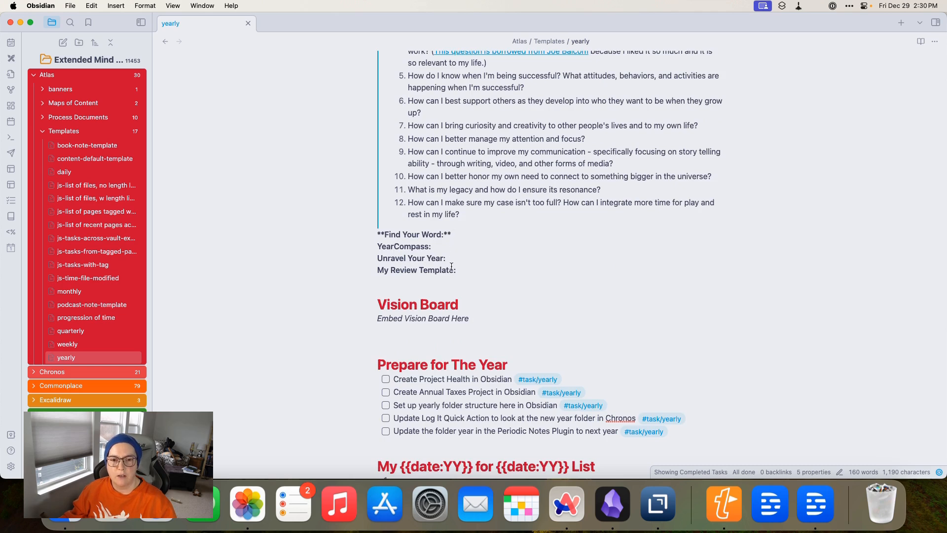
pyautogui.moveTo(474, 323)
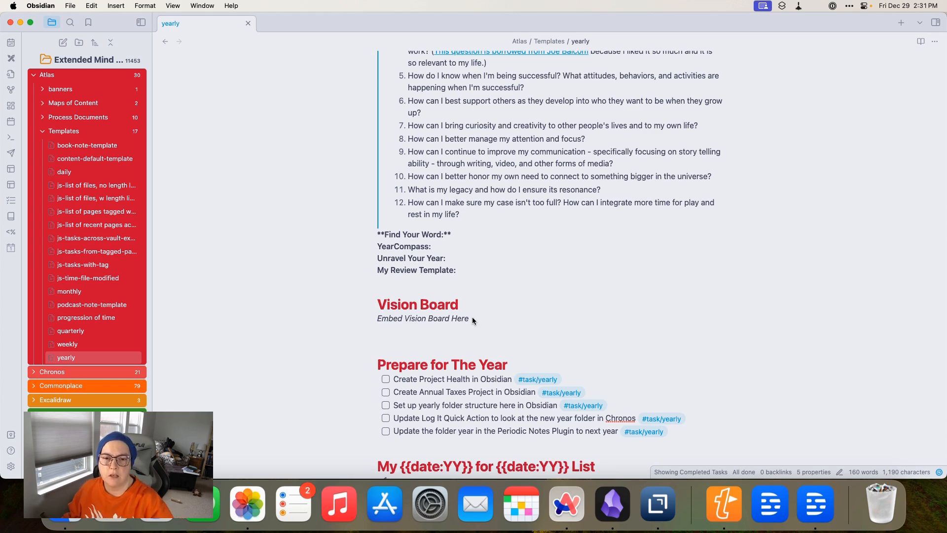
pyautogui.moveTo(458, 319)
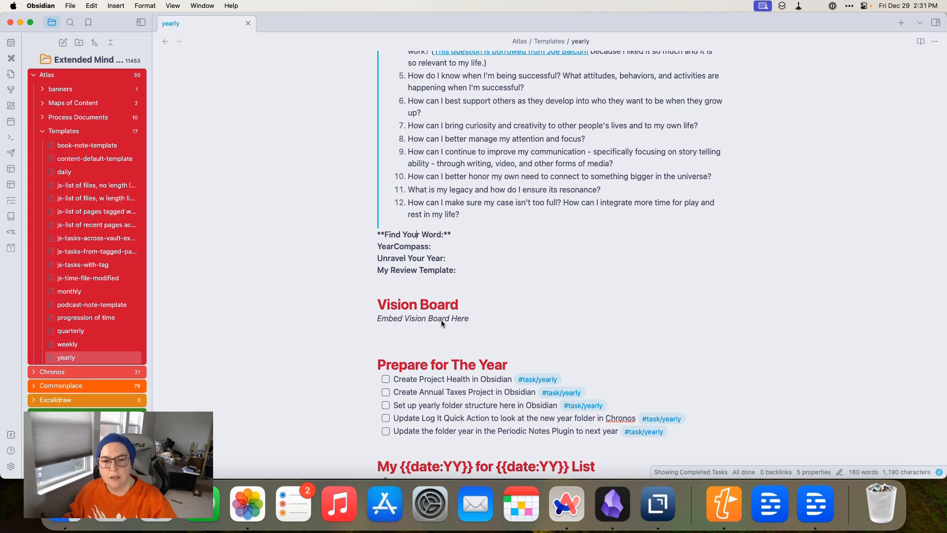
pyautogui.moveTo(463, 326)
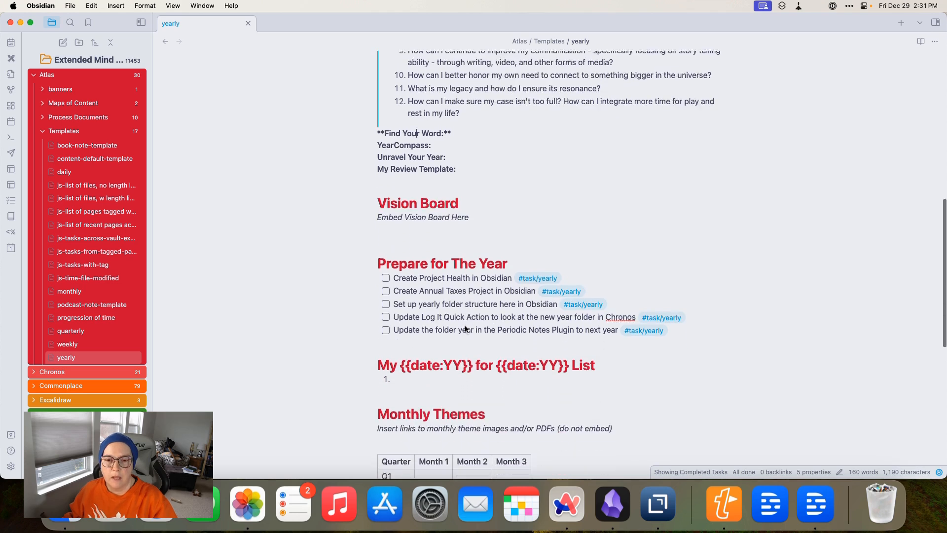
# Expand Chronos to show the 2022–2024 year folders, peek inside 2024, then collapse it
pyautogui.scroll(-3)
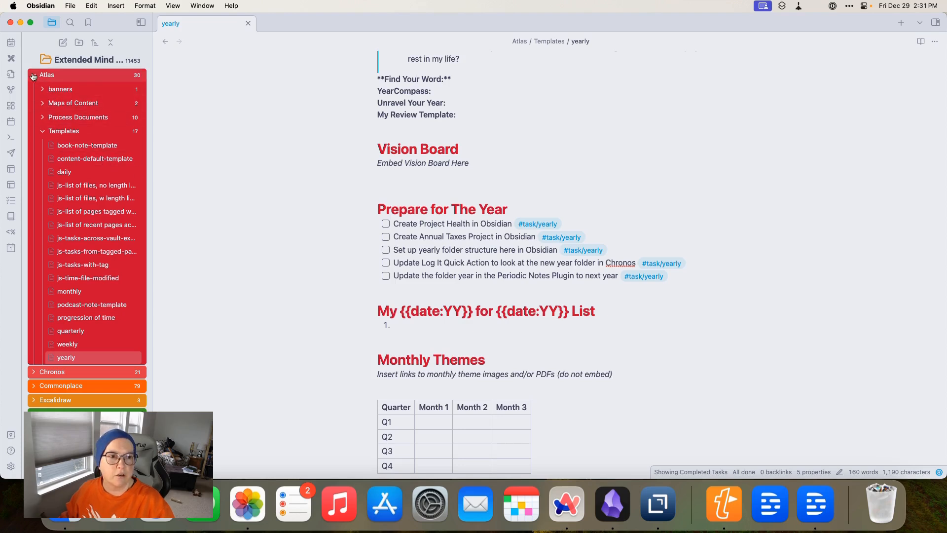
pyautogui.click(46, 74)
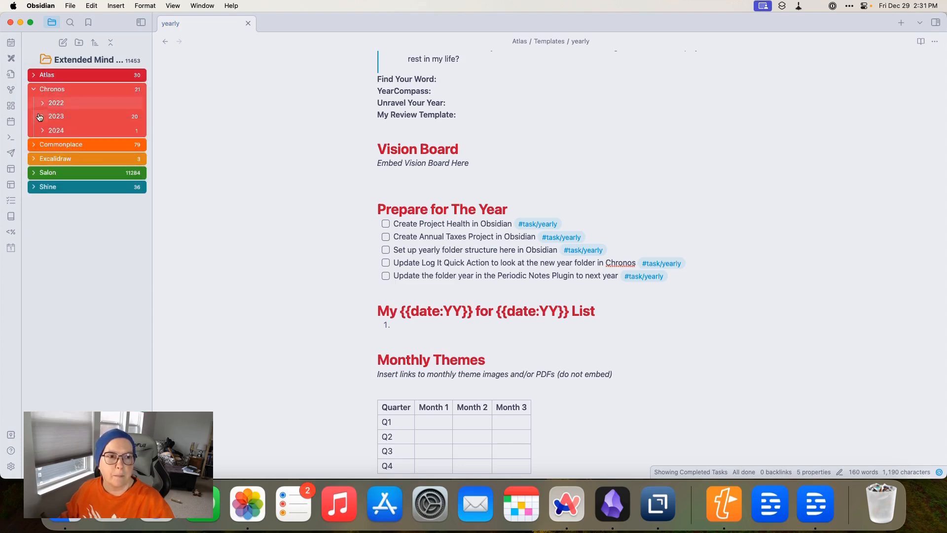
pyautogui.click(55, 131)
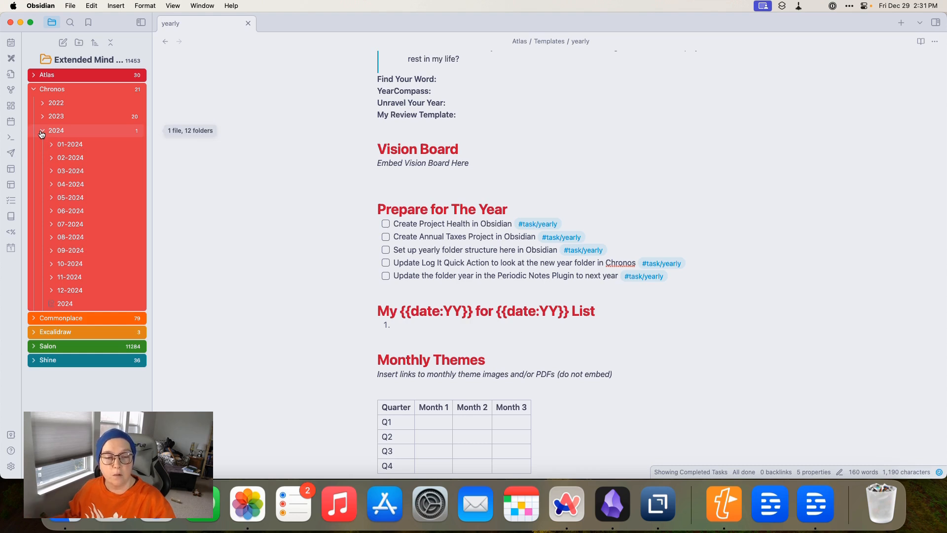
pyautogui.moveTo(65, 303)
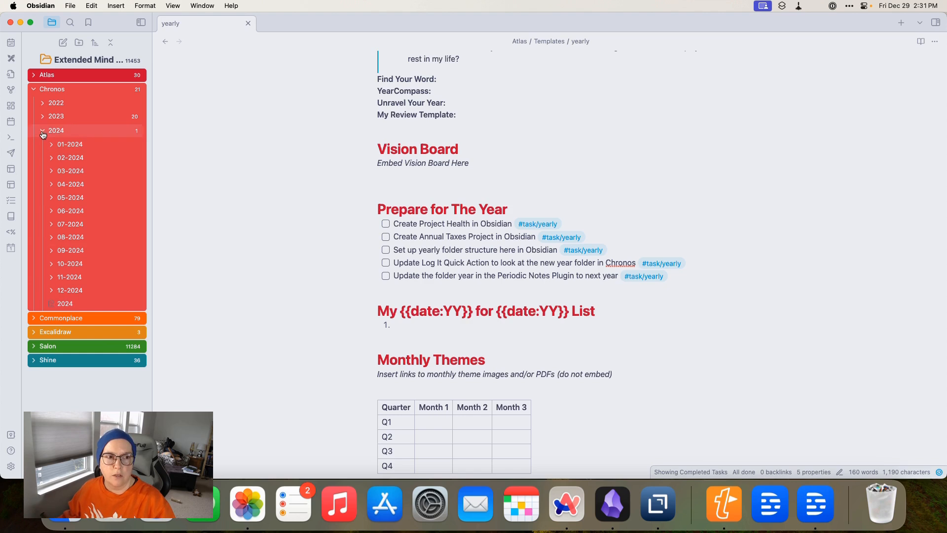
pyautogui.click(42, 130)
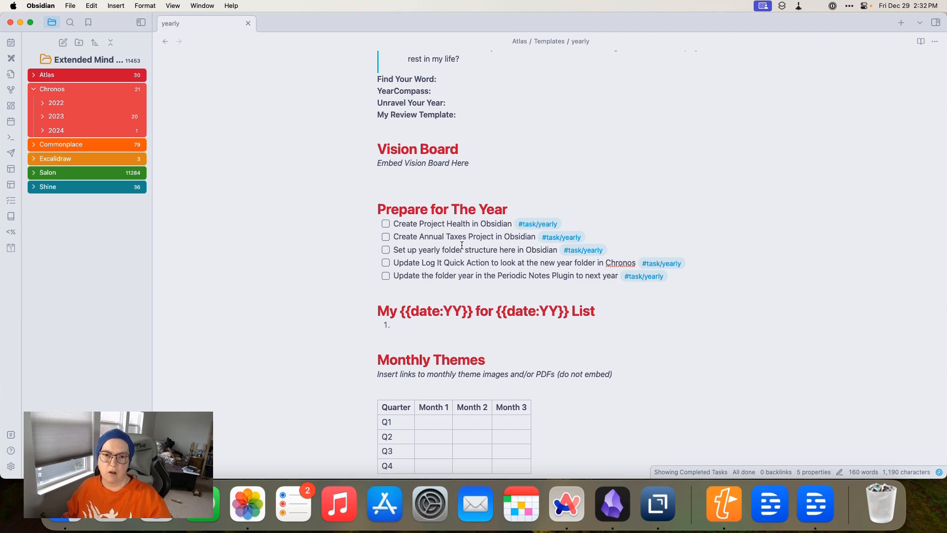
pyautogui.moveTo(494, 259)
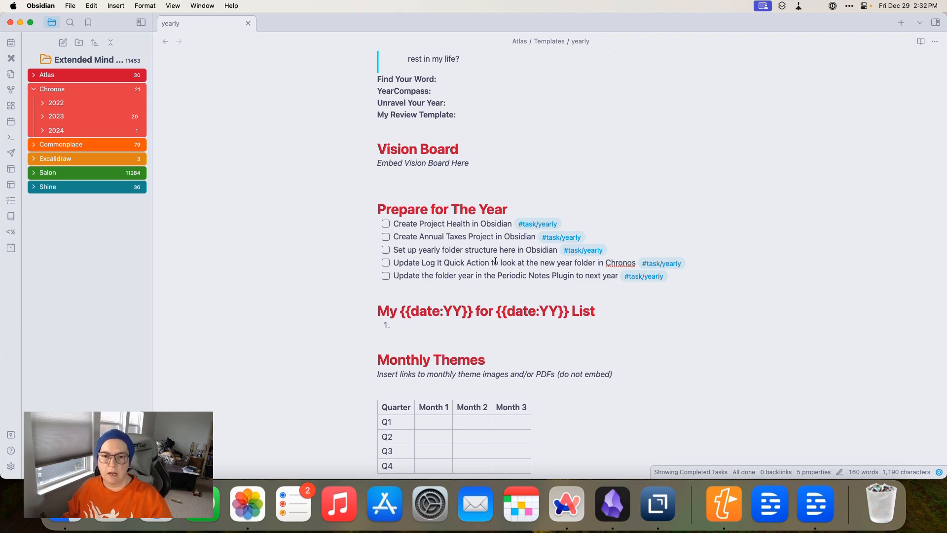
# Load the 2024 yearly note and scroll through its 24 for 2024 lists, Write24in24 goals and monthly themes
pyautogui.scroll(-3)
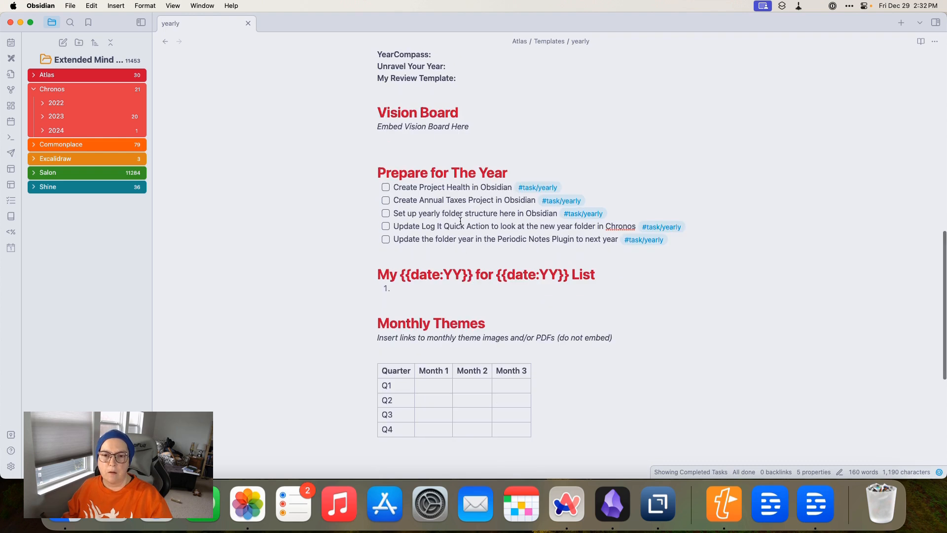
pyautogui.moveTo(531, 228)
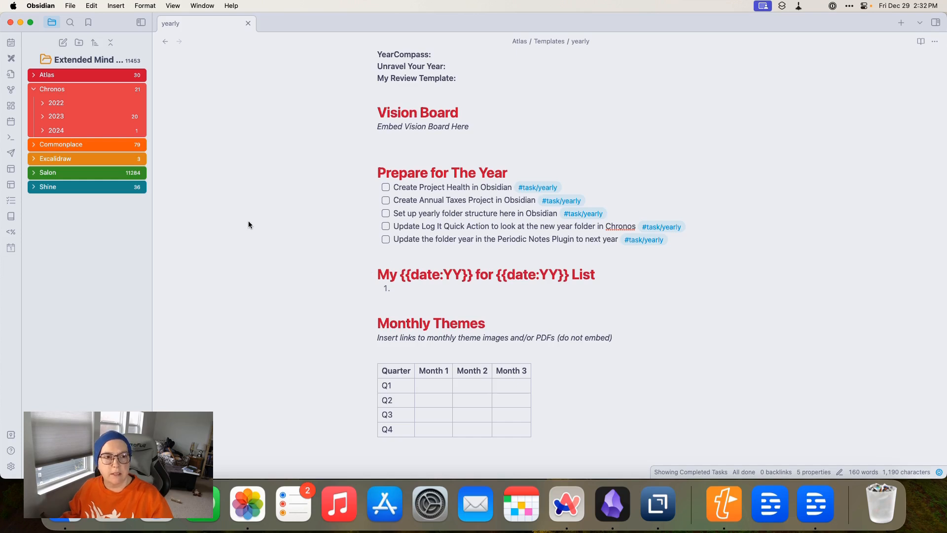
pyautogui.click(55, 130)
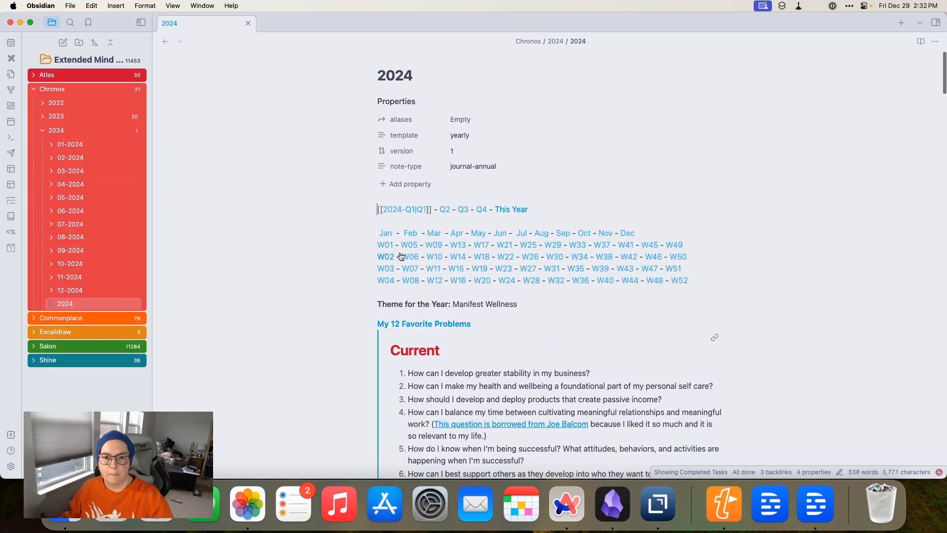
pyautogui.scroll(-3)
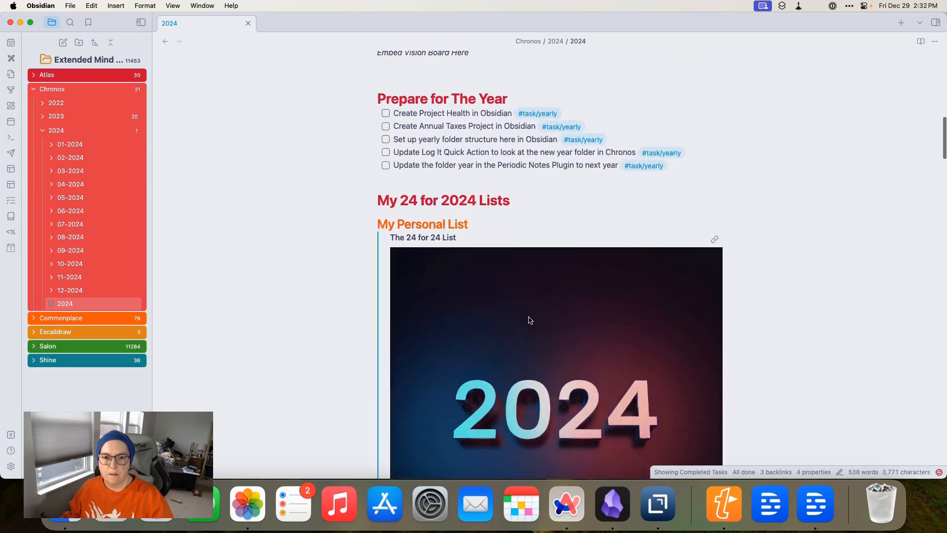
pyautogui.scroll(-3)
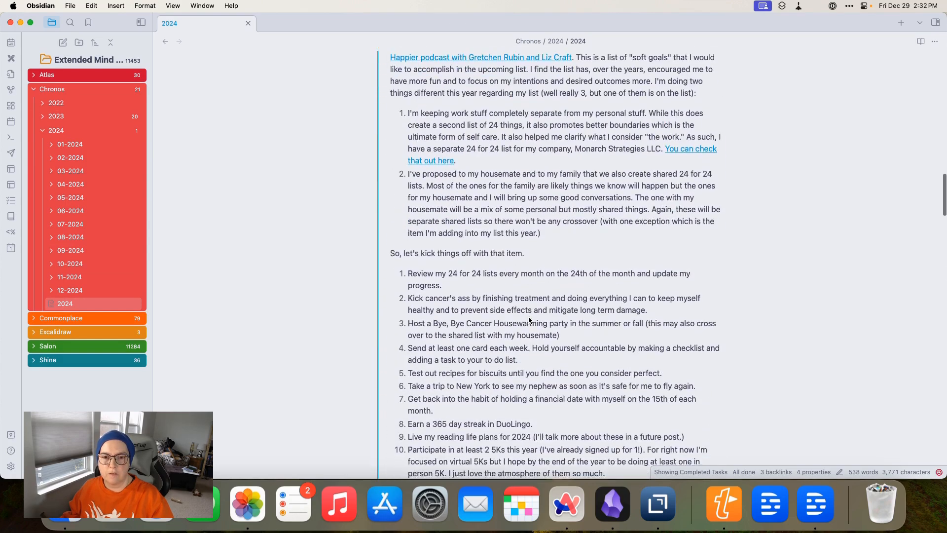
pyautogui.scroll(-3)
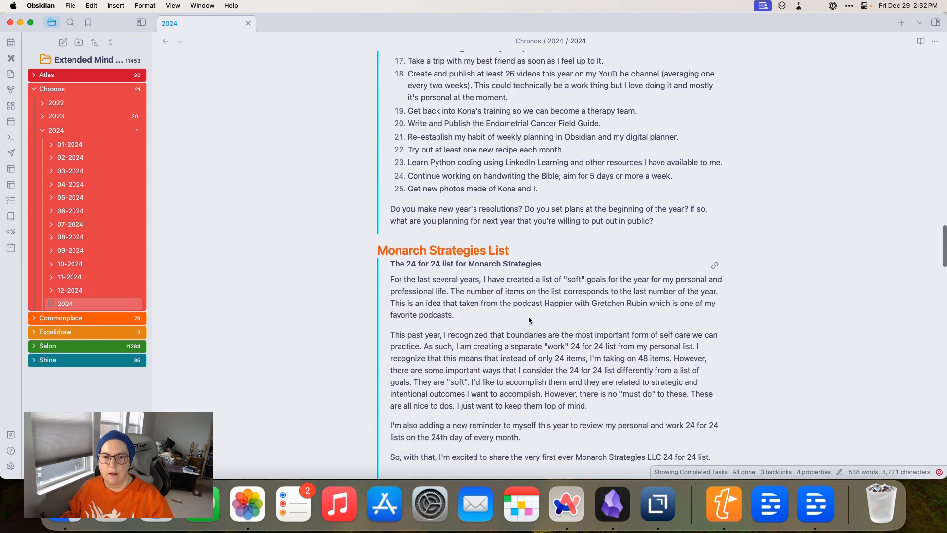
pyautogui.scroll(-3)
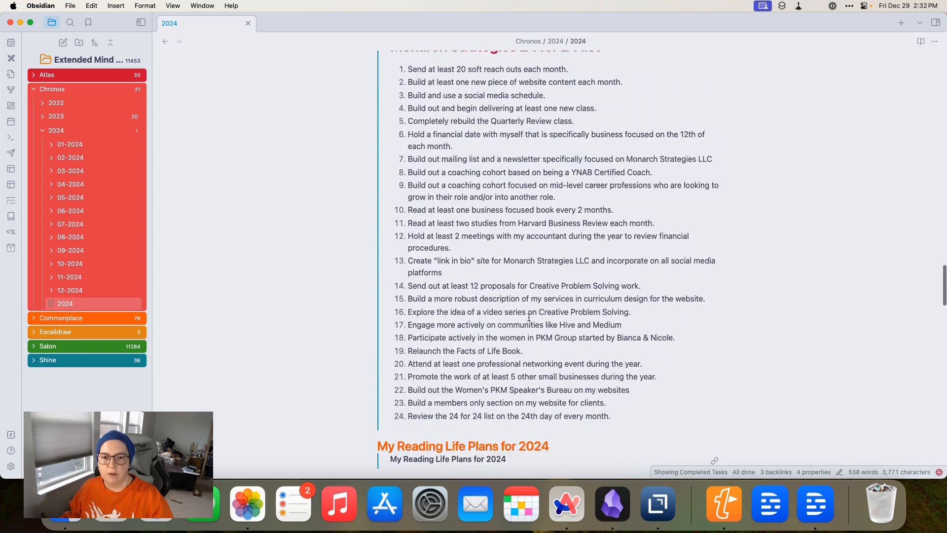
pyautogui.scroll(-3)
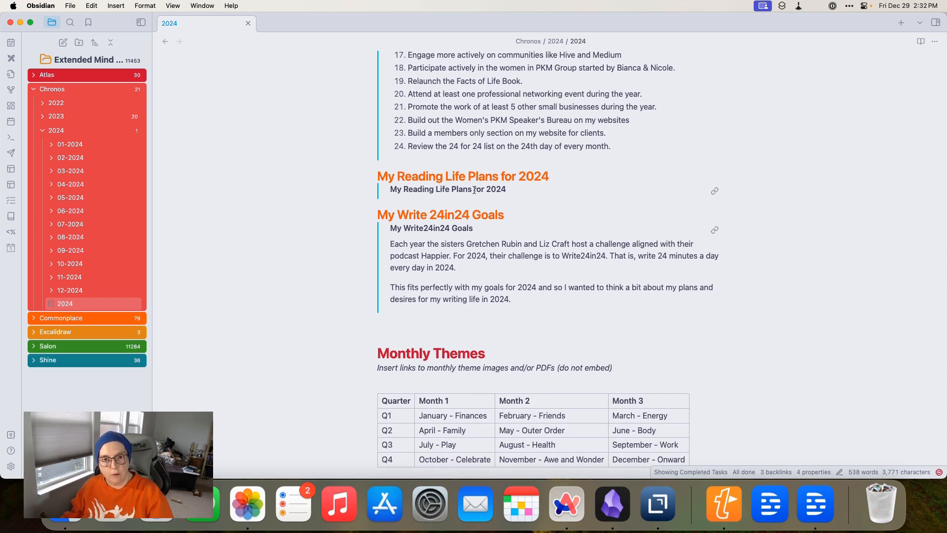
pyautogui.moveTo(465, 227)
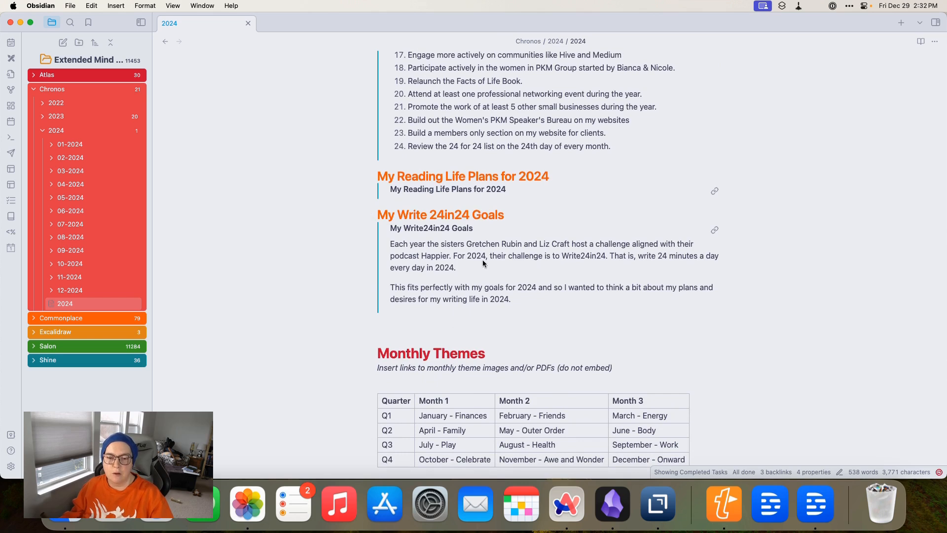
pyautogui.scroll(-3)
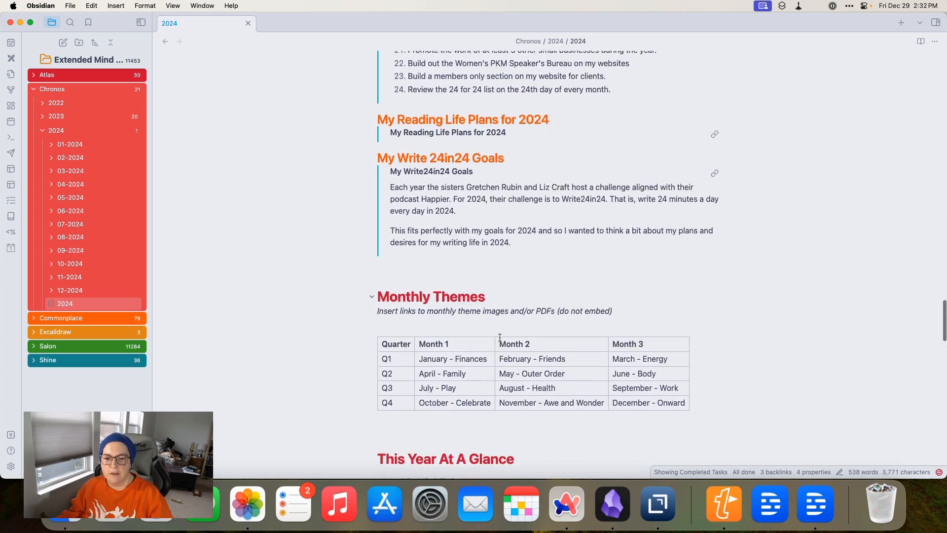
pyautogui.scroll(-3)
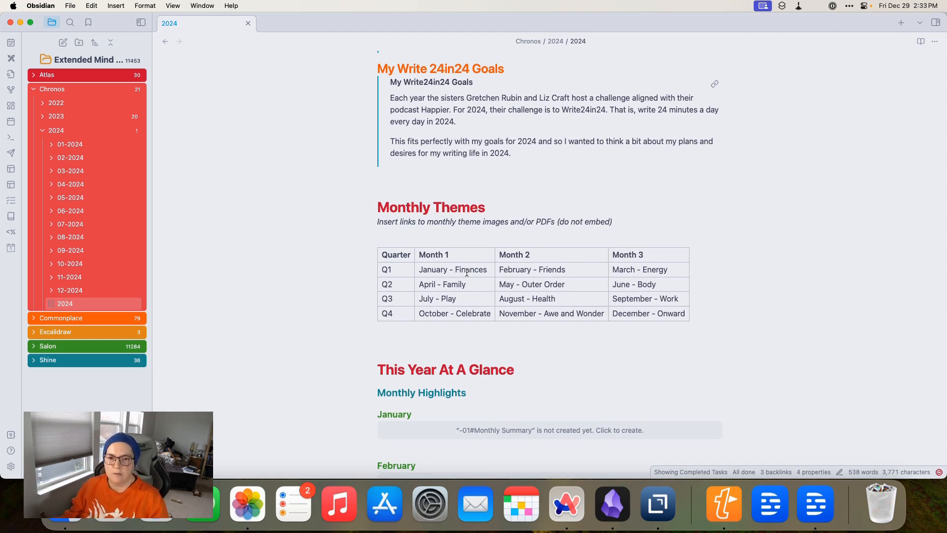
pyautogui.scroll(-3)
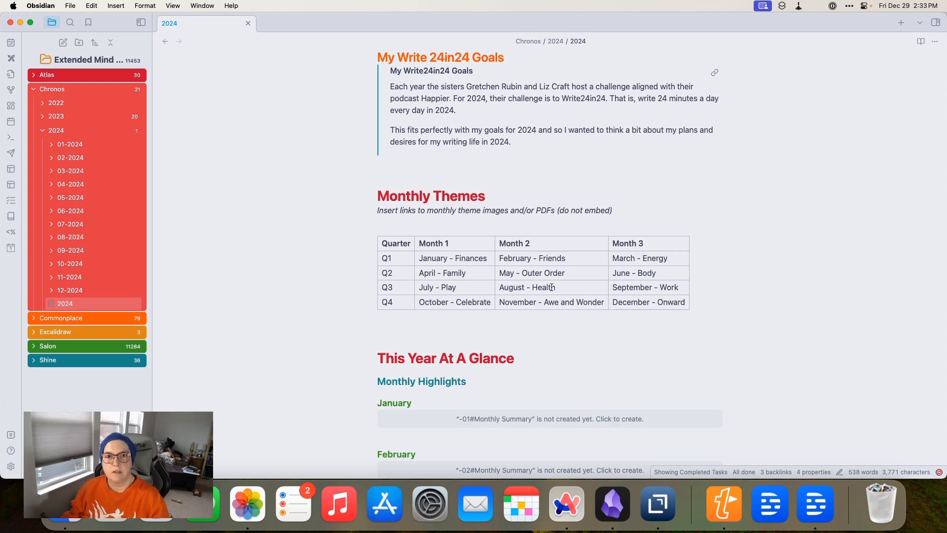
pyautogui.moveTo(573, 288)
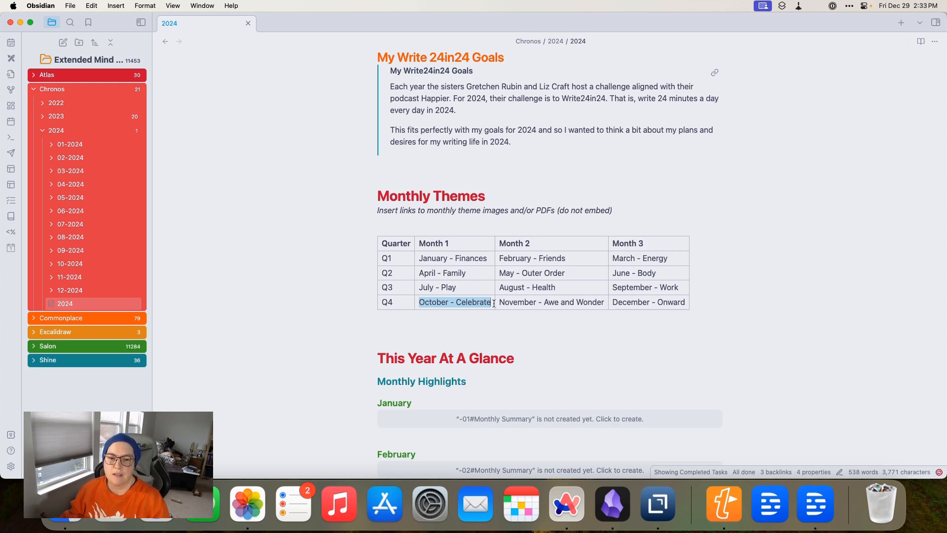
pyautogui.click(507, 302)
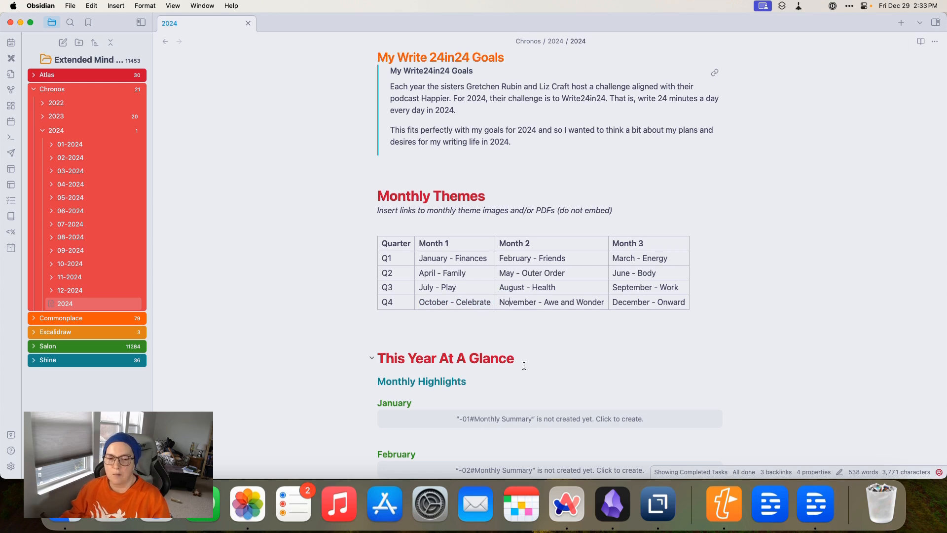
pyautogui.scroll(-3)
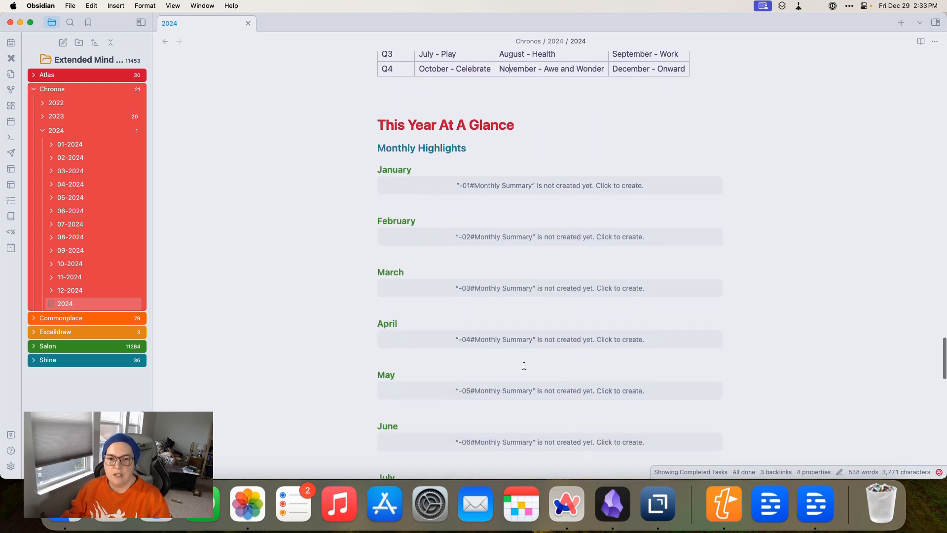
pyautogui.scroll(-3)
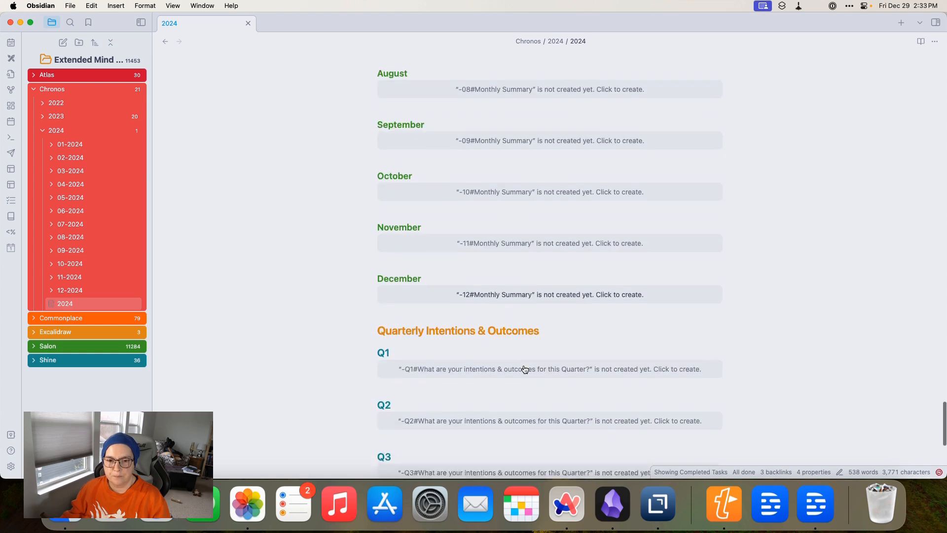
pyautogui.scroll(-3)
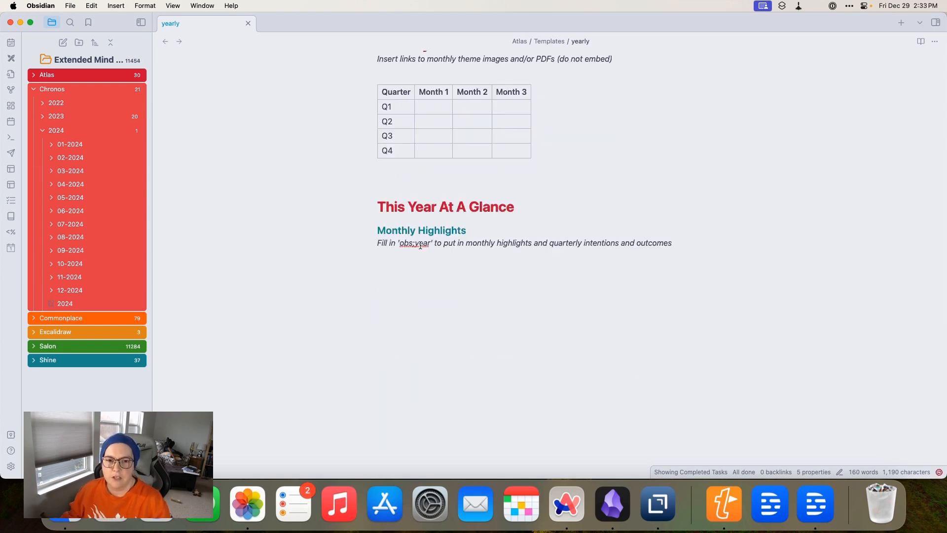
pyautogui.moveTo(574, 375)
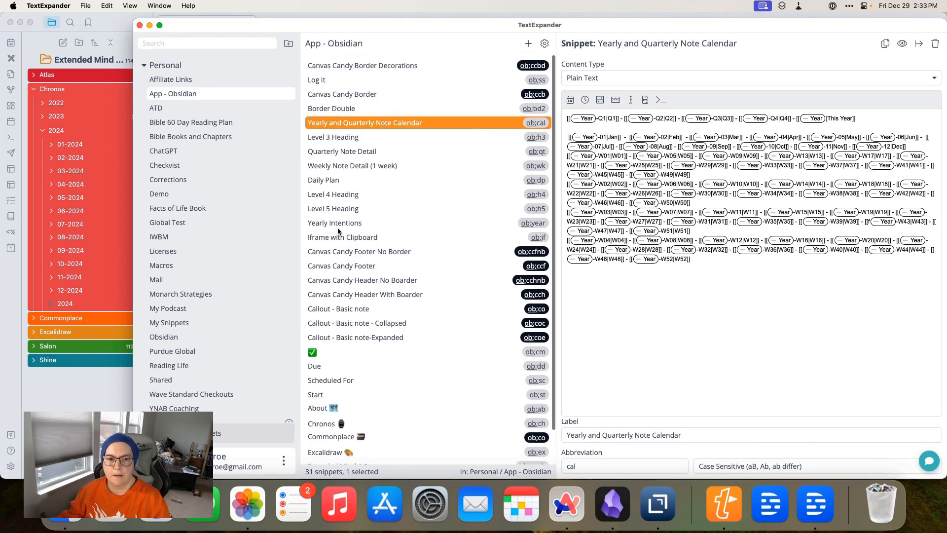
# Select the Yearly and Quarterly Note Calendar snippet in the App - Obsidian group
pyautogui.click(334, 222)
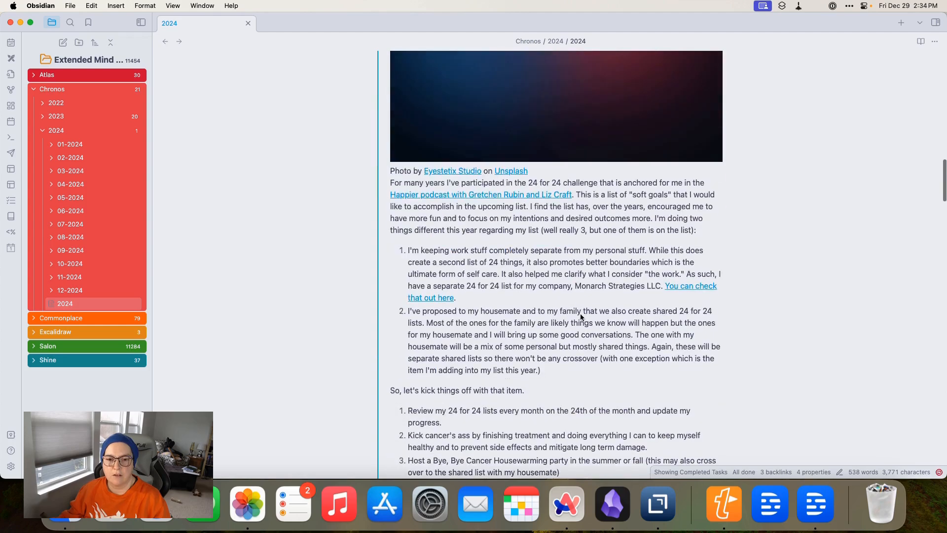
# Scroll the 2024 note down to its Quarterly Intentions & Outcomes section with Q1–Q4 embeds
pyautogui.scroll(-3)
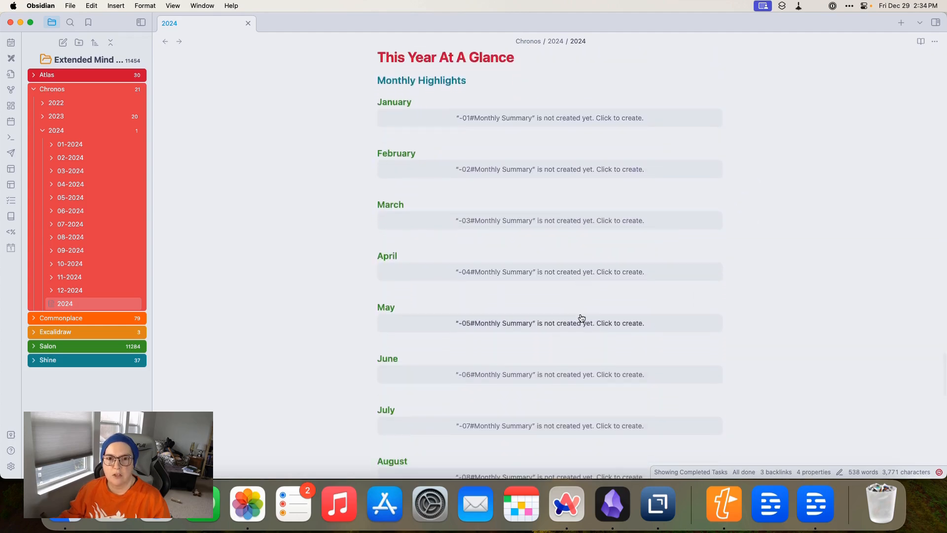
pyautogui.scroll(-3)
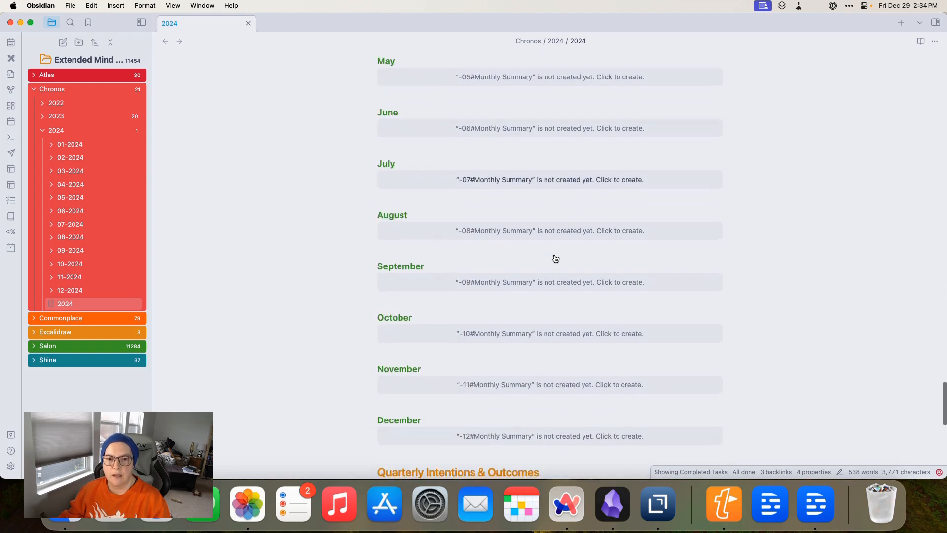
pyautogui.scroll(-3)
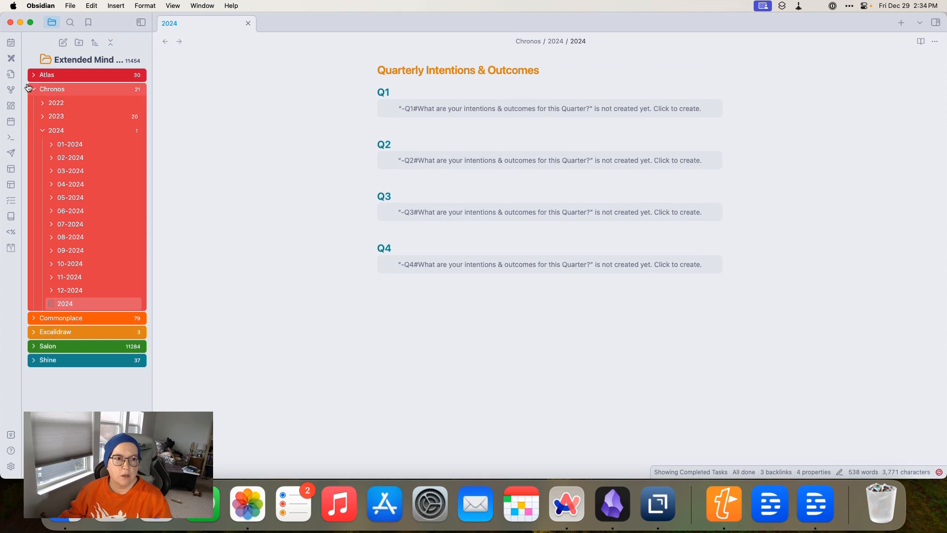
# Load the 'quarterly' template from Atlas Templates showing its Set Up This Quarter tasks
pyautogui.click(47, 74)
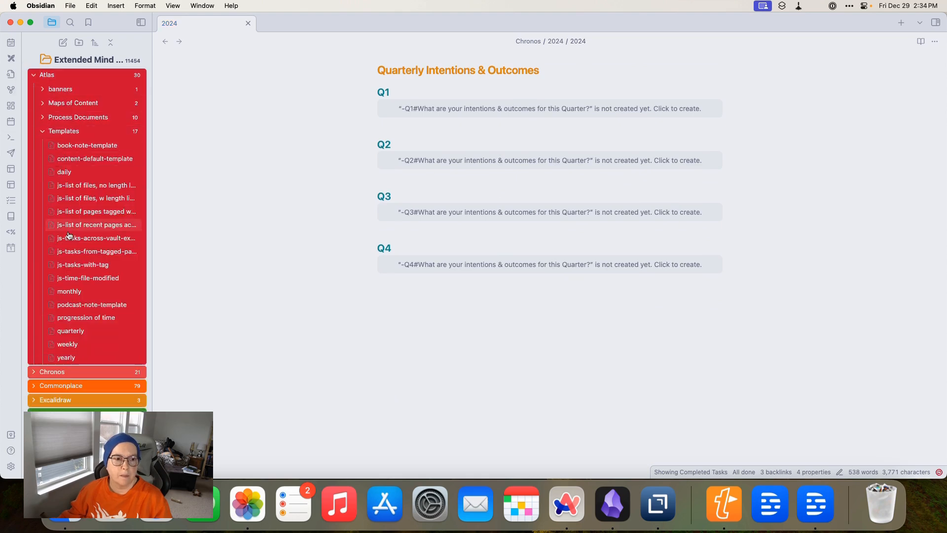
pyautogui.click(70, 330)
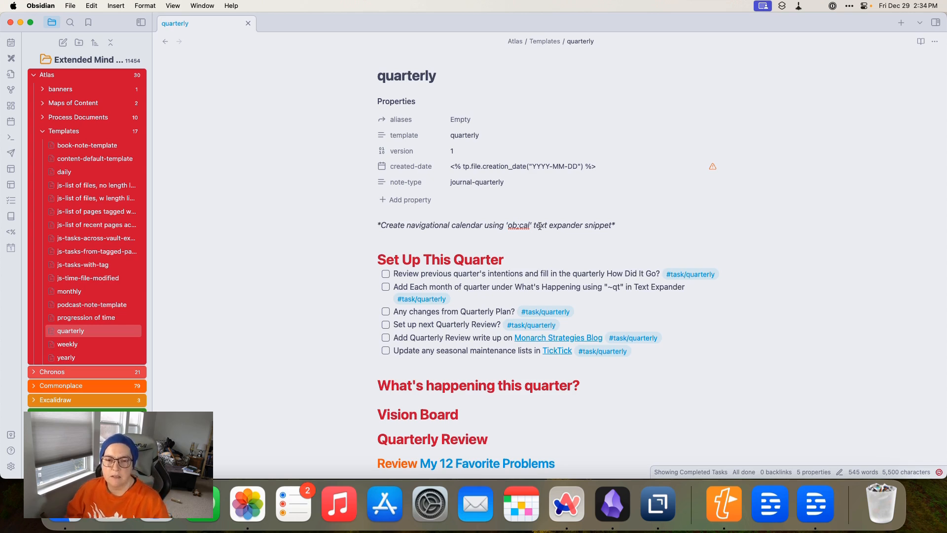
pyautogui.click(378, 225)
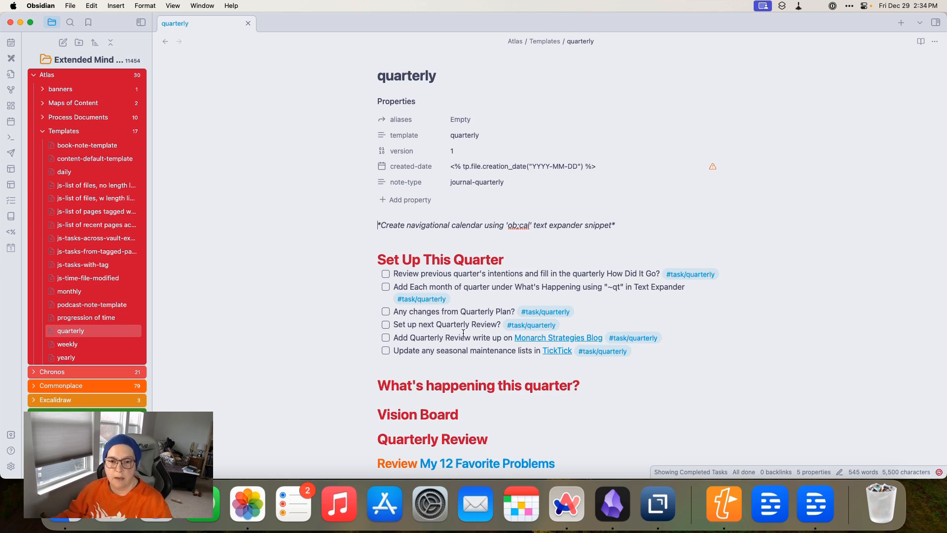
pyautogui.scroll(-3)
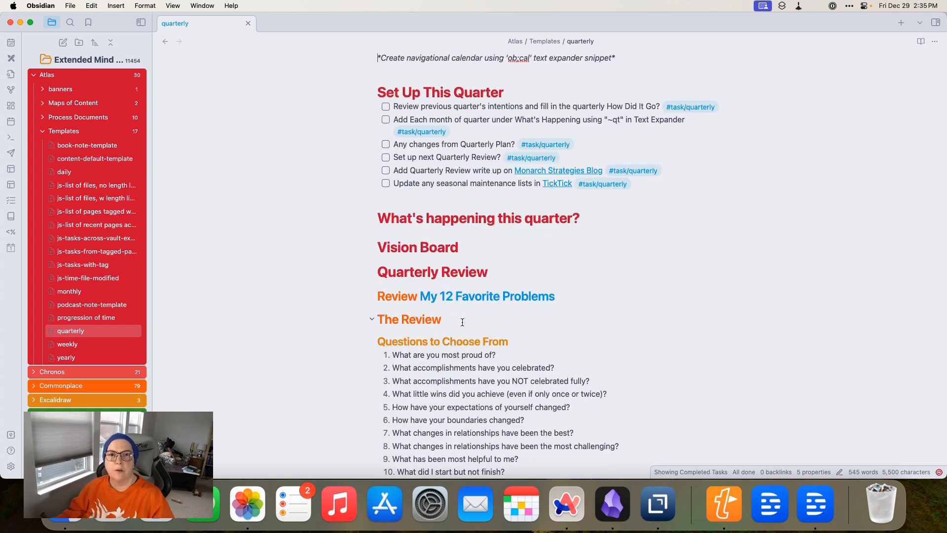
pyautogui.scroll(-3)
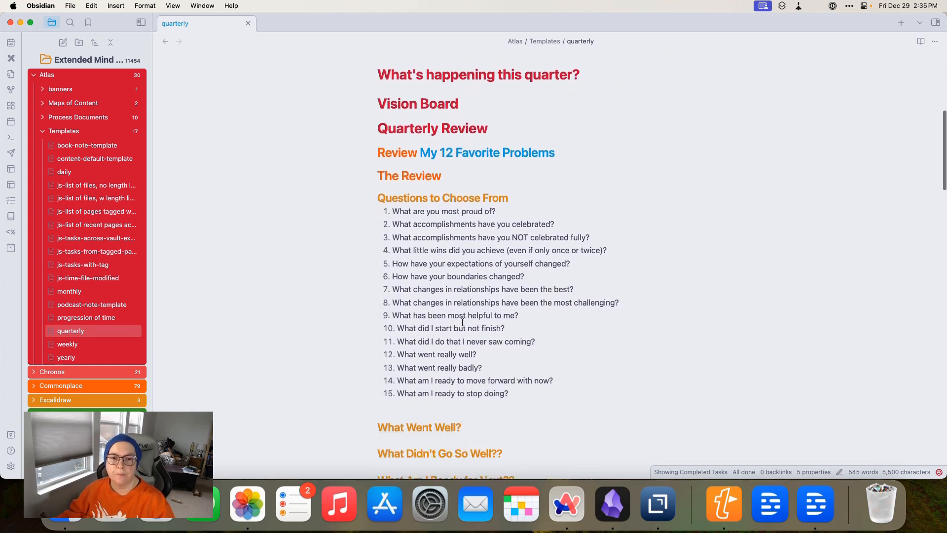
pyautogui.scroll(-3)
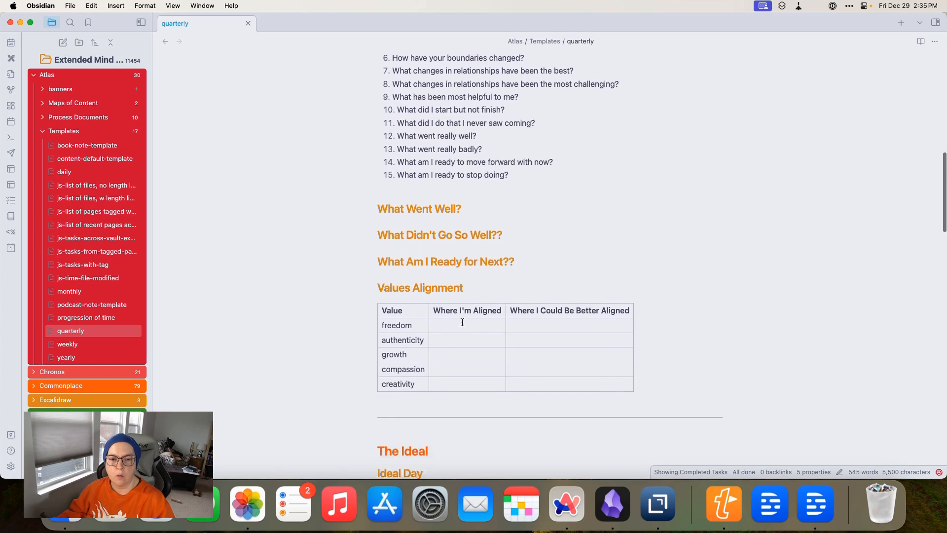
pyautogui.scroll(-3)
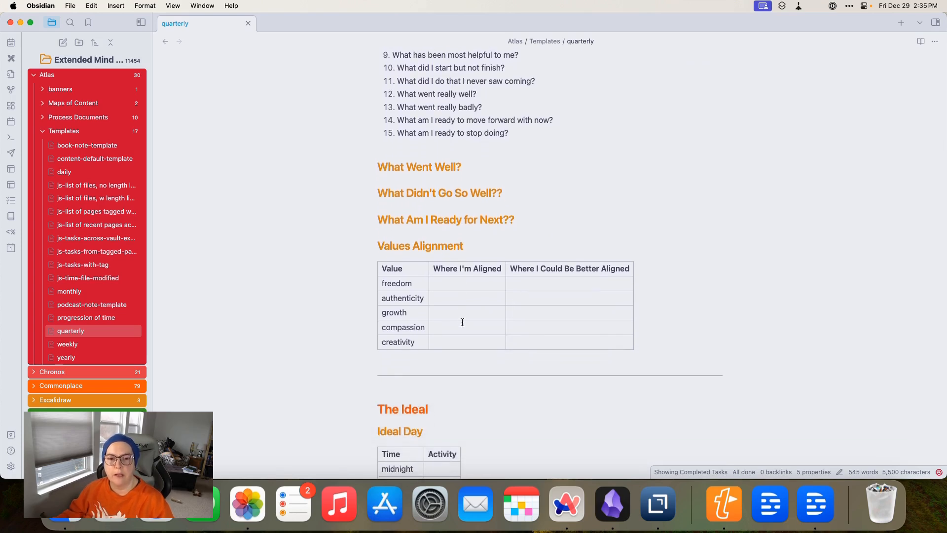
pyautogui.scroll(-3)
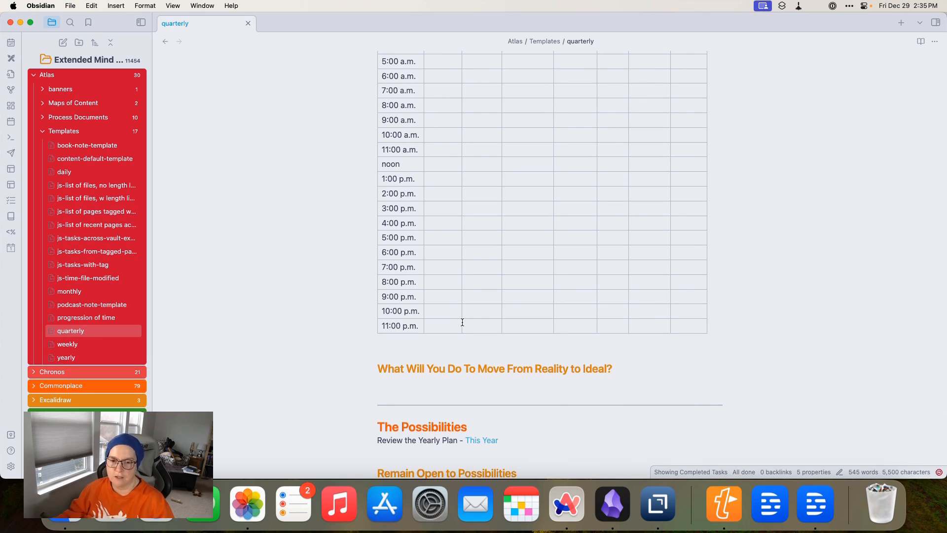
pyautogui.scroll(-3)
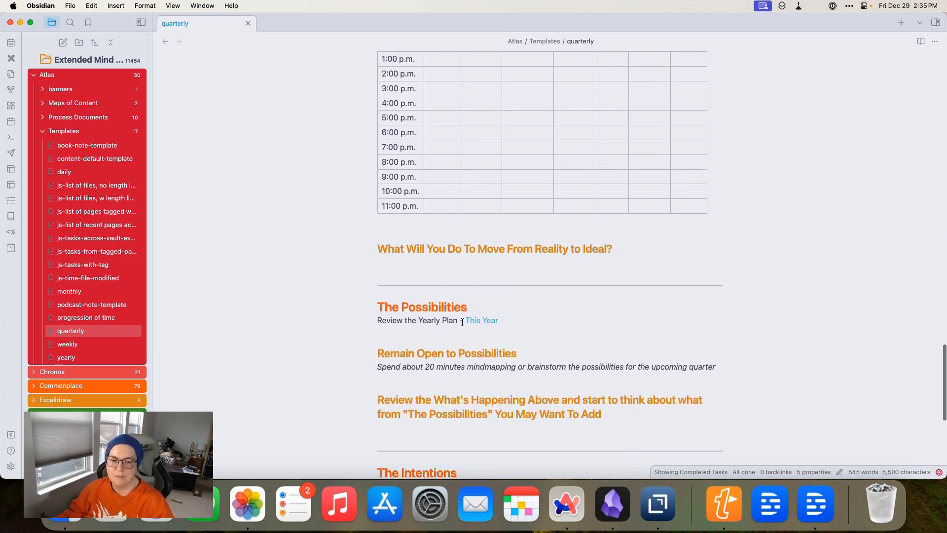
pyautogui.scroll(-3)
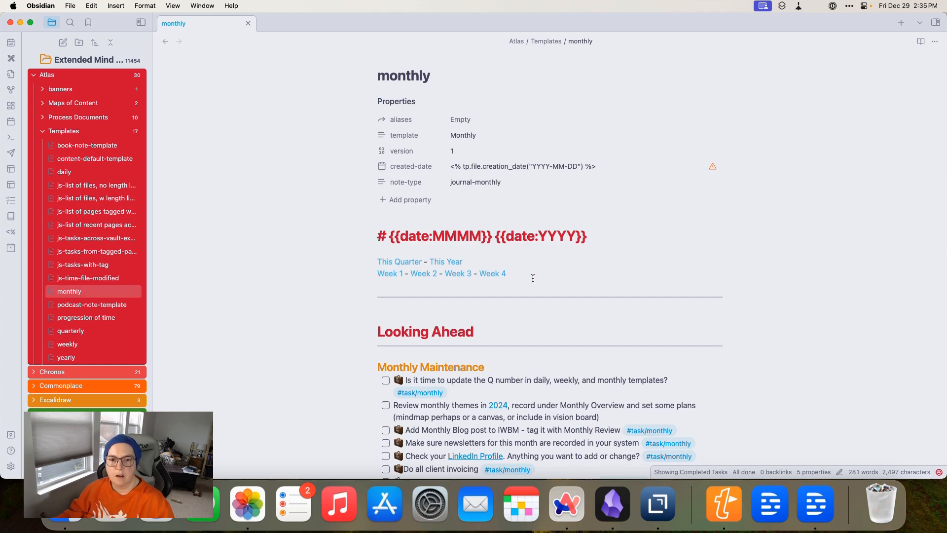
# Scroll the monthly template through its Vision Board, 31-day theme table, Looking Back and Monthly Summary
pyautogui.scroll(-3)
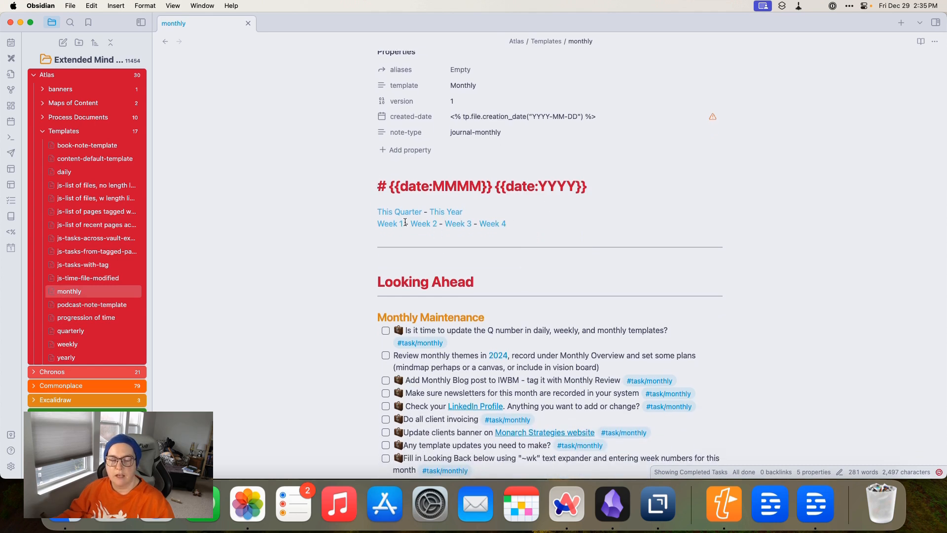
pyautogui.moveTo(476, 228)
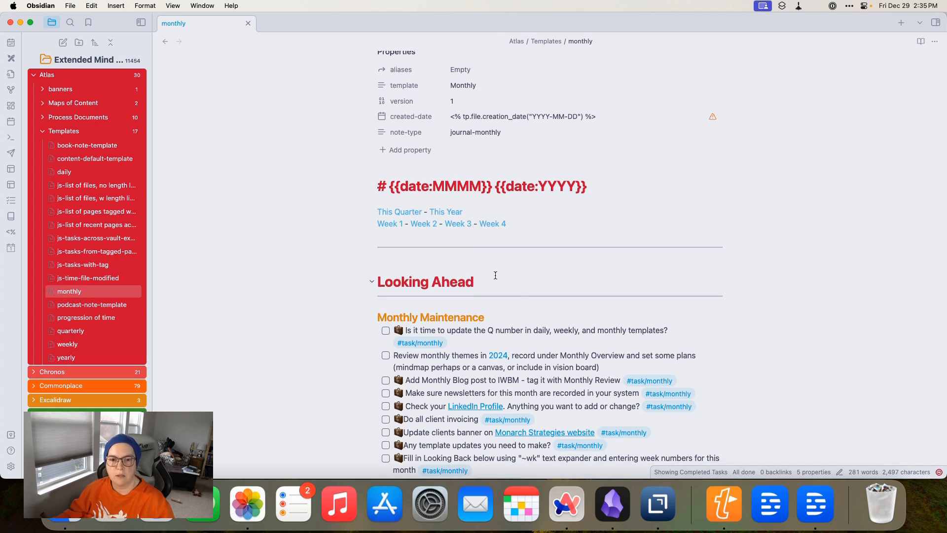
pyautogui.scroll(-3)
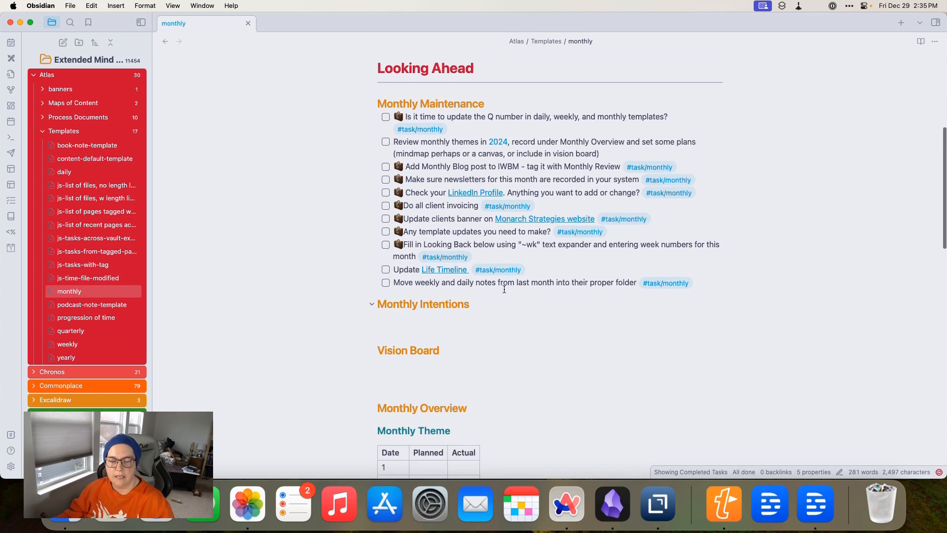
pyautogui.scroll(-3)
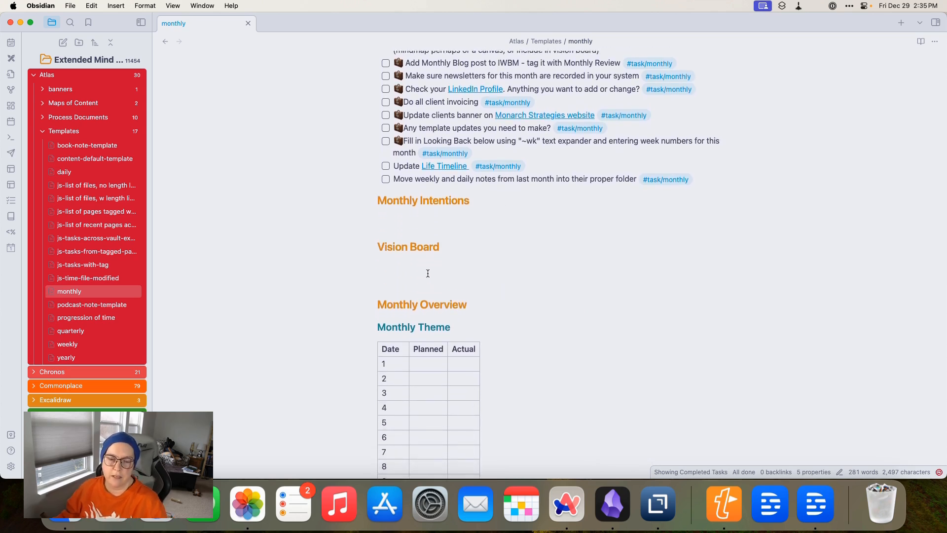
pyautogui.moveTo(517, 278)
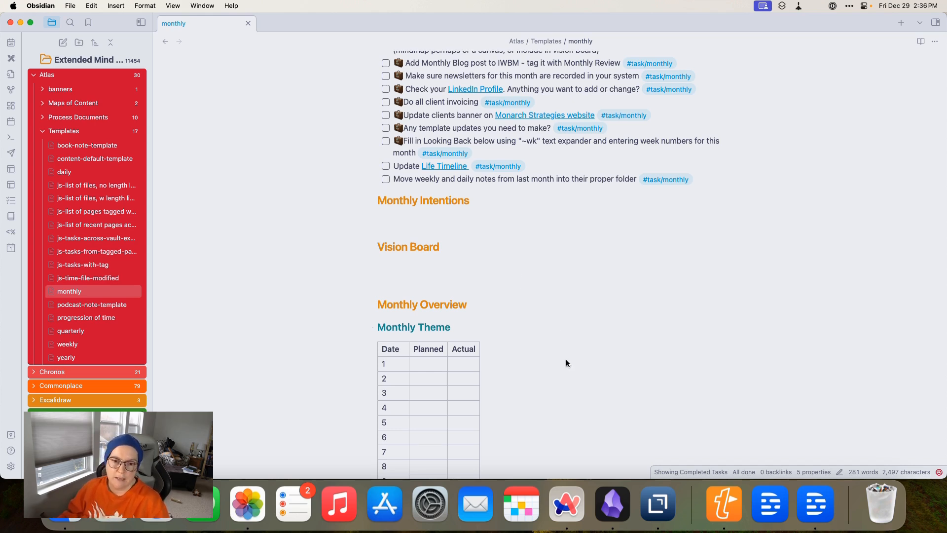
pyautogui.scroll(-3)
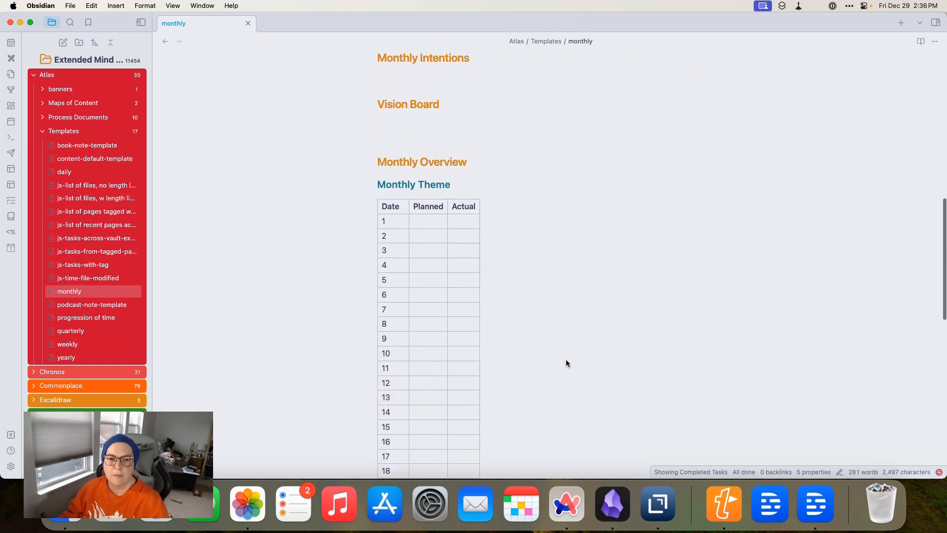
pyautogui.scroll(-3)
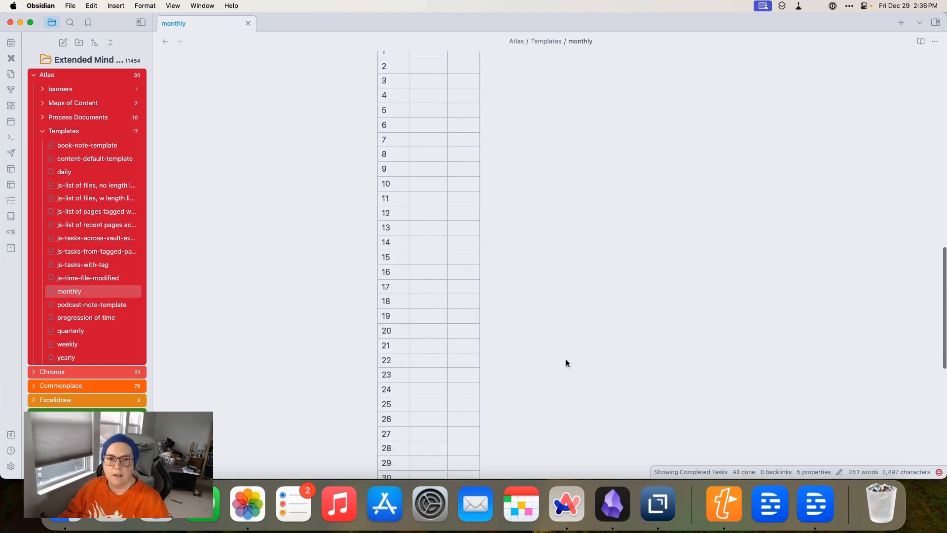
pyautogui.scroll(-3)
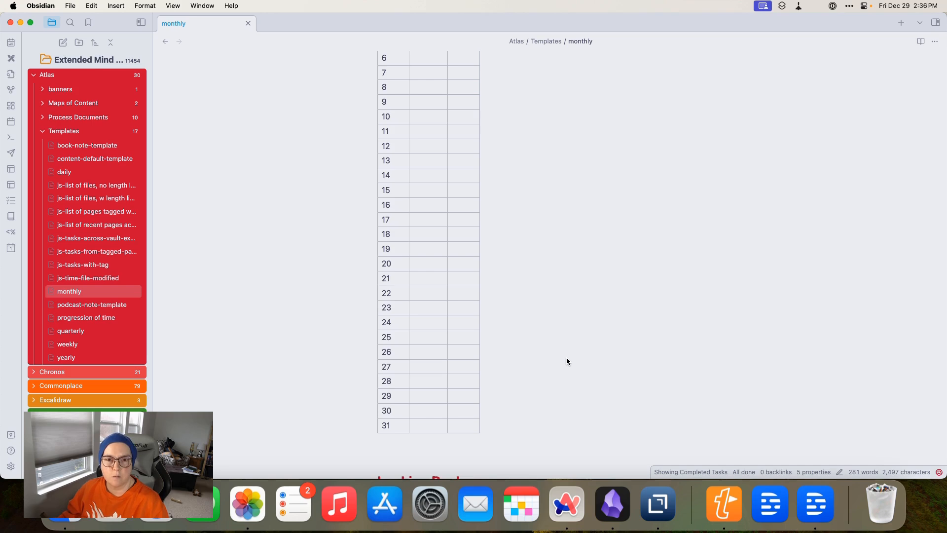
pyautogui.scroll(-3)
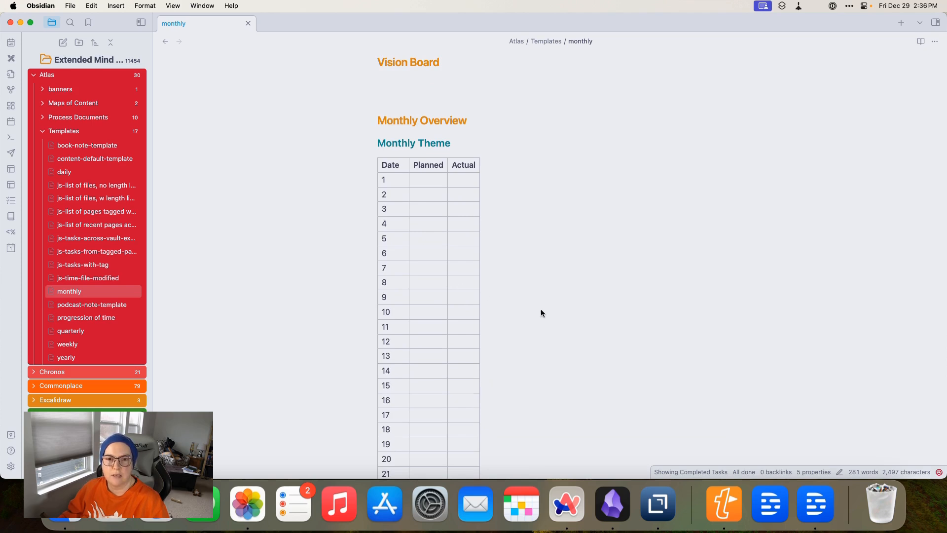
pyautogui.scroll(-3)
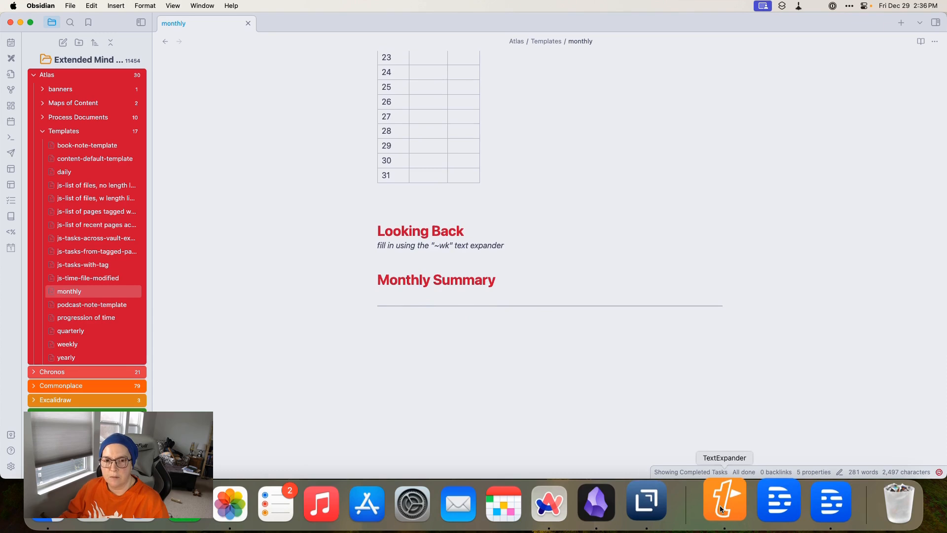
# Show the Weekly Note Detail (1 week) snippet in TextExpander's App - Obsidian group
pyautogui.click(725, 502)
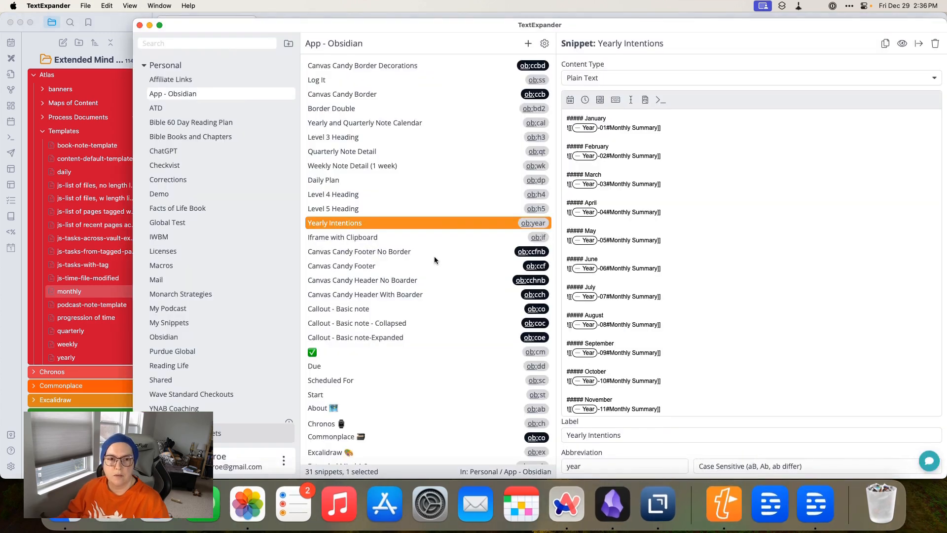
pyautogui.click(352, 166)
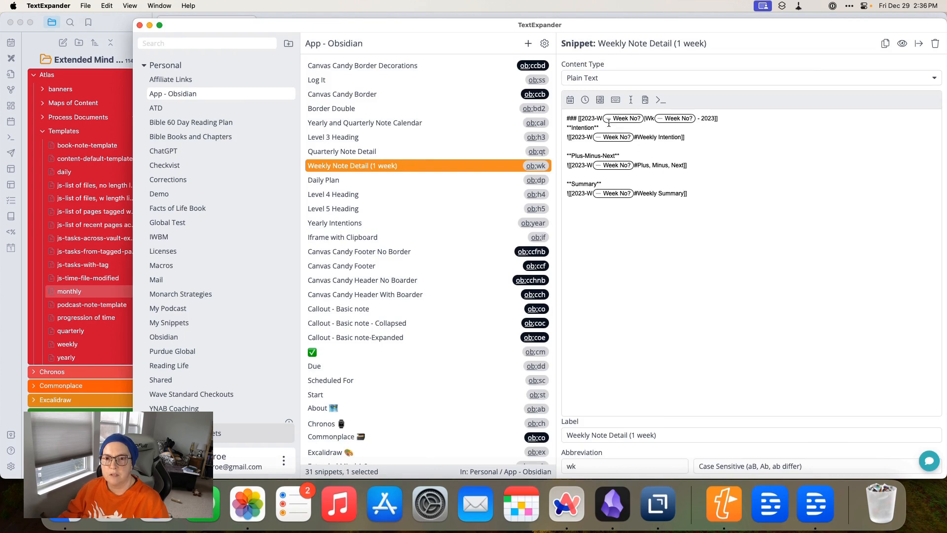
pyautogui.moveTo(585, 181)
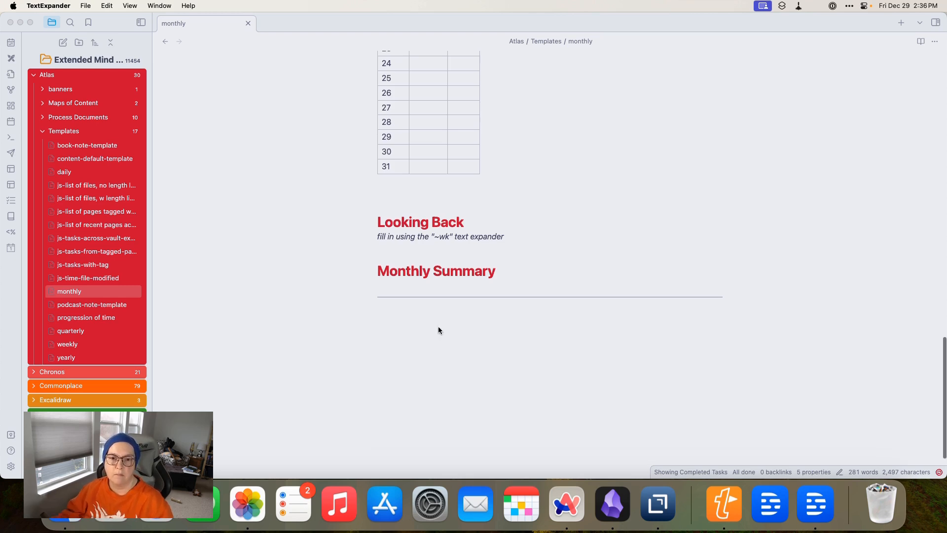
pyautogui.moveTo(410, 338)
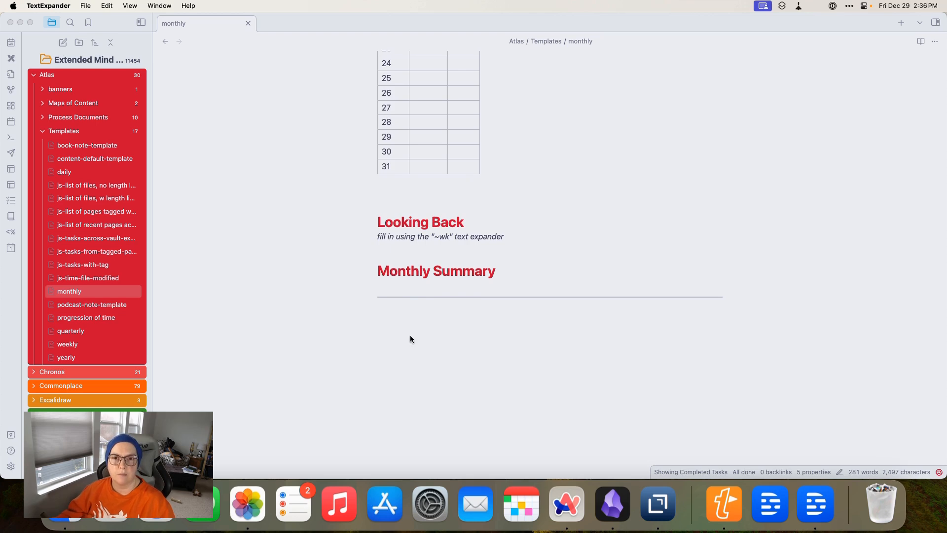
pyautogui.moveTo(432, 309)
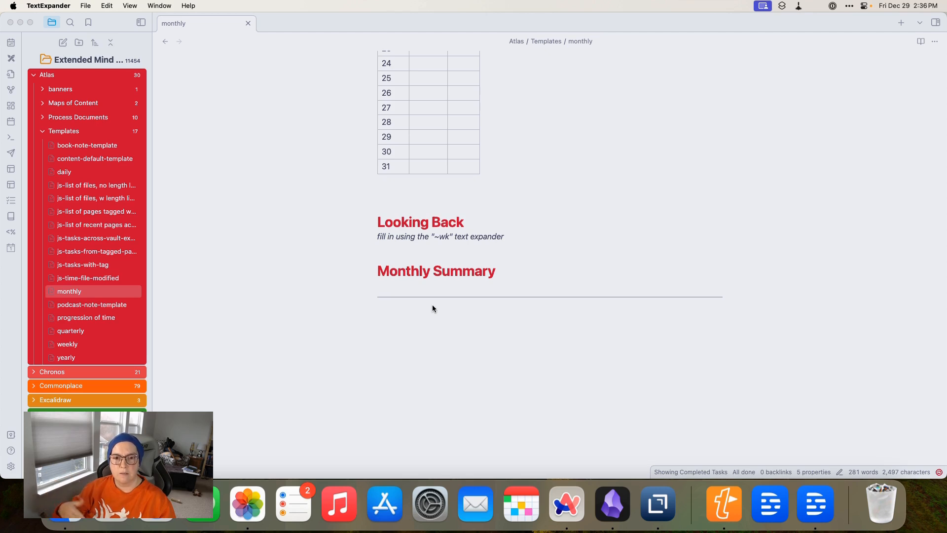
pyautogui.moveTo(260, 302)
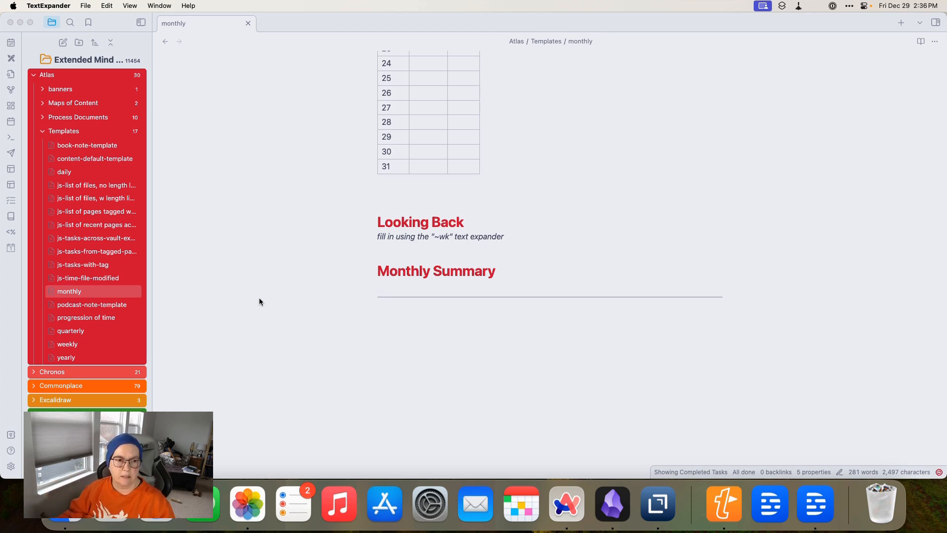
pyautogui.moveTo(68, 348)
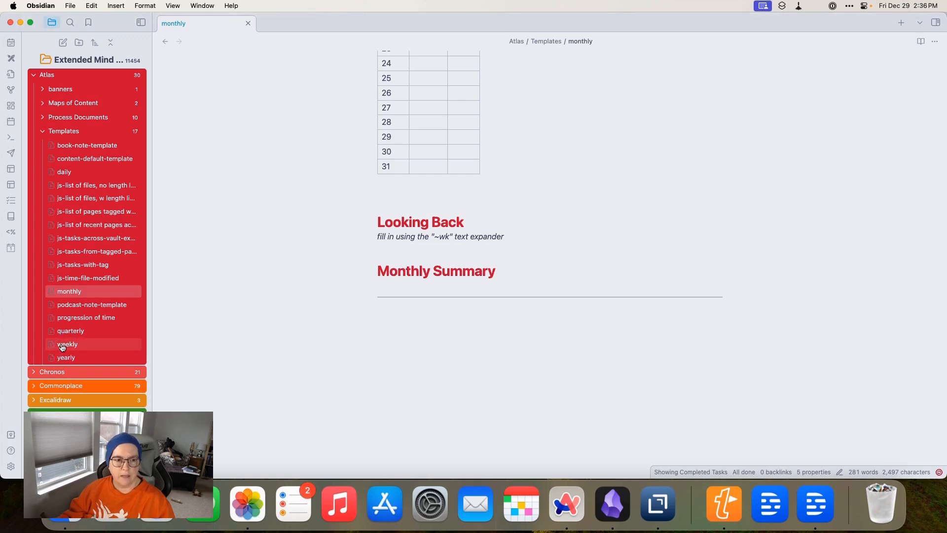
# Open the weekly template, edit at its heading and search the command palette for 'quar'
pyautogui.click(68, 343)
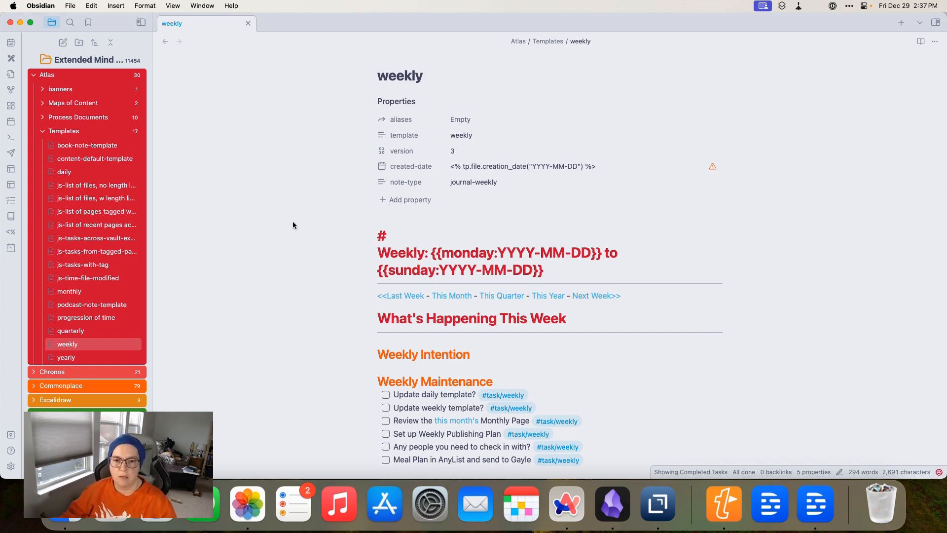
pyautogui.click(384, 235)
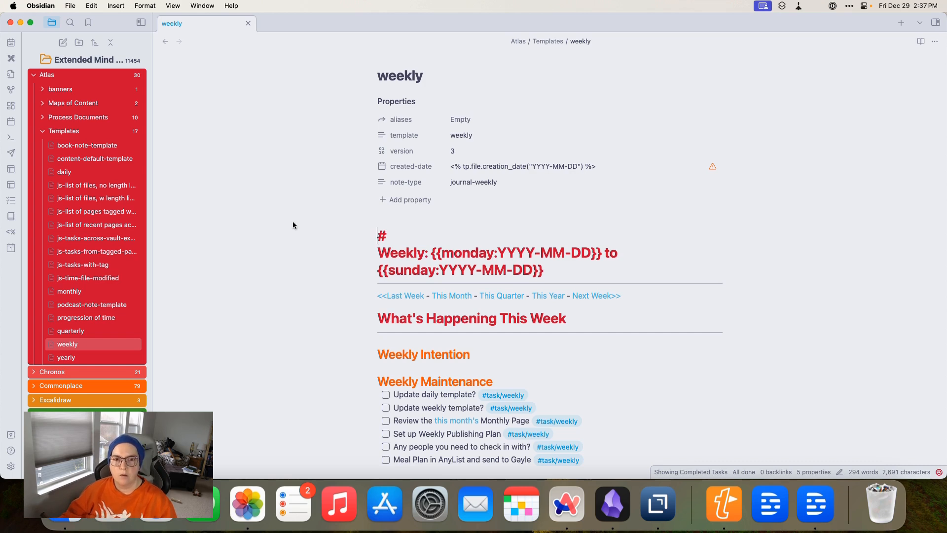
pyautogui.press('cmd+p')
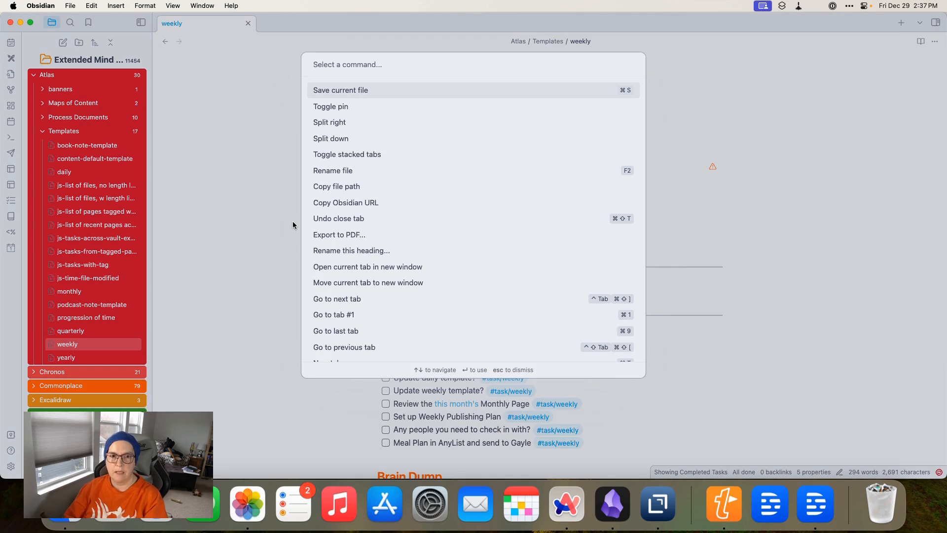
pyautogui.write('quar')
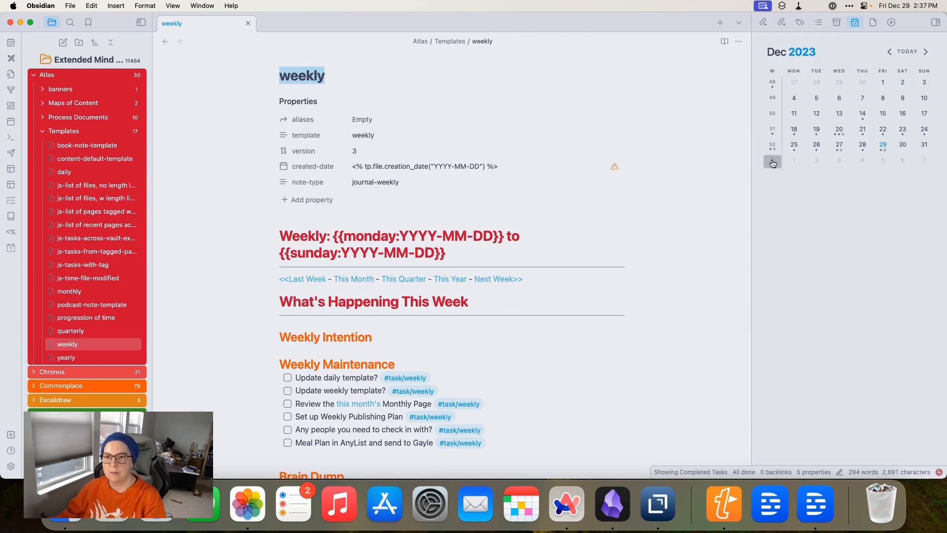
# Create the 2024-W01 weekly note from the Calendar's week 1 and scroll through it
pyautogui.click(772, 162)
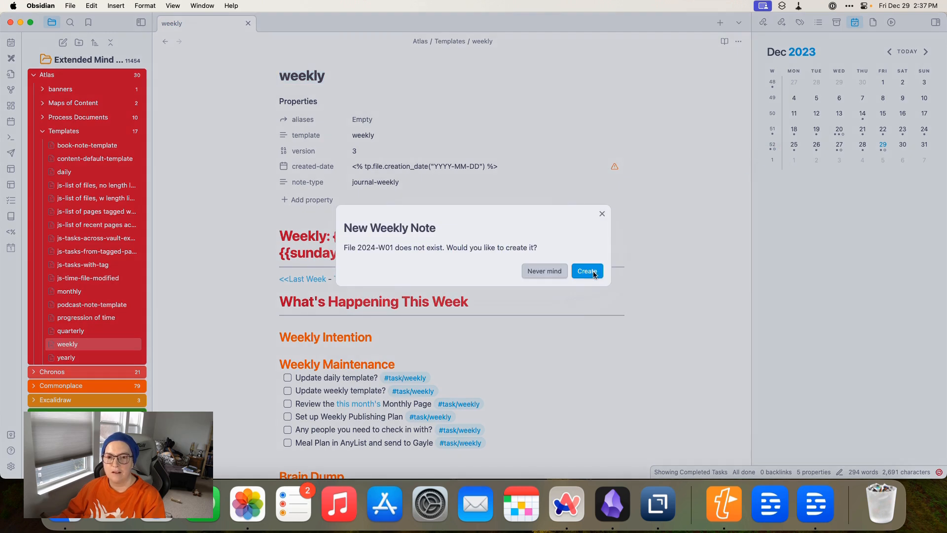
pyautogui.click(587, 270)
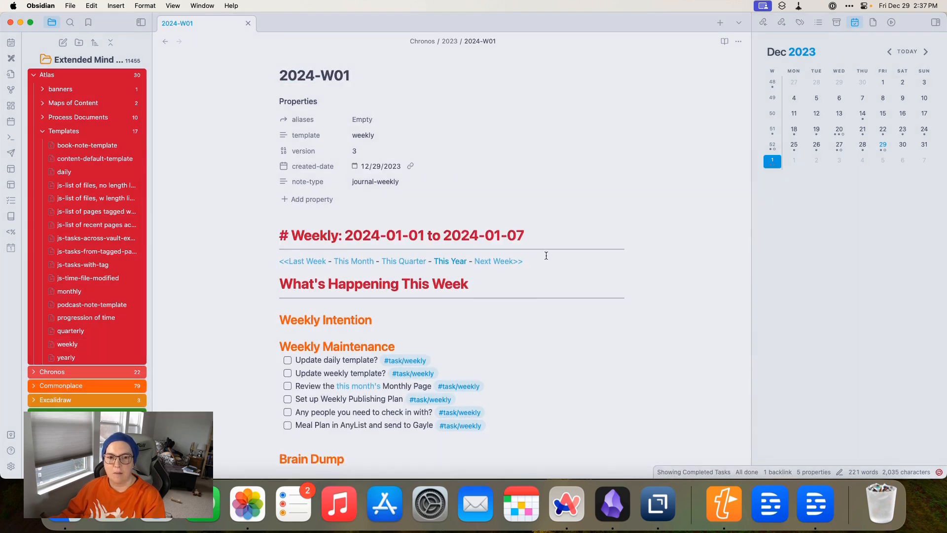
pyautogui.moveTo(450, 261)
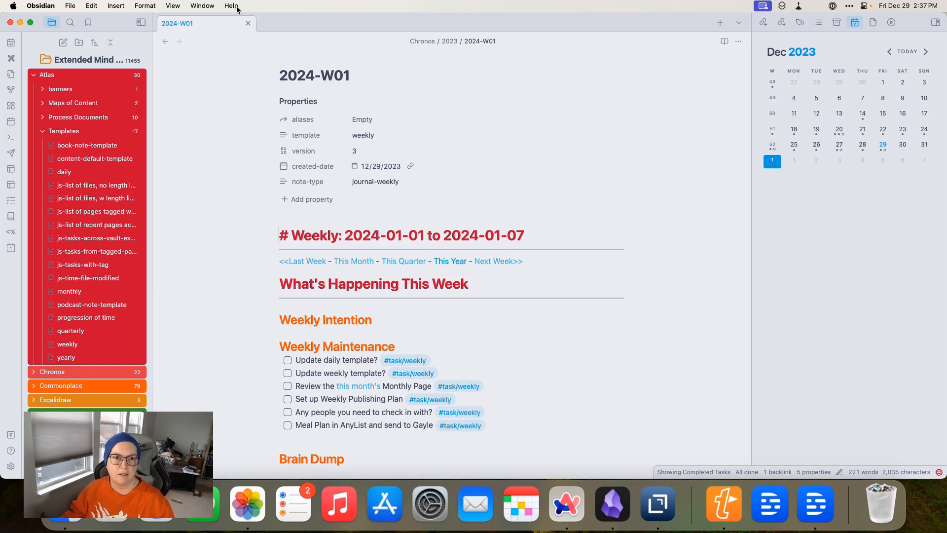
pyautogui.moveTo(67, 344)
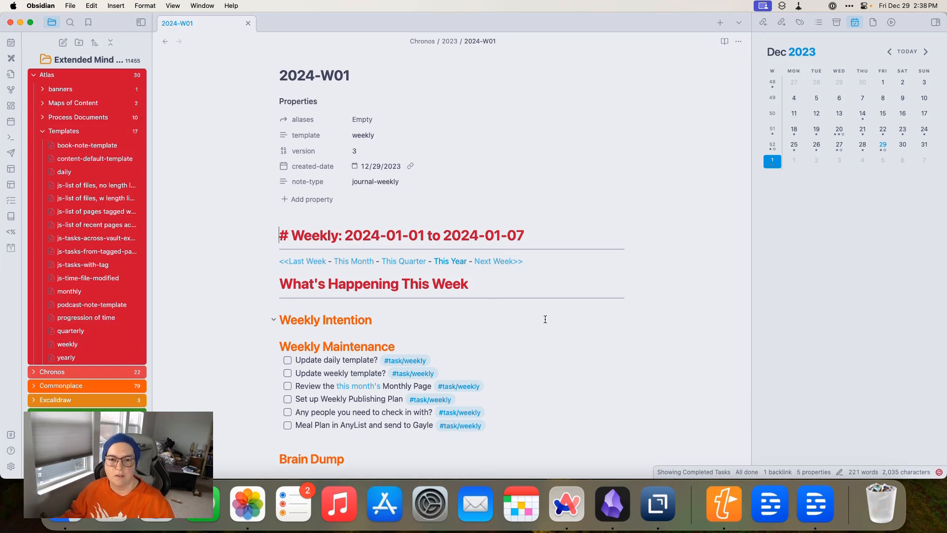
pyautogui.scroll(-3)
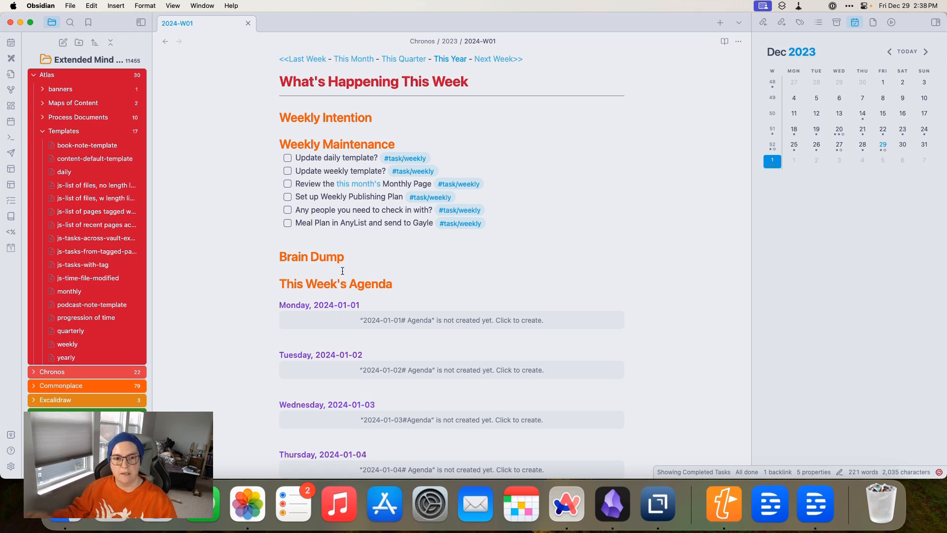
pyautogui.moveTo(381, 315)
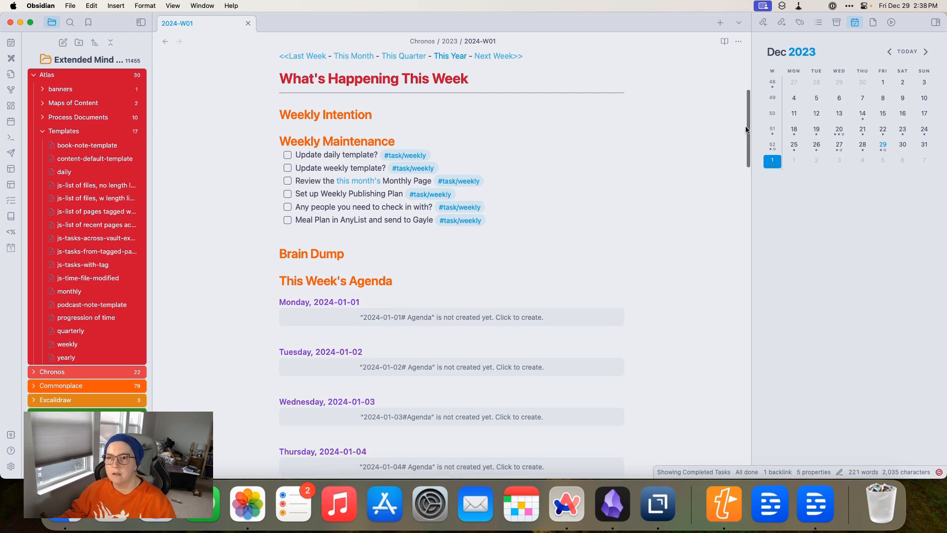
# Open the 2023-W52 weekly note and tick its Create weekly note task as done
pyautogui.click(302, 56)
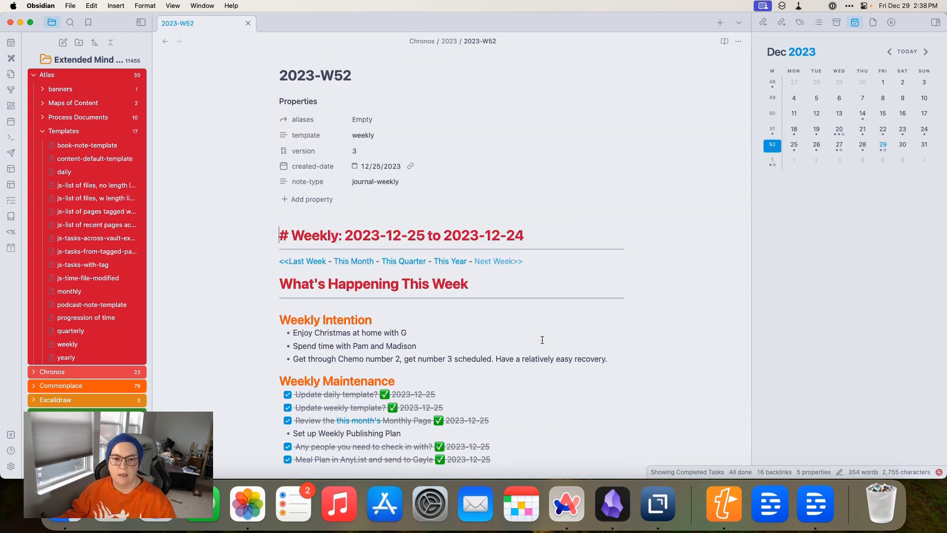
pyautogui.scroll(-3)
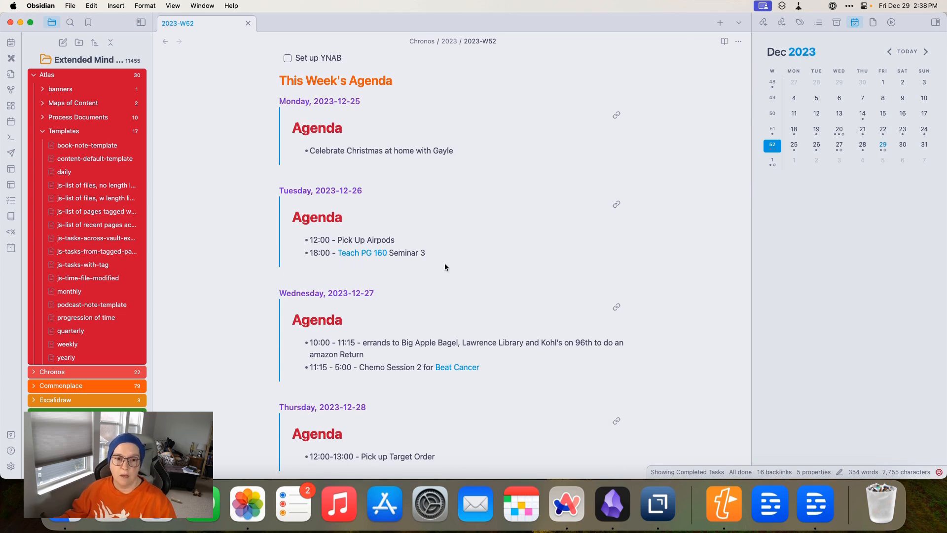
pyautogui.scroll(-3)
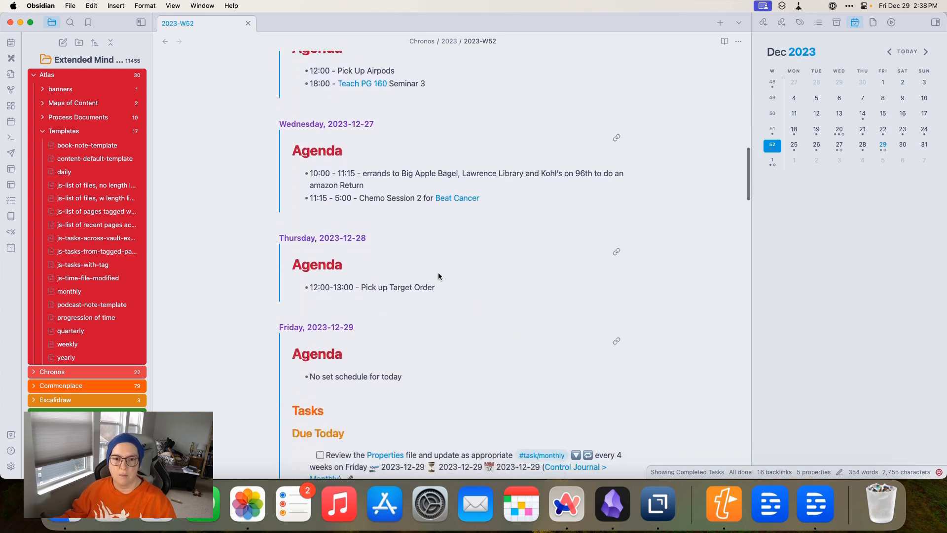
pyautogui.scroll(-3)
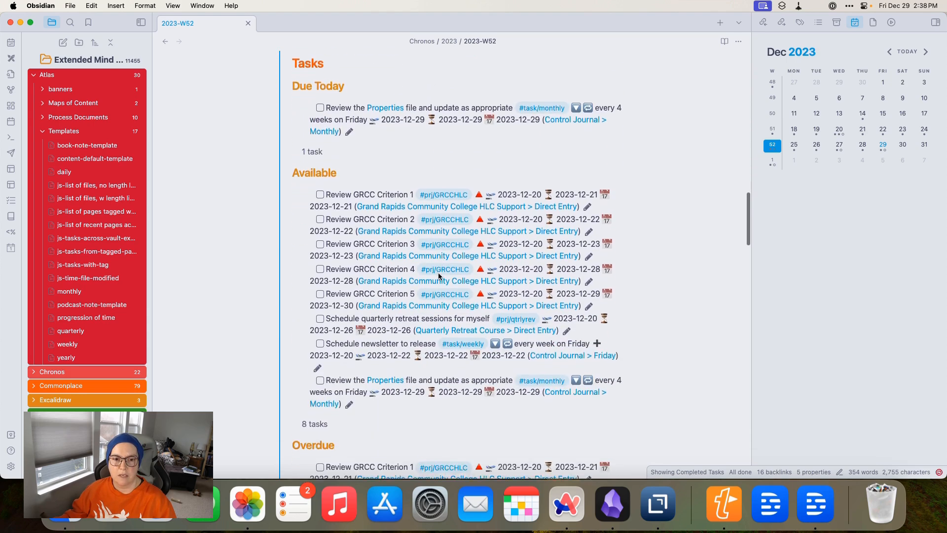
pyautogui.scroll(-3)
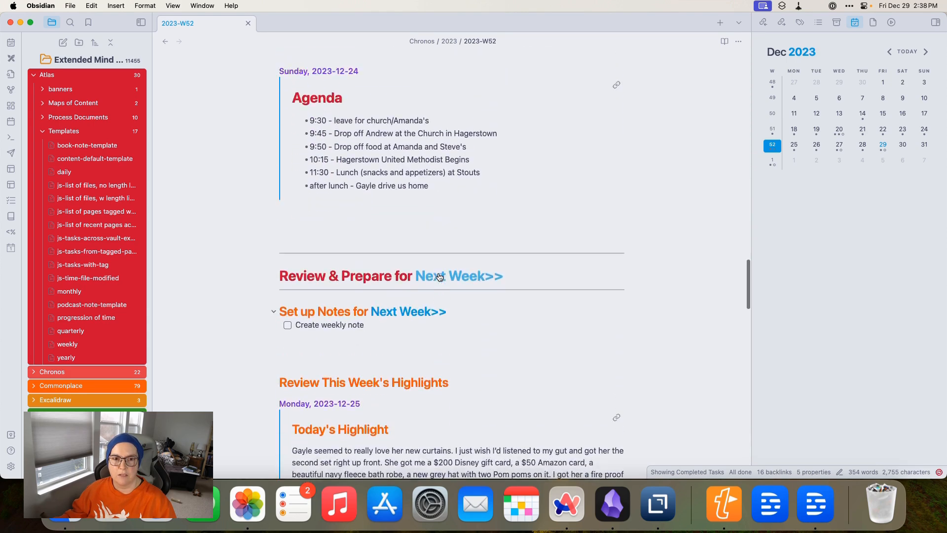
pyautogui.scroll(-3)
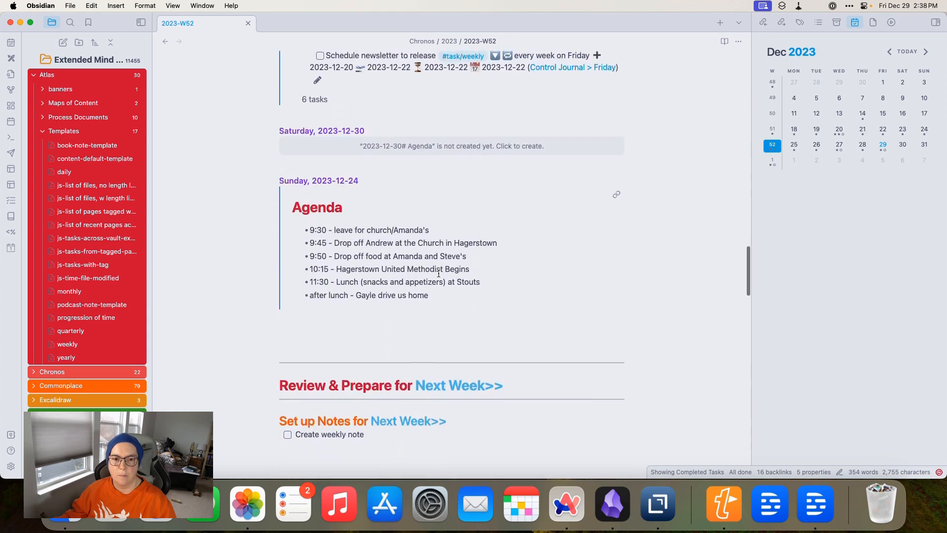
pyautogui.scroll(-3)
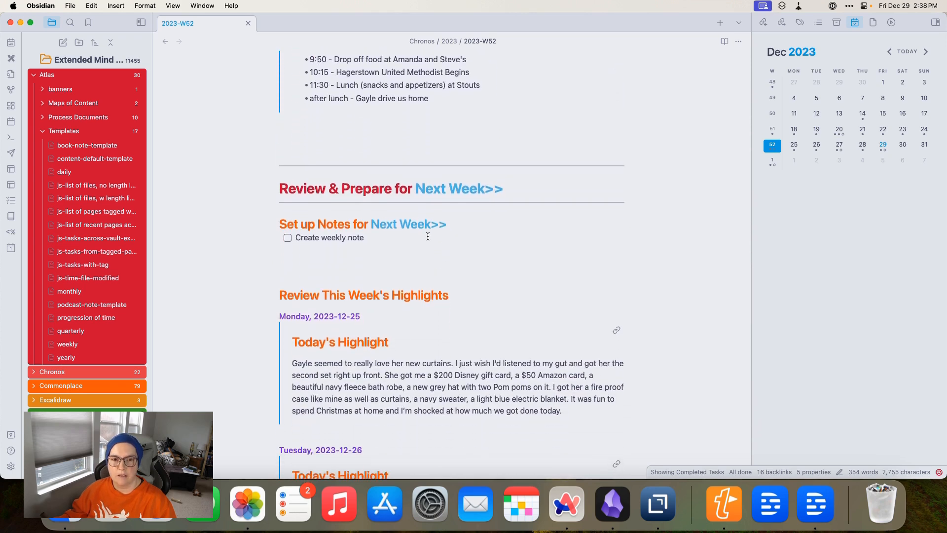
pyautogui.click(287, 236)
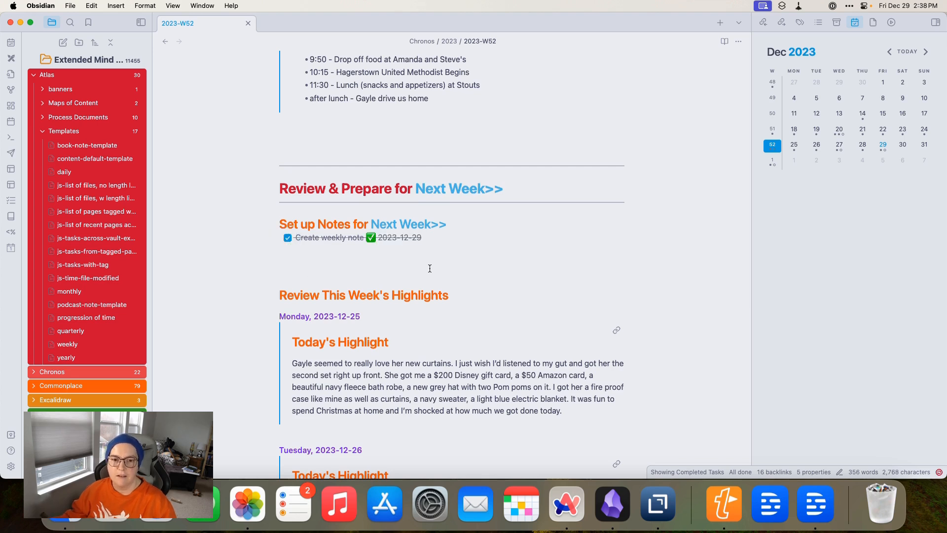
# Scroll through the past-week logs, Plus, Minus, Next and Weekly Summary sections
pyautogui.scroll(-3)
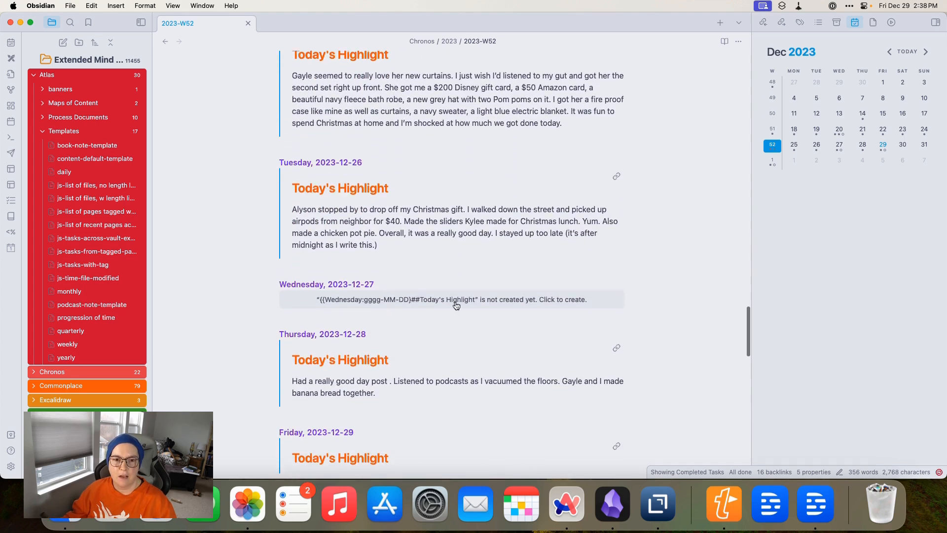
pyautogui.scroll(-3)
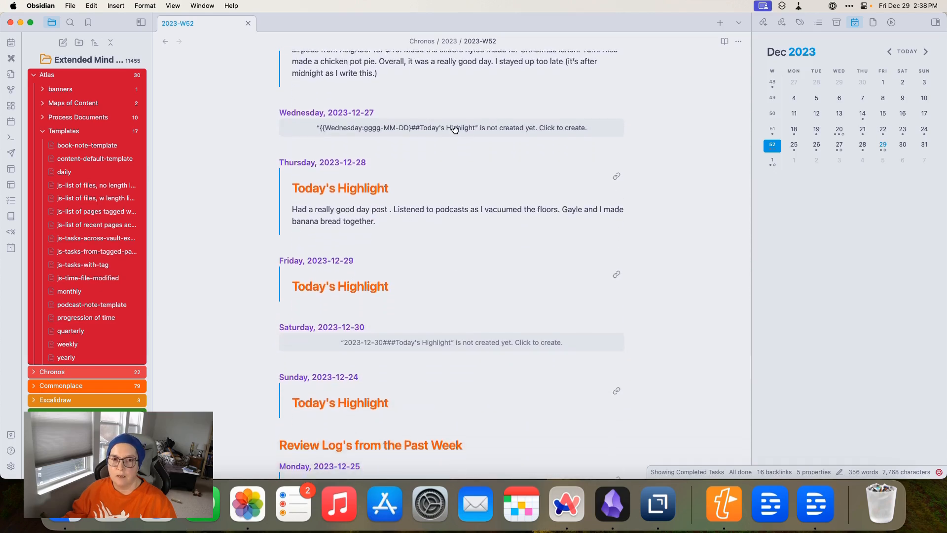
pyautogui.scroll(-3)
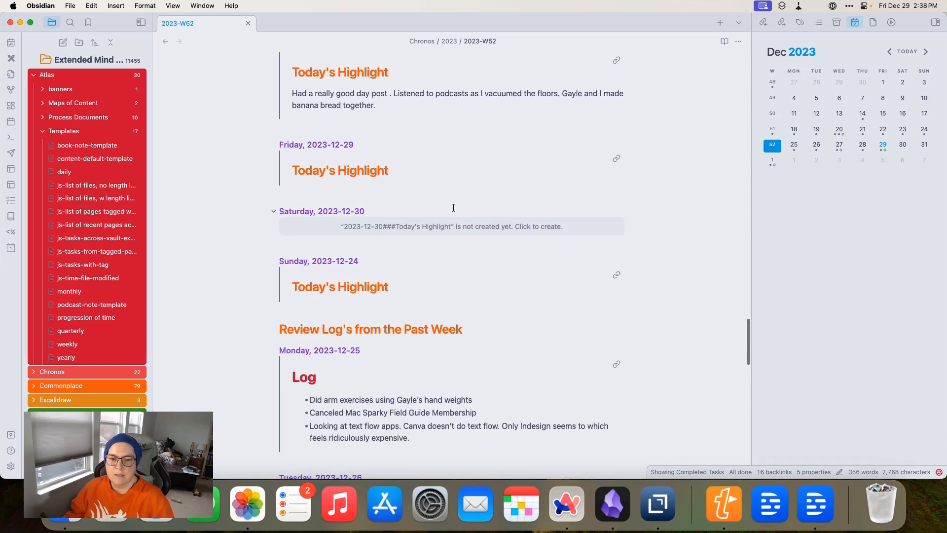
pyautogui.scroll(-3)
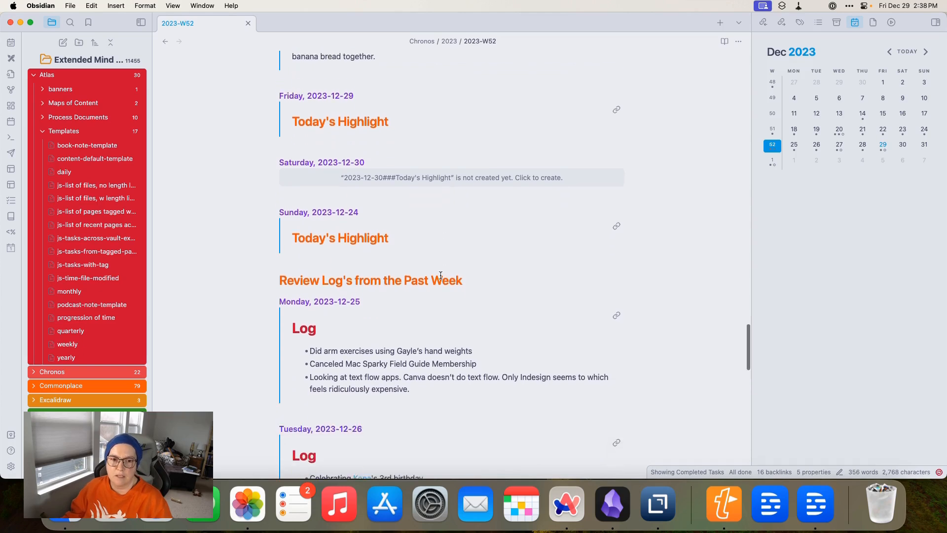
pyautogui.scroll(-3)
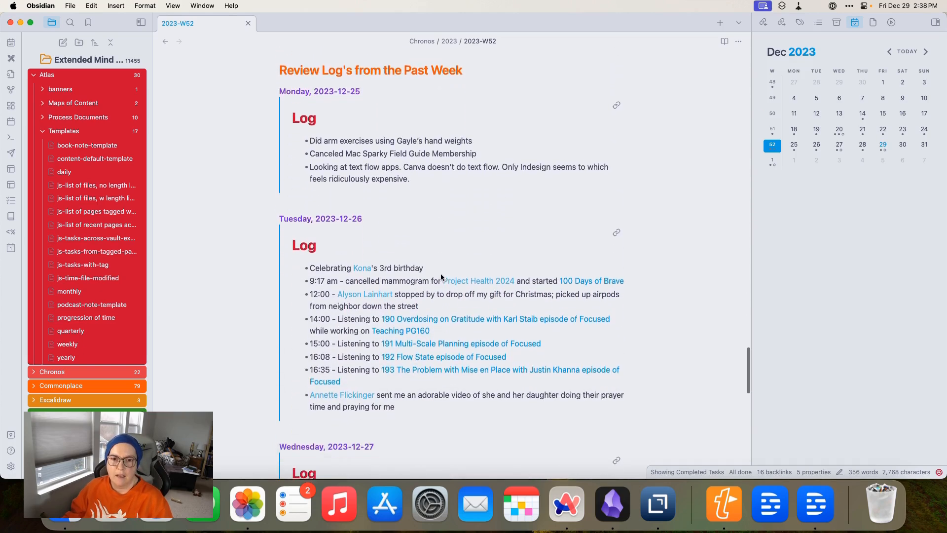
pyautogui.scroll(-3)
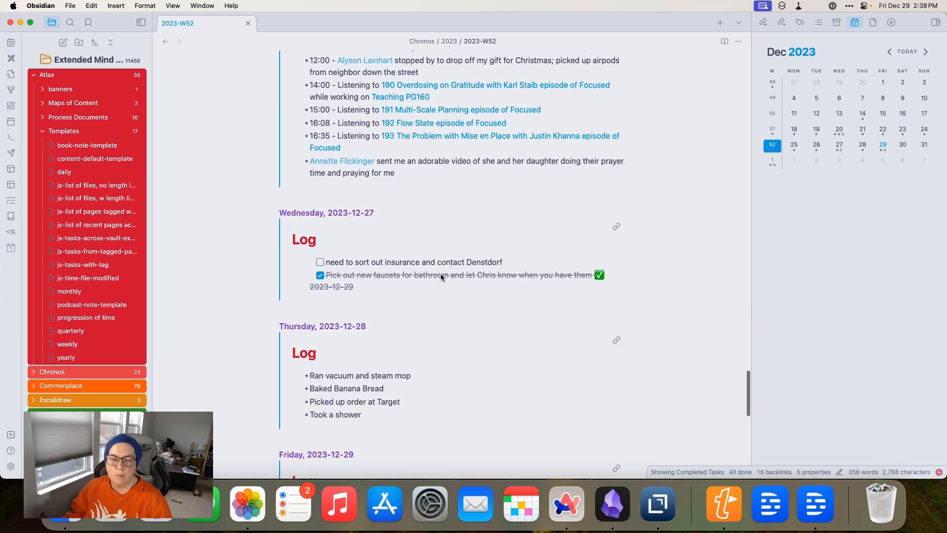
pyautogui.scroll(-3)
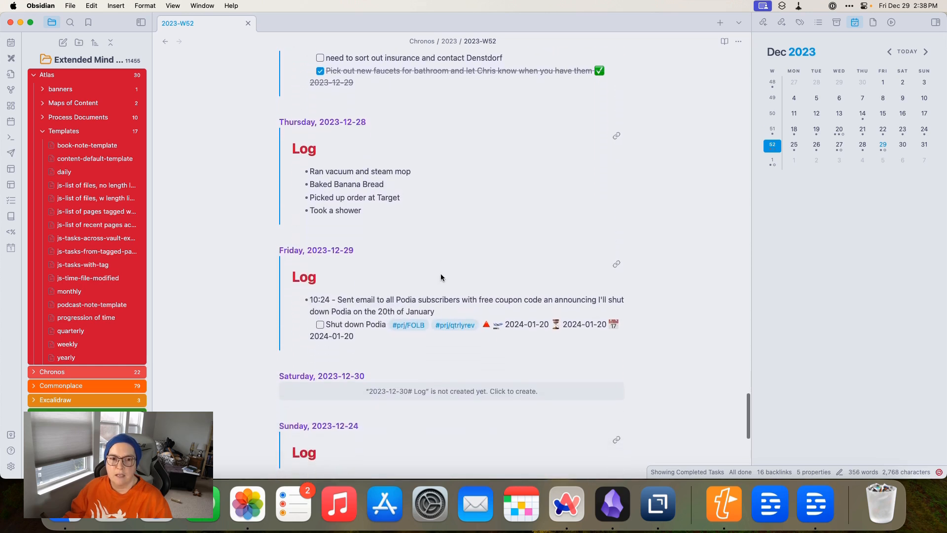
pyautogui.scroll(-3)
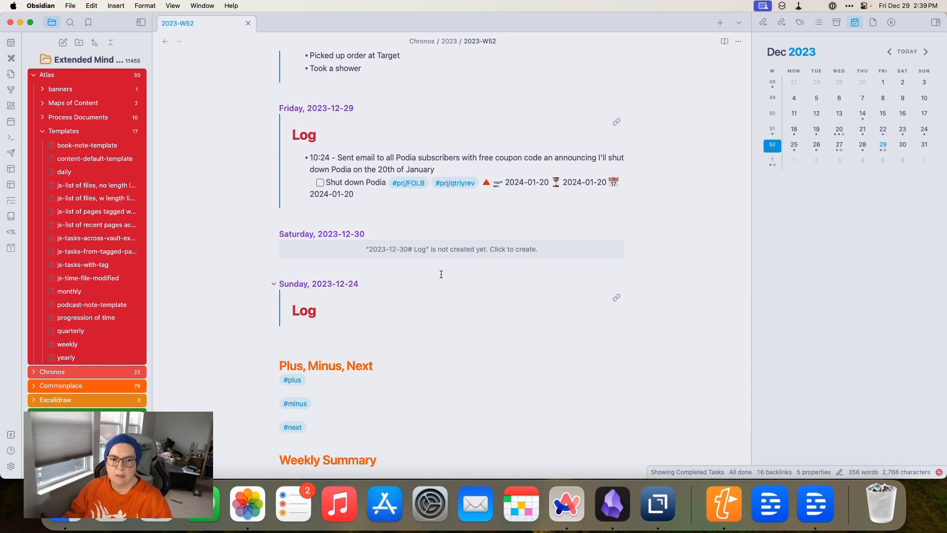
pyautogui.scroll(-3)
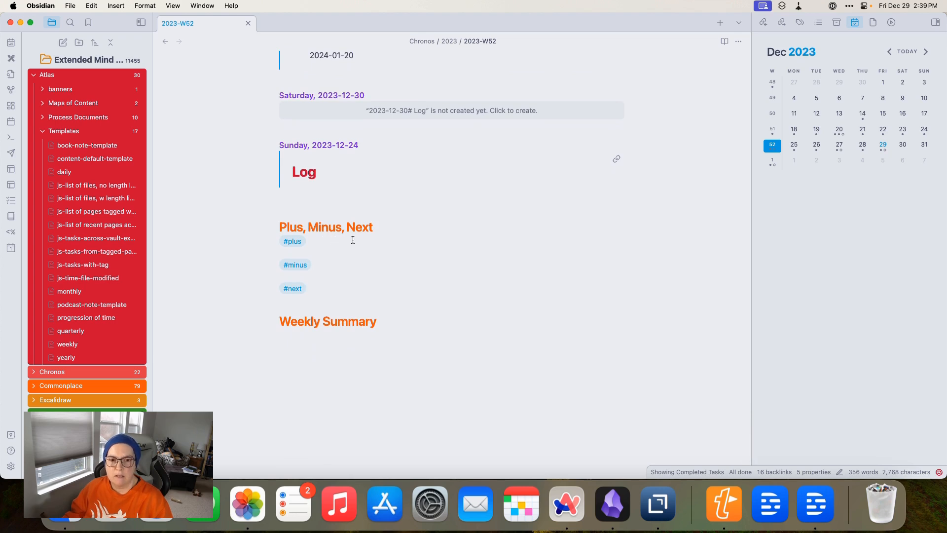
pyautogui.moveTo(340, 290)
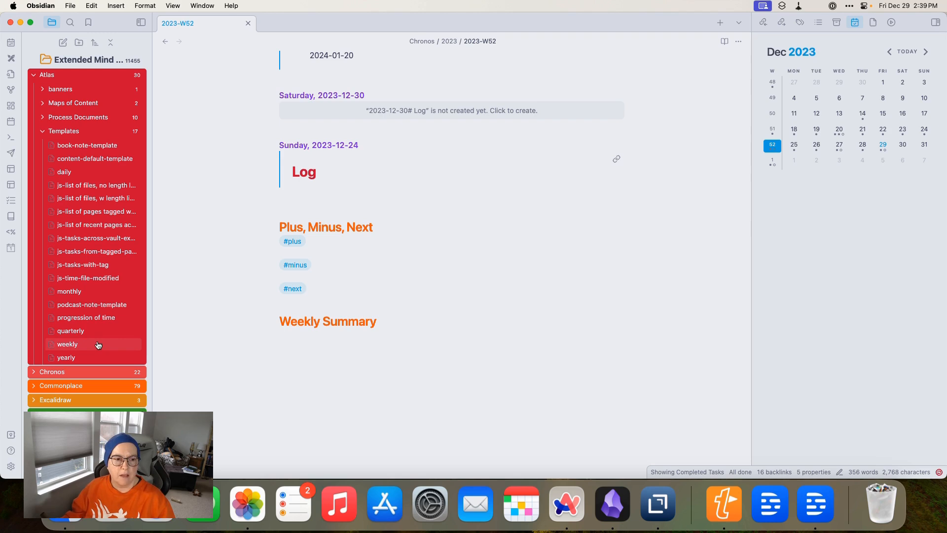
# View the daily template, then step from the 2023-12-27 note via Tomorrow links to 2023-12-29
pyautogui.click(64, 172)
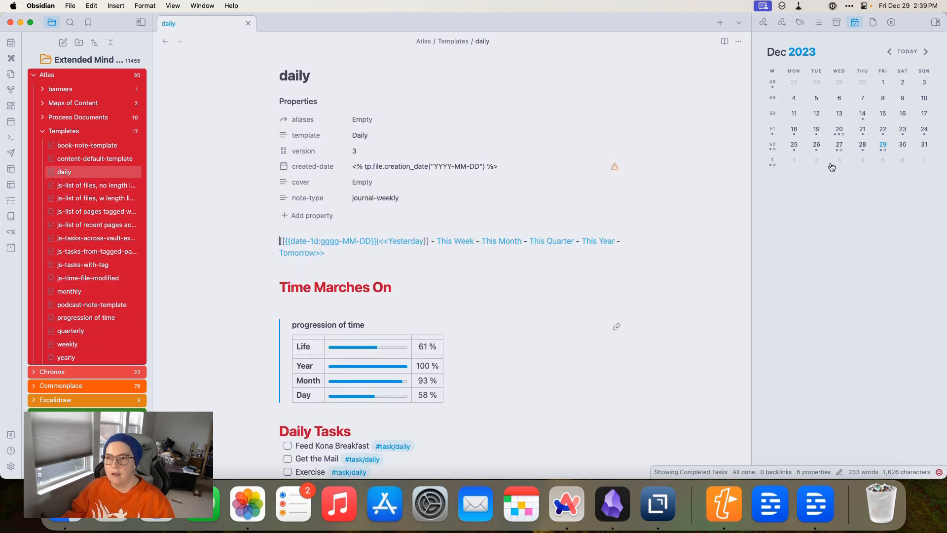
pyautogui.click(883, 145)
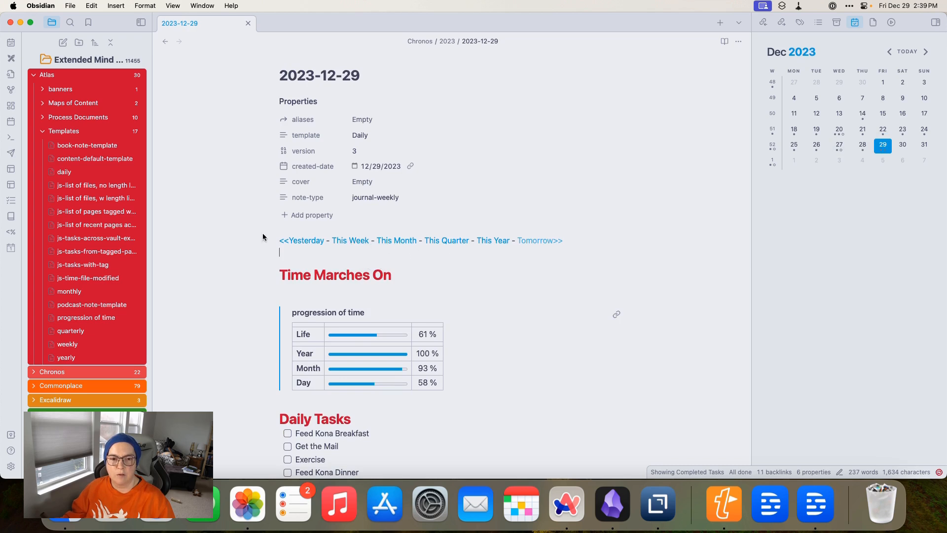
pyautogui.click(302, 241)
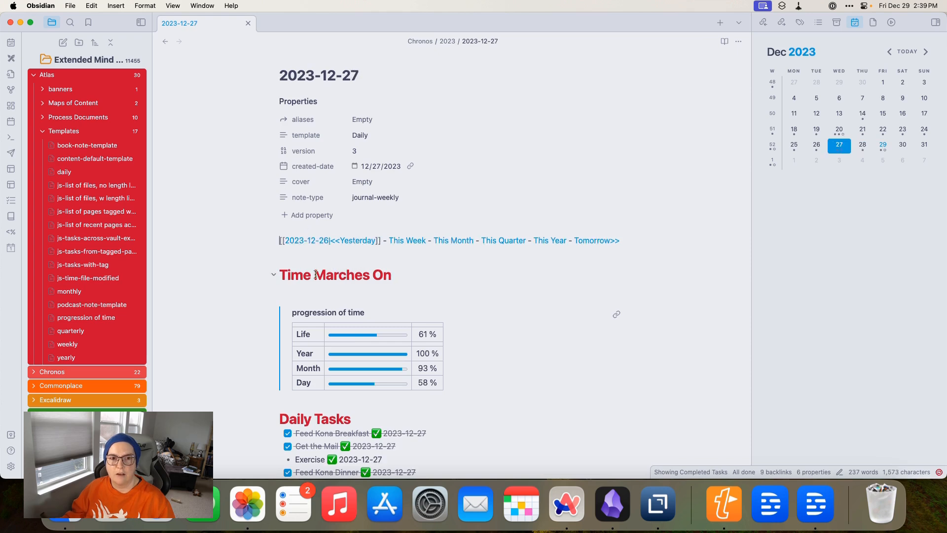
pyautogui.click(595, 240)
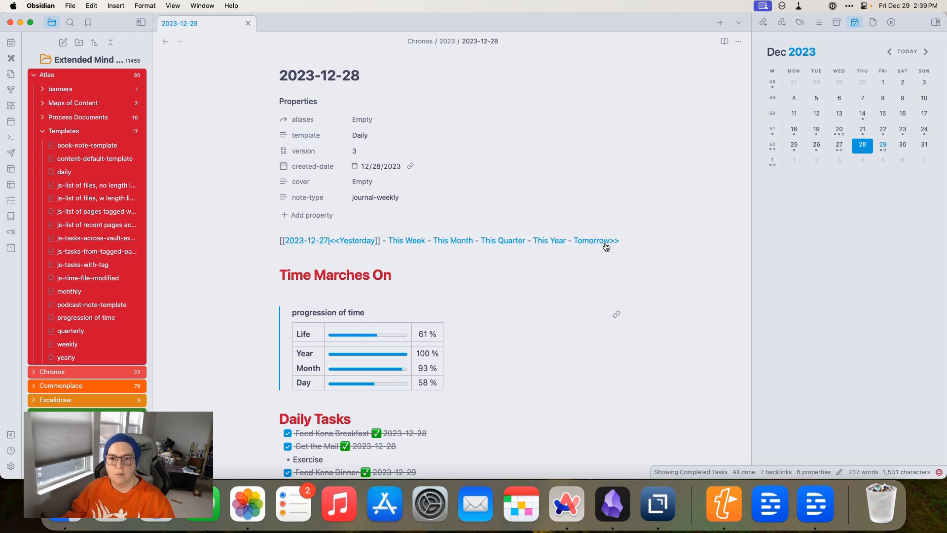
pyautogui.click(594, 241)
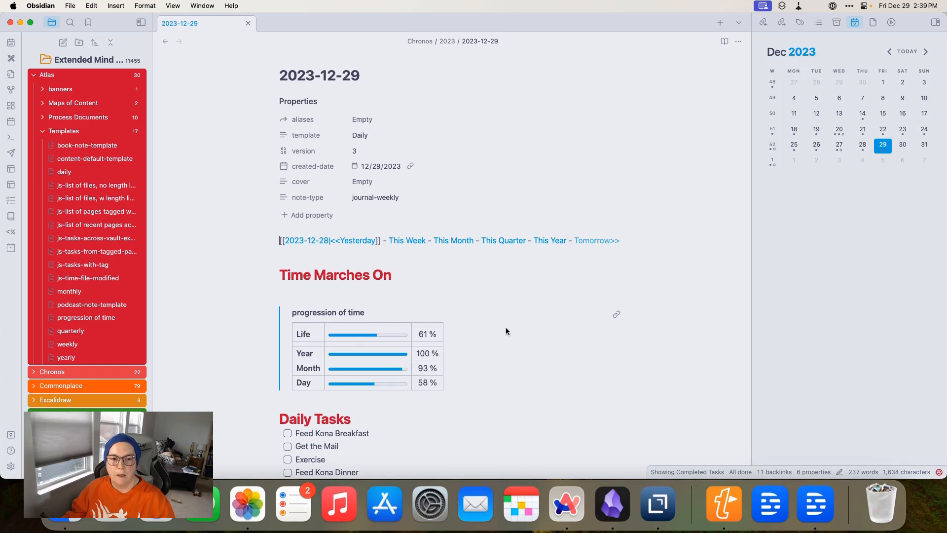
# Scroll the 2023-12-29 note down to Today's Focus Area, Agenda and Tasks due today
pyautogui.scroll(-3)
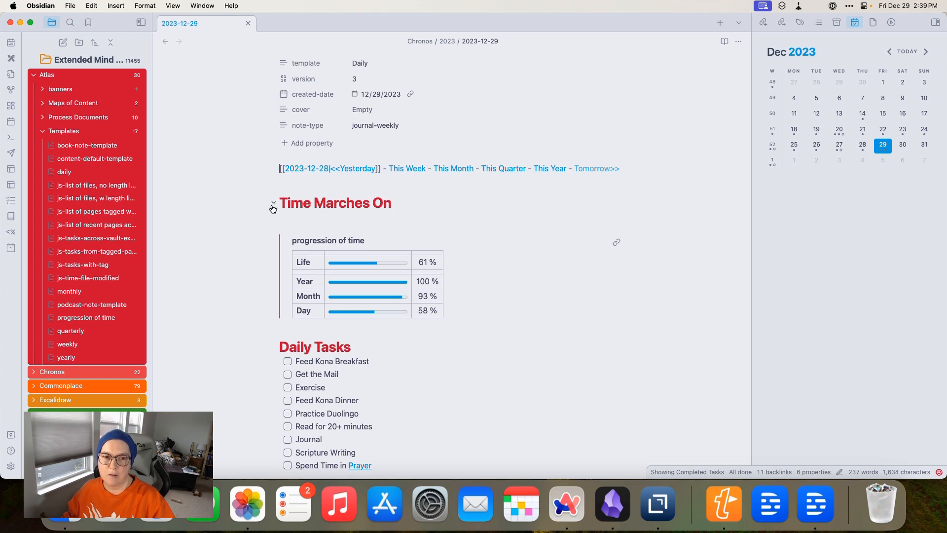
pyautogui.moveTo(314, 270)
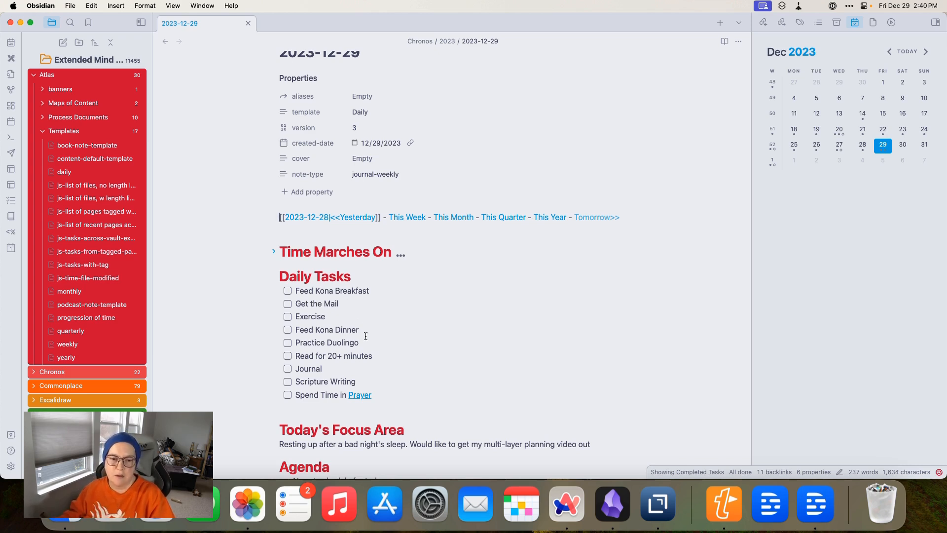
pyautogui.scroll(-3)
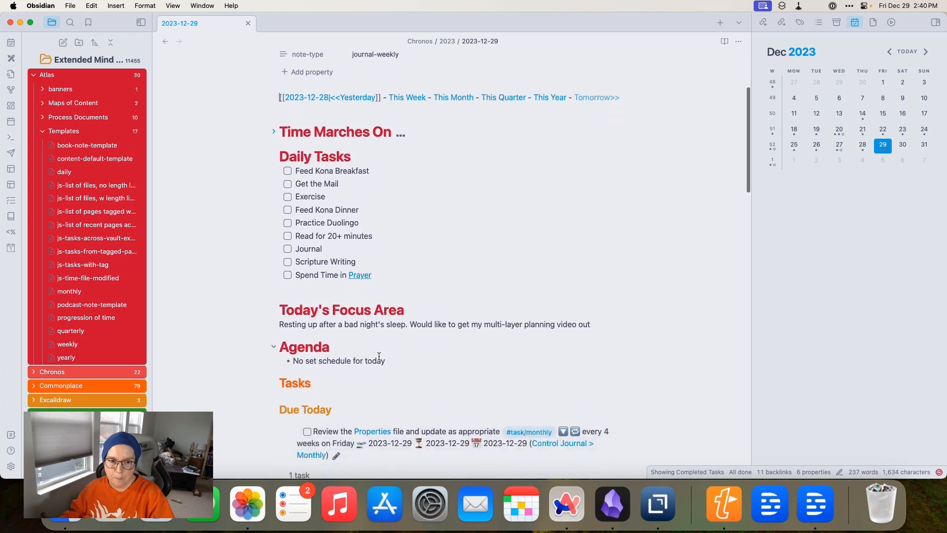
pyautogui.scroll(-3)
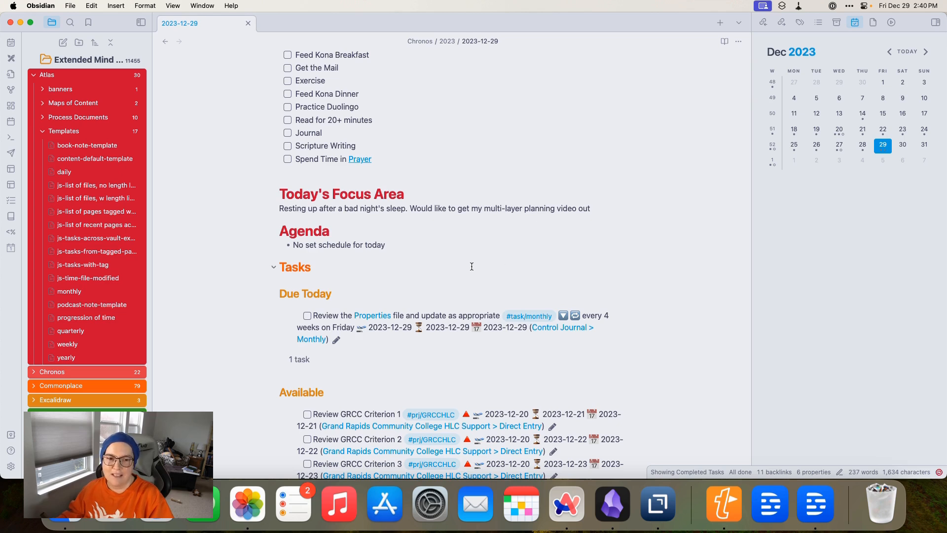
pyautogui.scroll(-3)
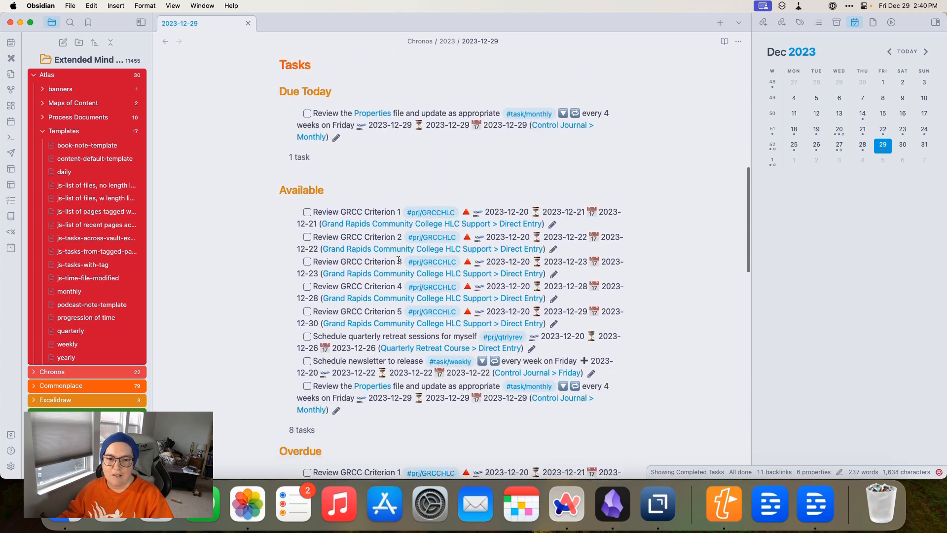
pyautogui.scroll(-3)
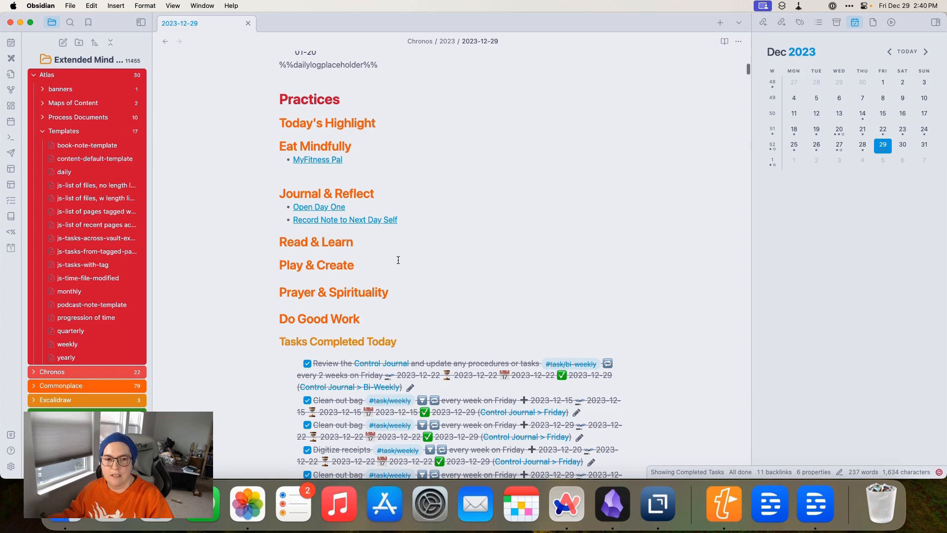
pyautogui.scroll(-3)
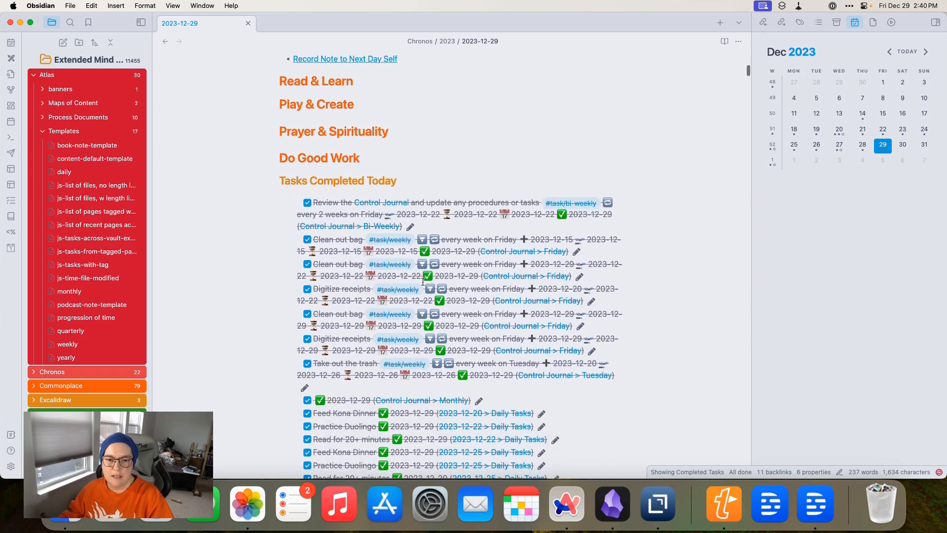
pyautogui.scroll(-3)
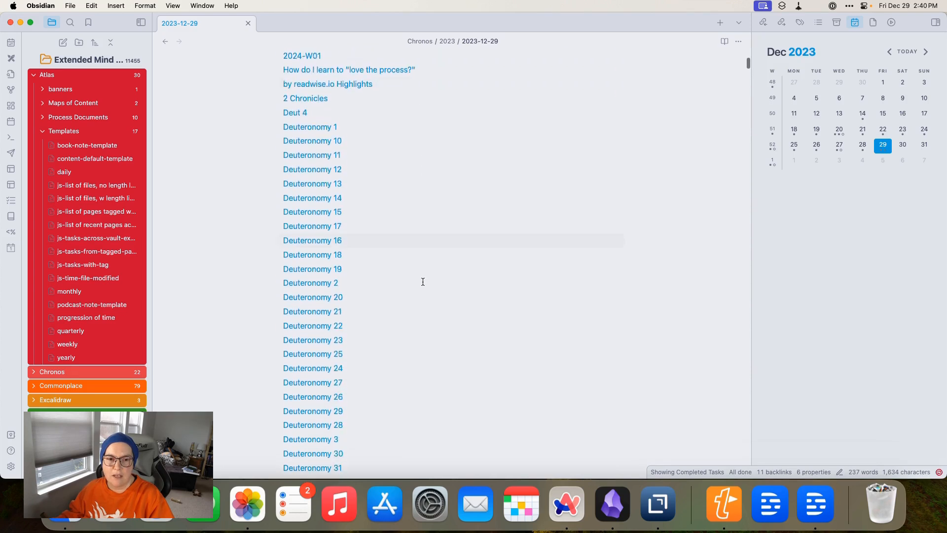
pyautogui.scroll(-3)
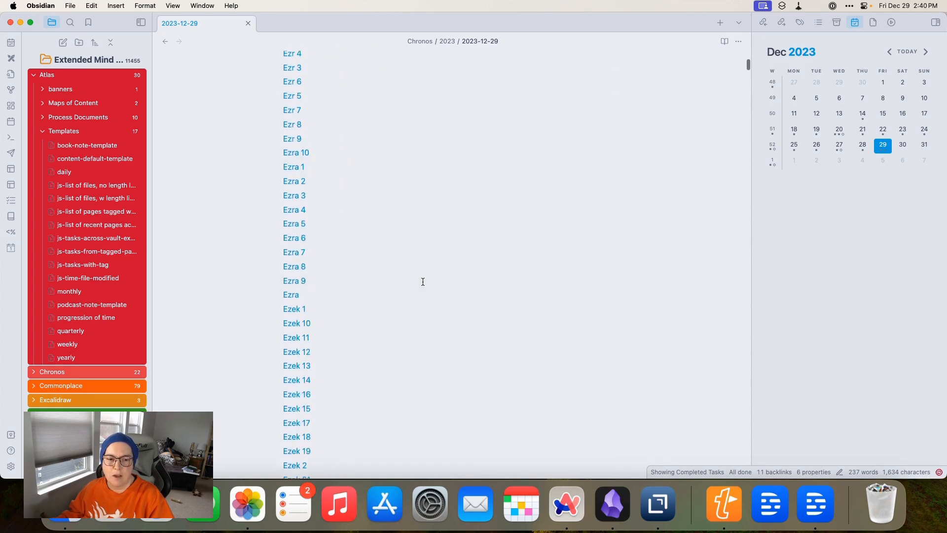
pyautogui.scroll(-3)
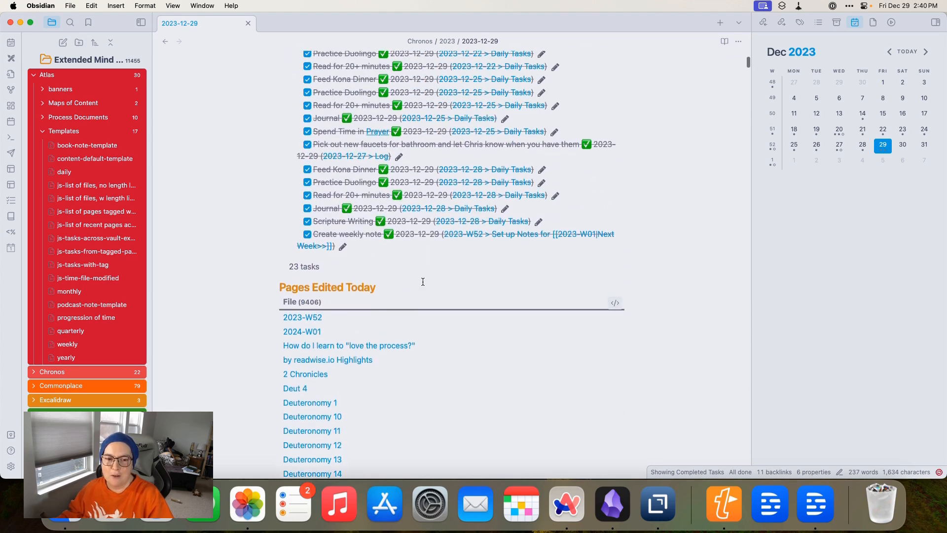
pyautogui.scroll(-3)
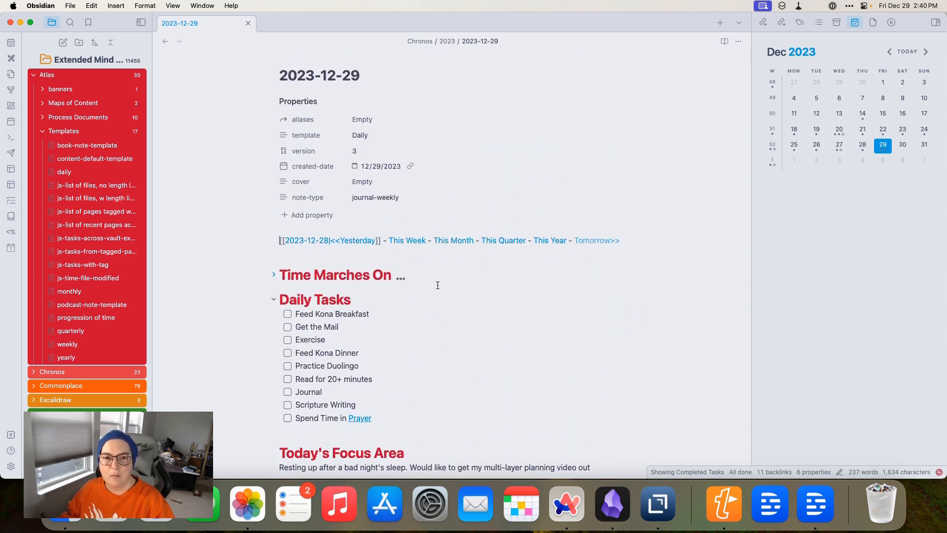
pyautogui.moveTo(467, 282)
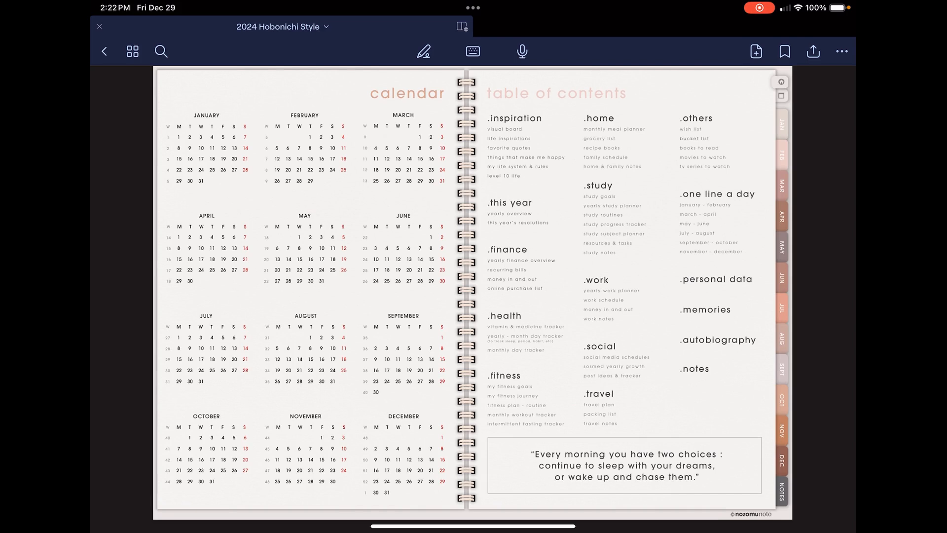
pyautogui.click(782, 124)
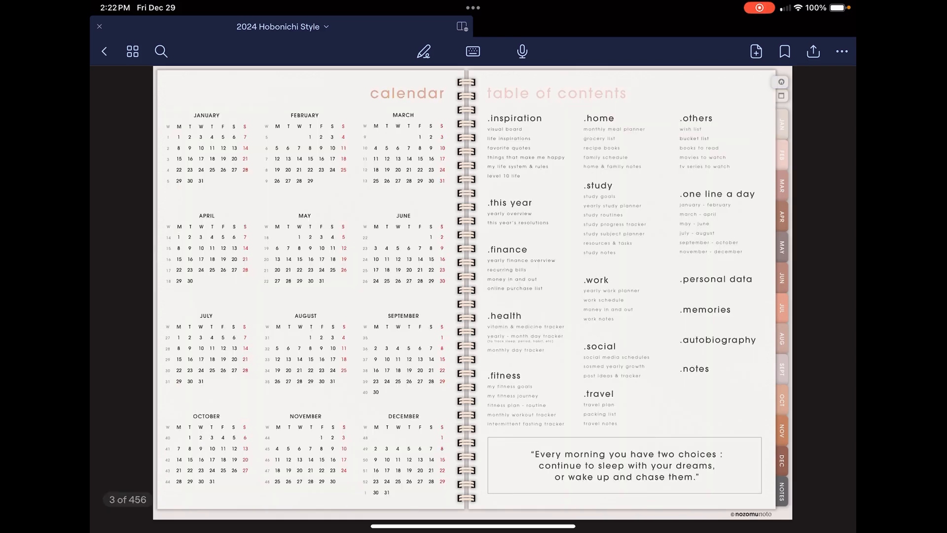
pyautogui.click(265, 148)
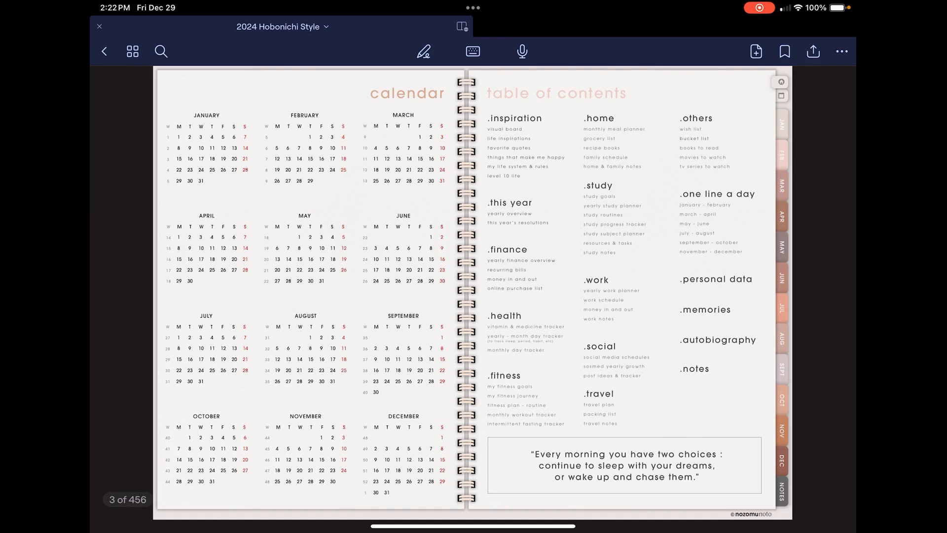
# Jump to January in the Hobonichi Style planner via the JAN side tab
pyautogui.click(211, 137)
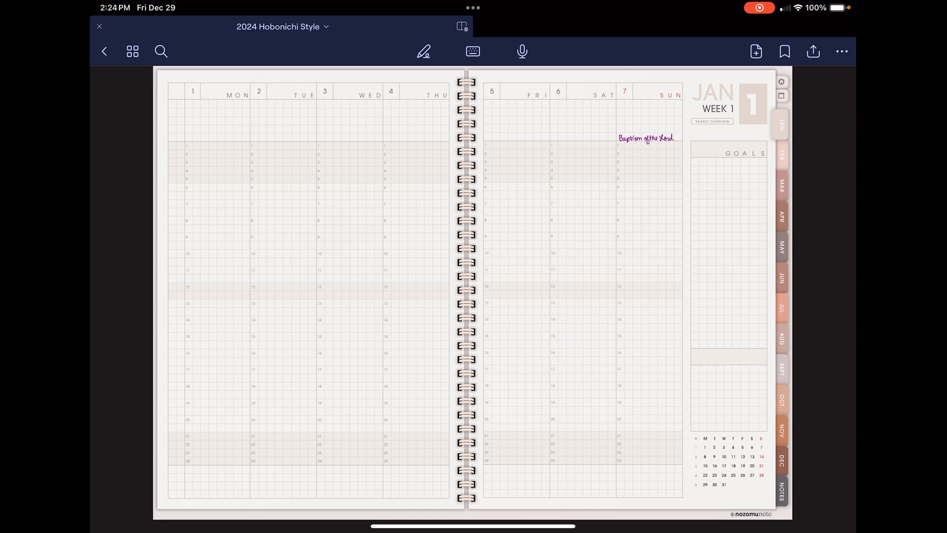
# Handwrite 10:00 Creative Work Hr in the first row of the day column
pyautogui.click(423, 51)
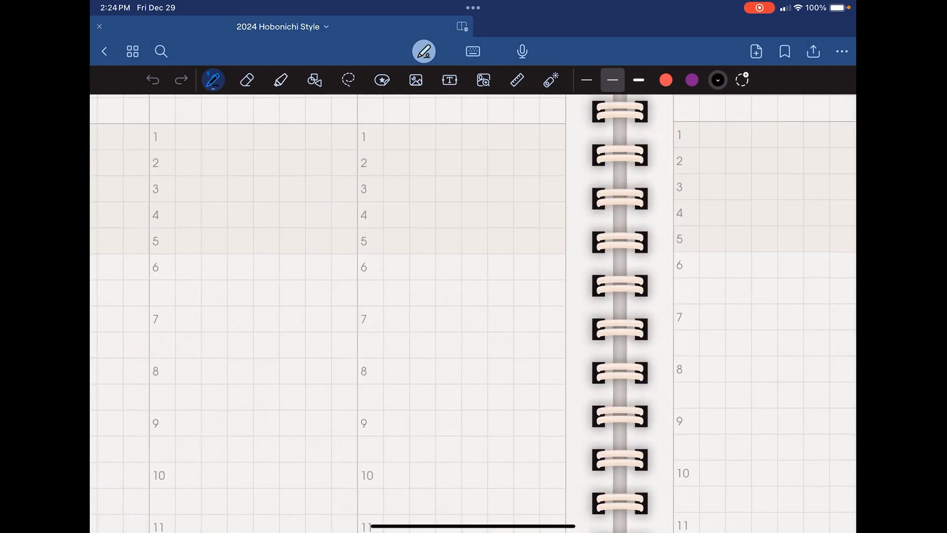
pyautogui.moveTo(378, 142); pyautogui.dragTo(396, 145)
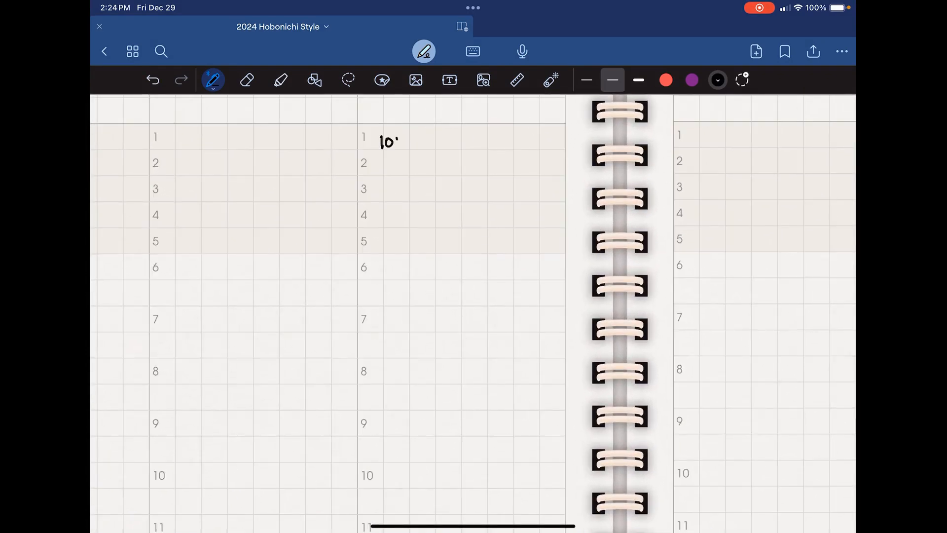
pyautogui.moveTo(392, 142); pyautogui.dragTo(453, 142)
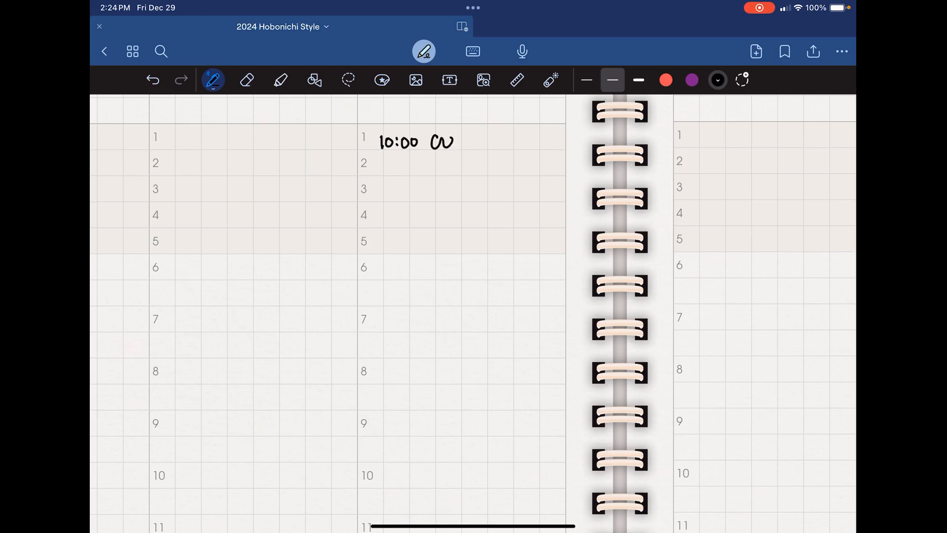
pyautogui.moveTo(430, 142); pyautogui.dragTo(492, 142)
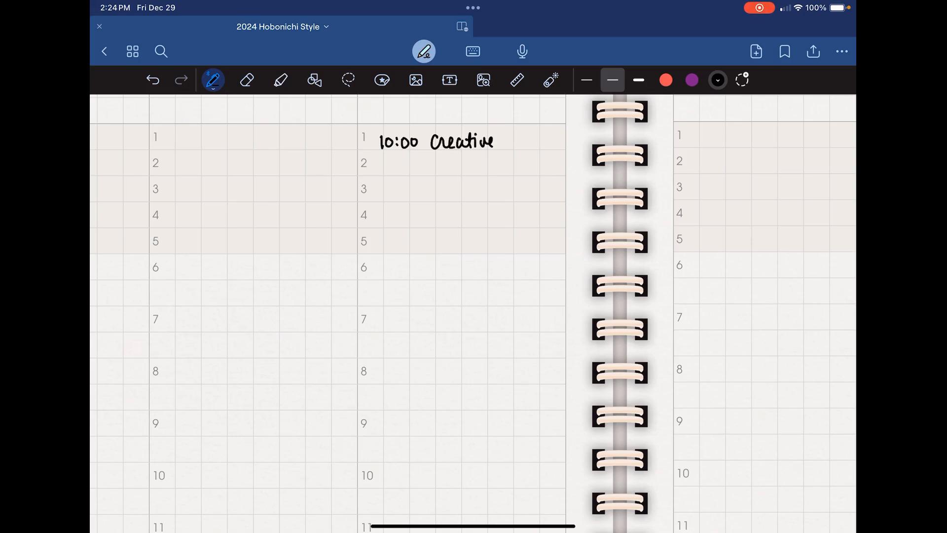
pyautogui.write('Work!')
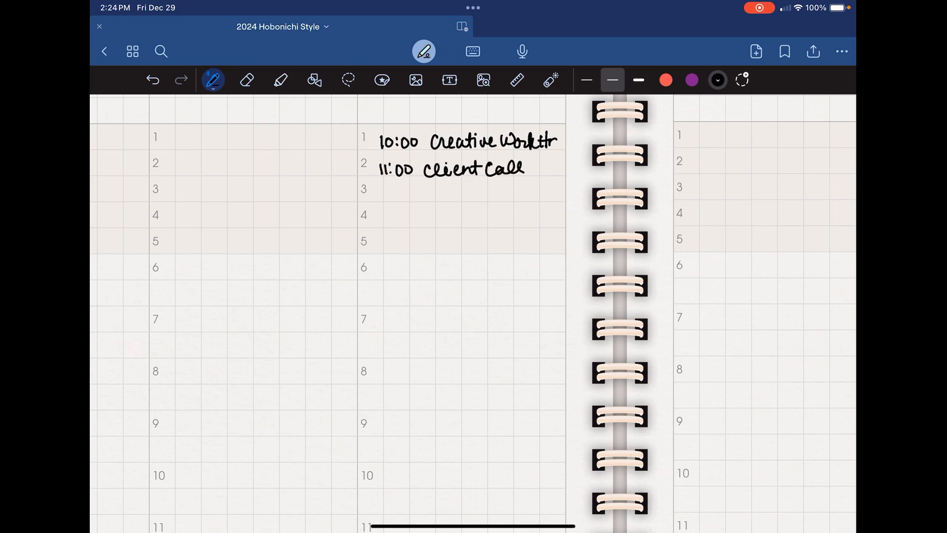
# Handwrite the 1:00 Client Call entry and a second checkbox task below Couch delivered
pyautogui.write('1:00 C')
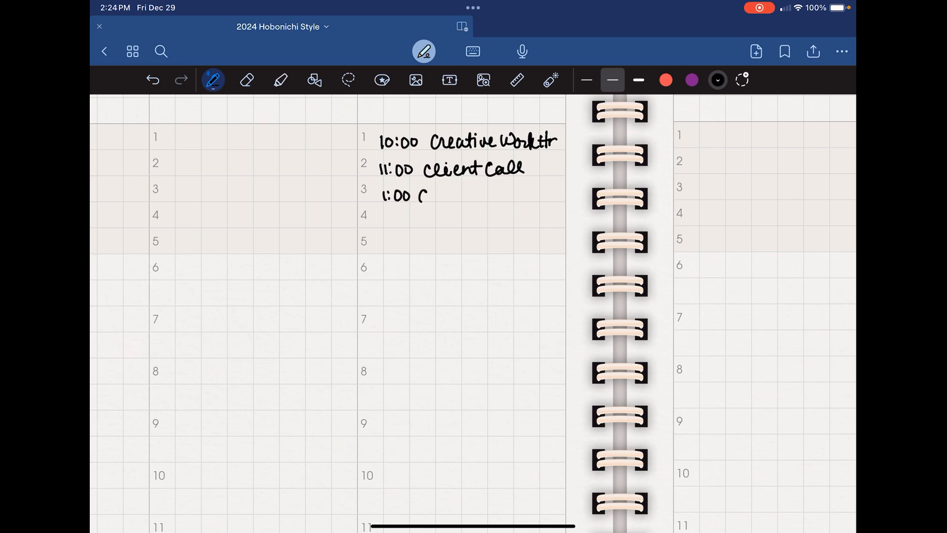
pyautogui.moveTo(430, 194); pyautogui.dragTo(484, 193)
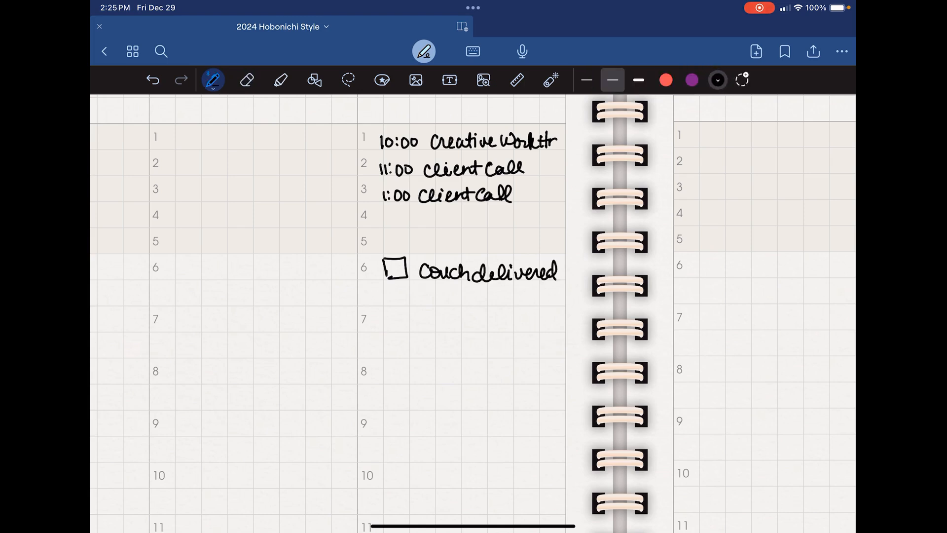
pyautogui.moveTo(384, 296); pyautogui.dragTo(430, 299)
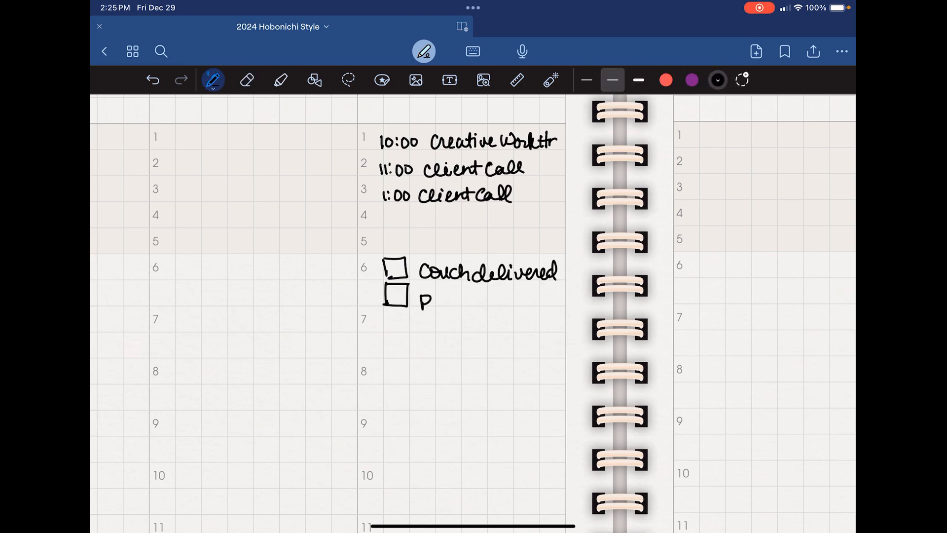
pyautogui.write('plu bo')
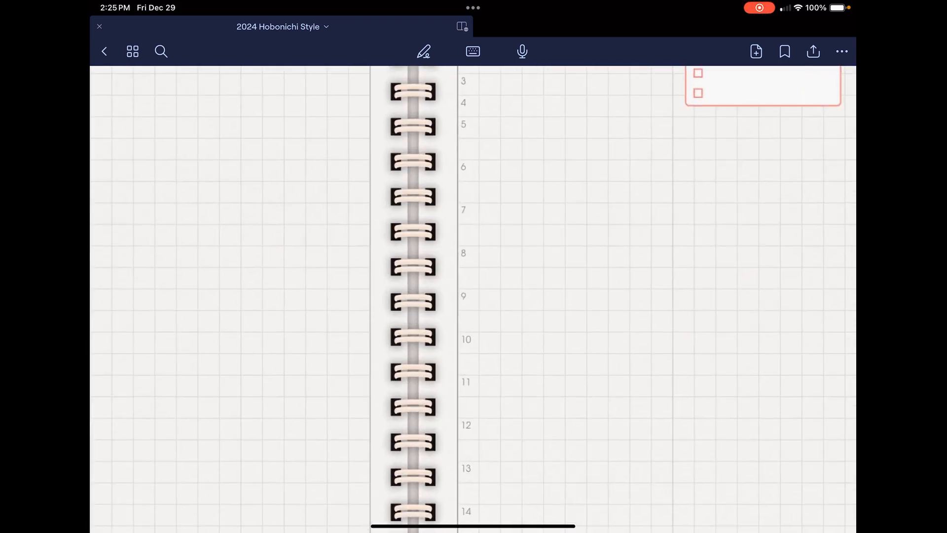
# Handwrite Creative Work Hour beside hour 10 and Client Call beside hour 11
pyautogui.click(423, 51)
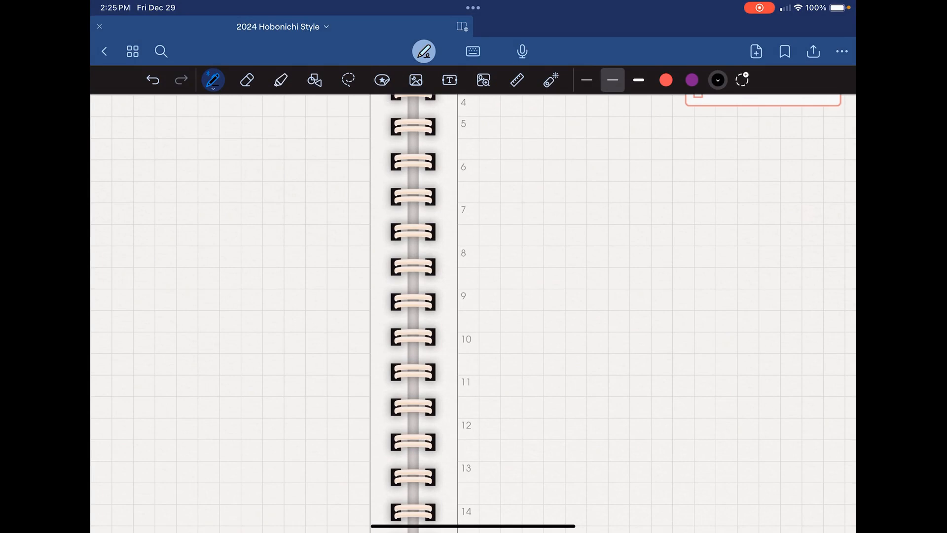
pyautogui.moveTo(487, 348); pyautogui.dragTo(501, 348)
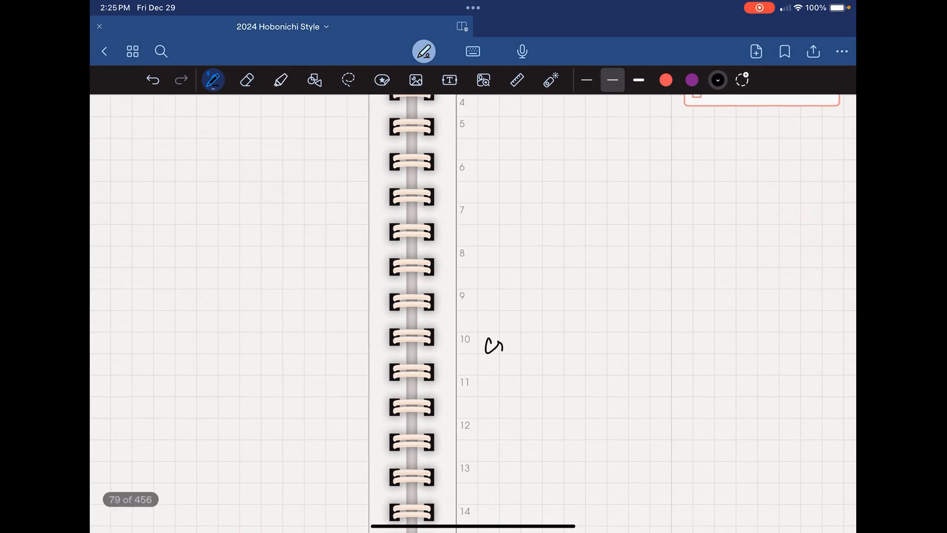
pyautogui.moveTo(484, 344); pyautogui.dragTo(658, 344)
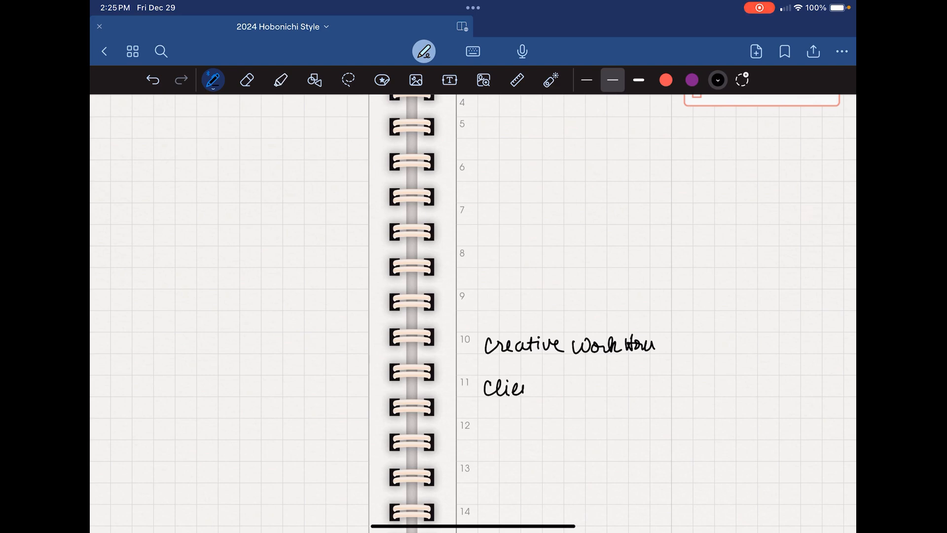
pyautogui.moveTo(526, 387); pyautogui.dragTo(581, 390)
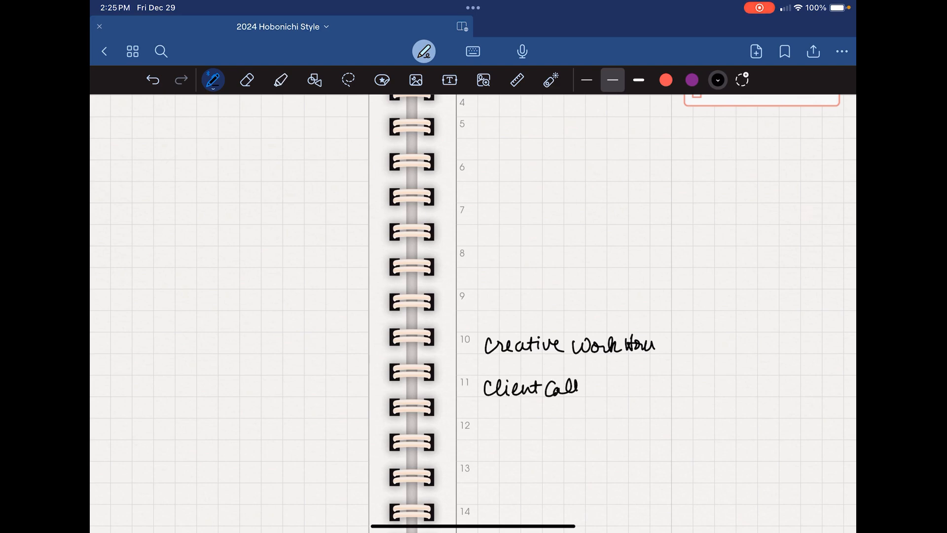